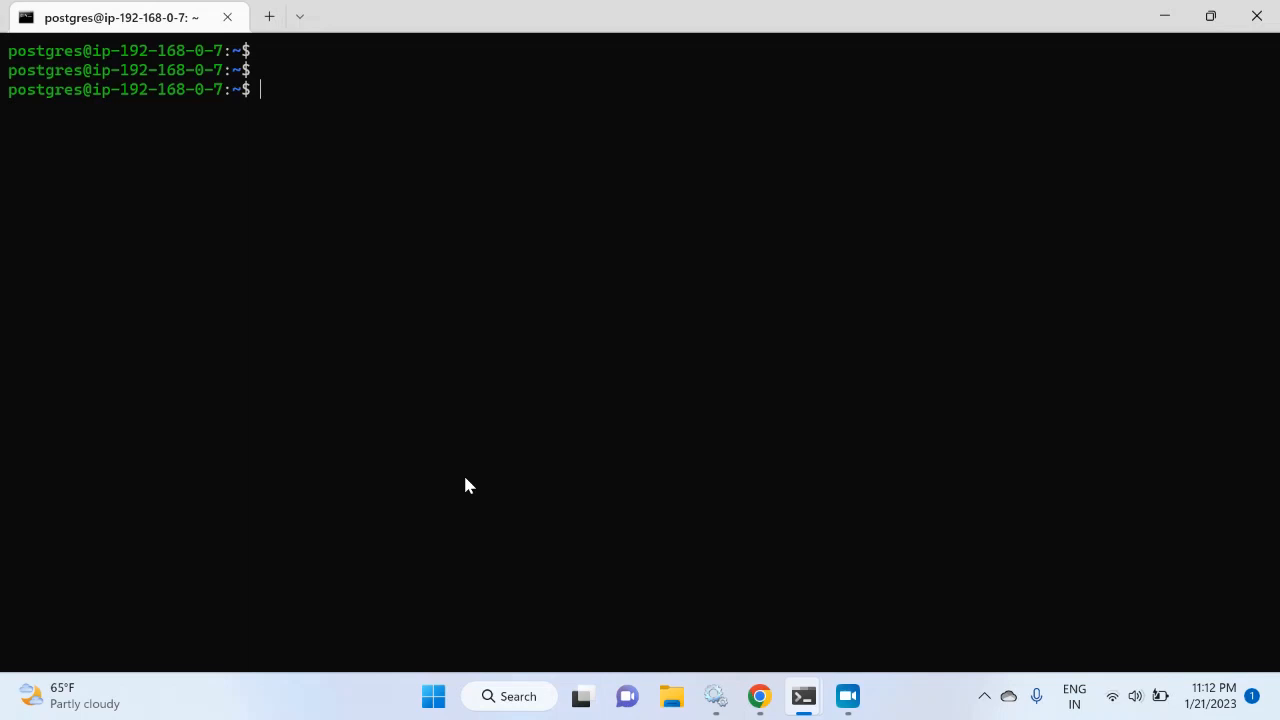
- Enter the nano command for /etc/postgresql/15/main/postgresql.conf at the postgres prompt
{"action": "type", "text": "nano"}
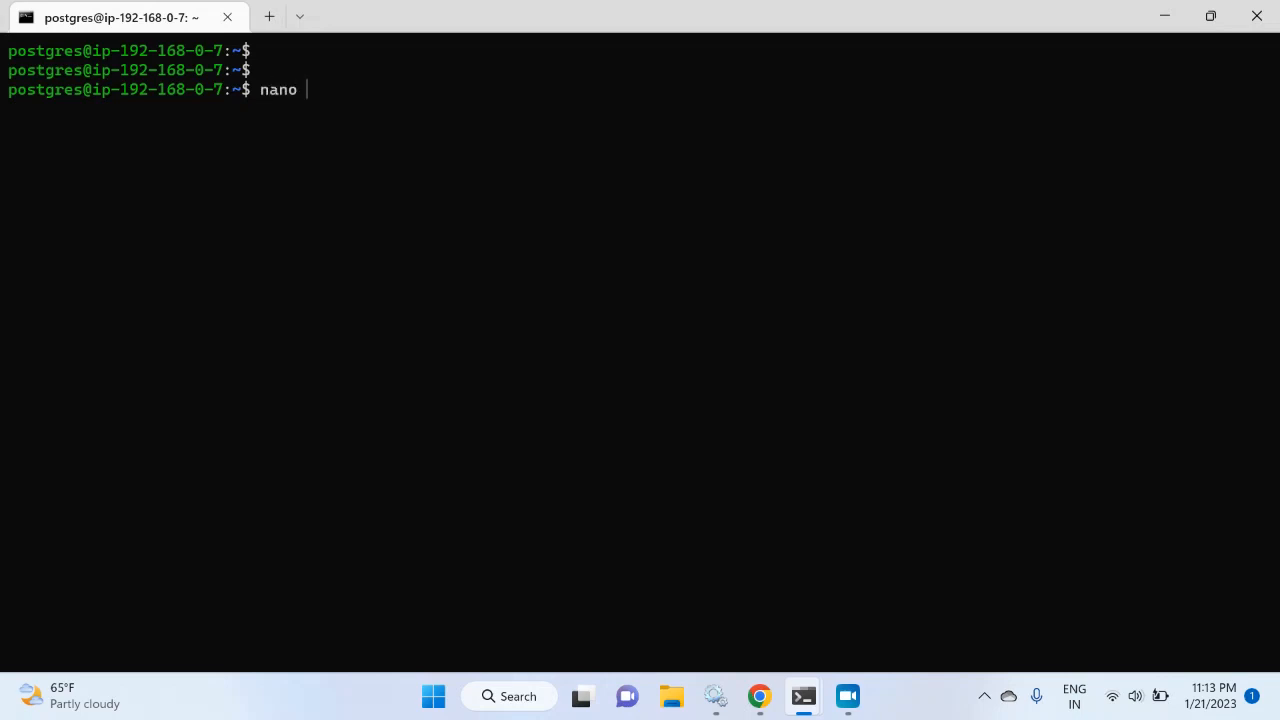
{"action": "type", "text": "/etc"}
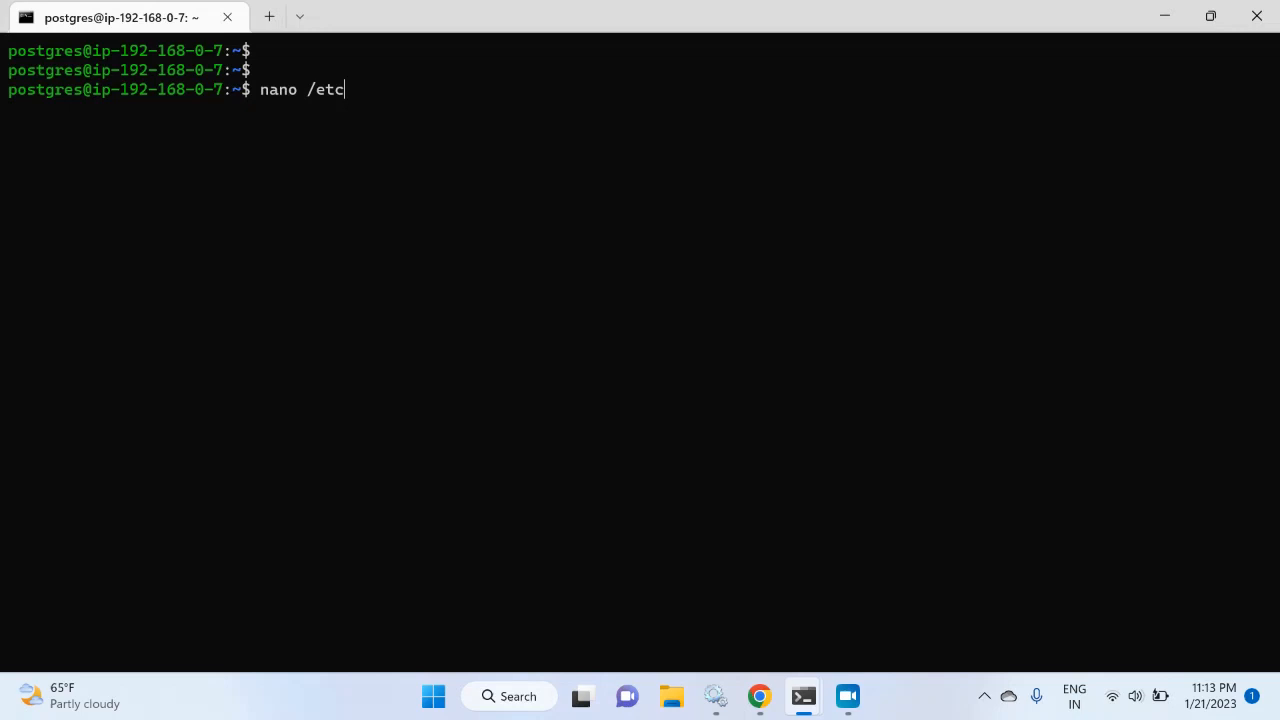
{"action": "type", "text": "/postg"}
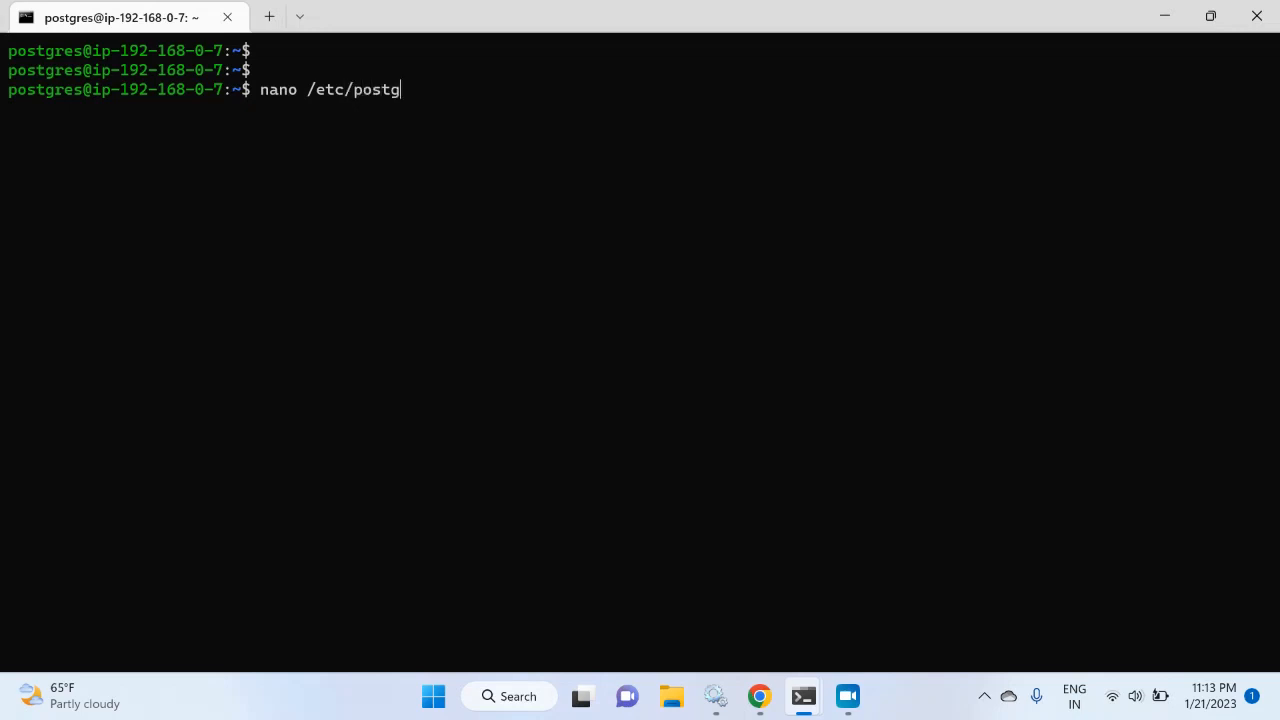
{"action": "type", "text": "resql"}
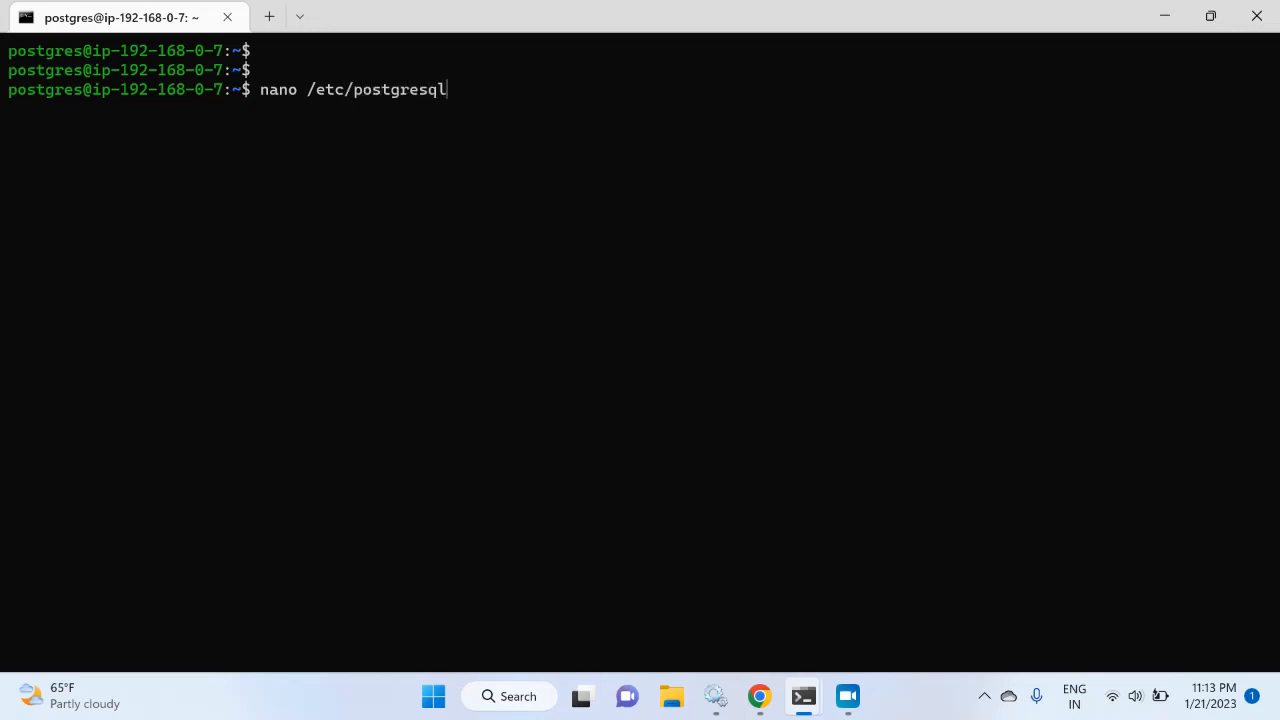
{"action": "type", "text": "/15/"}
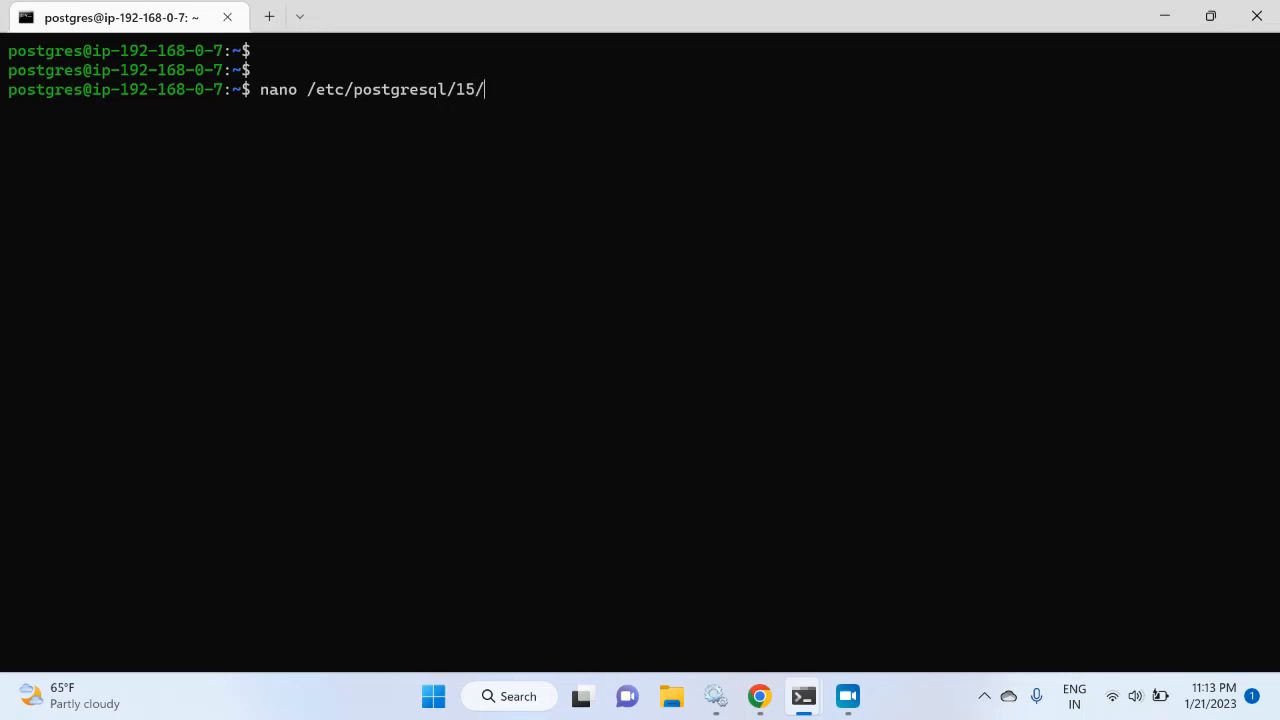
{"action": "type", "text": "main/p"}
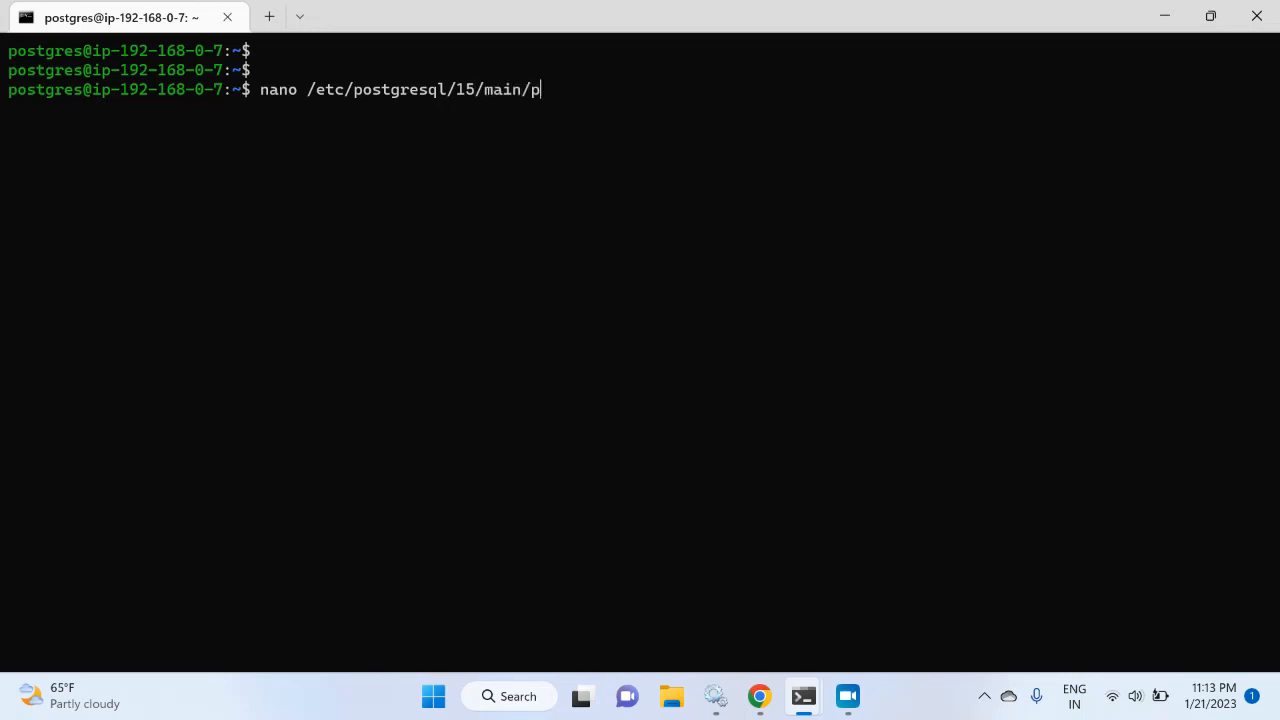
{"action": "type", "text": "ostgresql."}
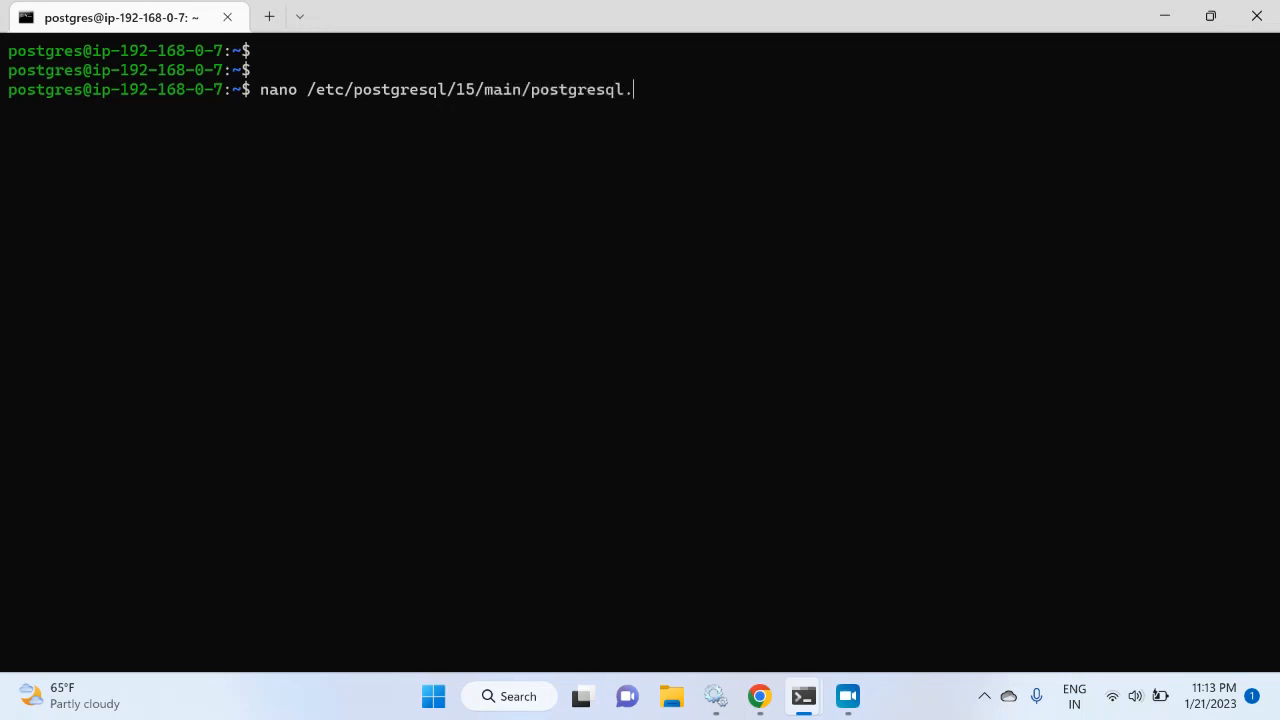
- In postgresql.conf, replace listen_addresses 'localhost' with '*'
{"action": "key", "text": "Enter"}
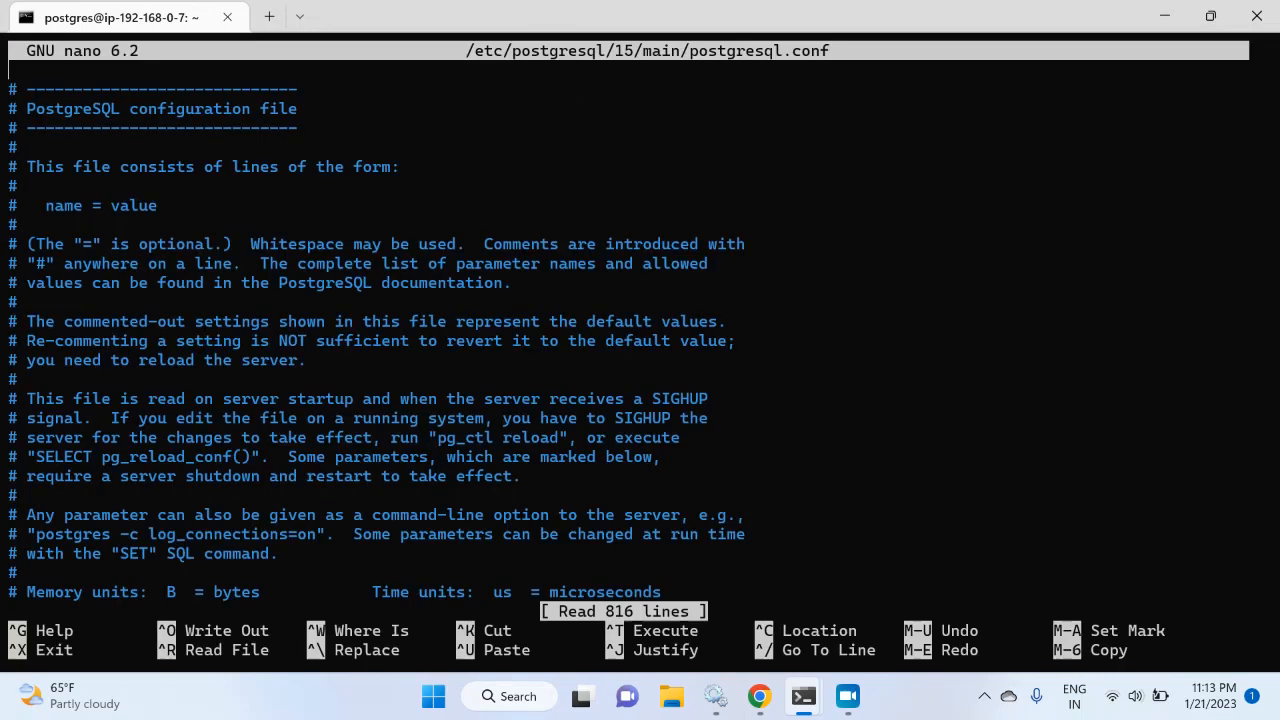
{"action": "scroll", "scroll_direction": "down", "scroll_amount": 3}
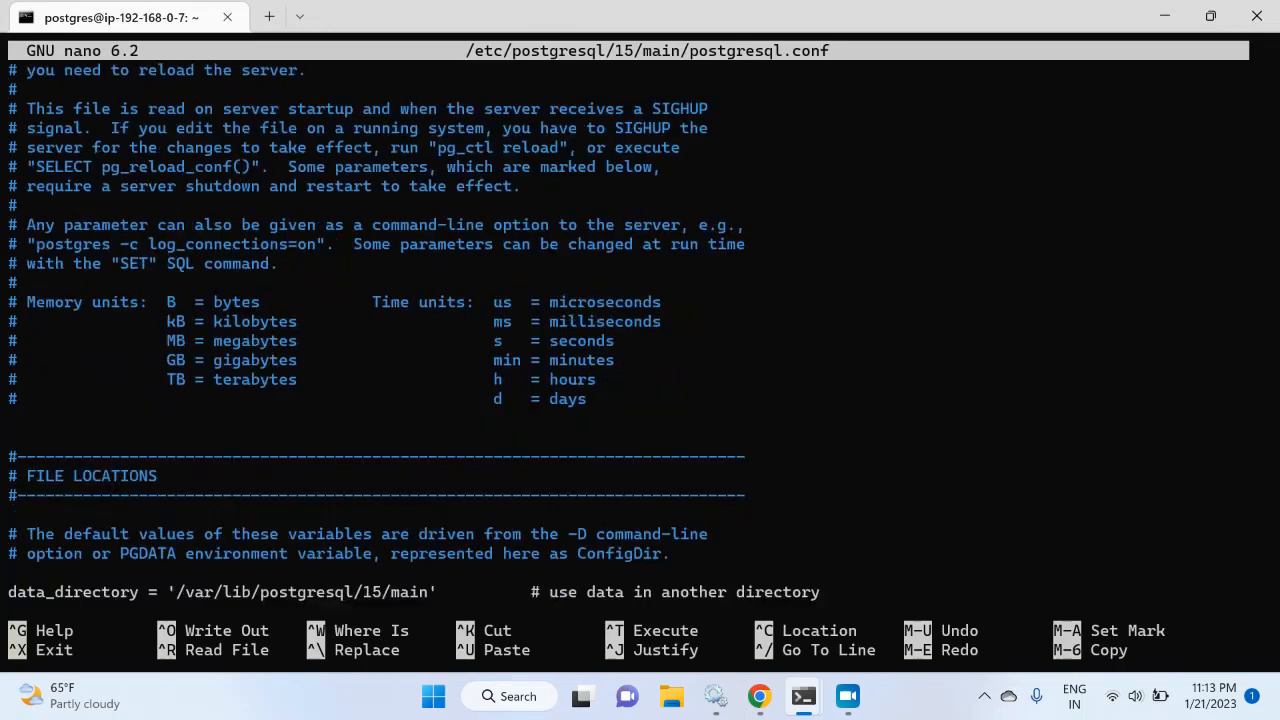
{"action": "scroll", "scroll_direction": "down", "scroll_amount": 3}
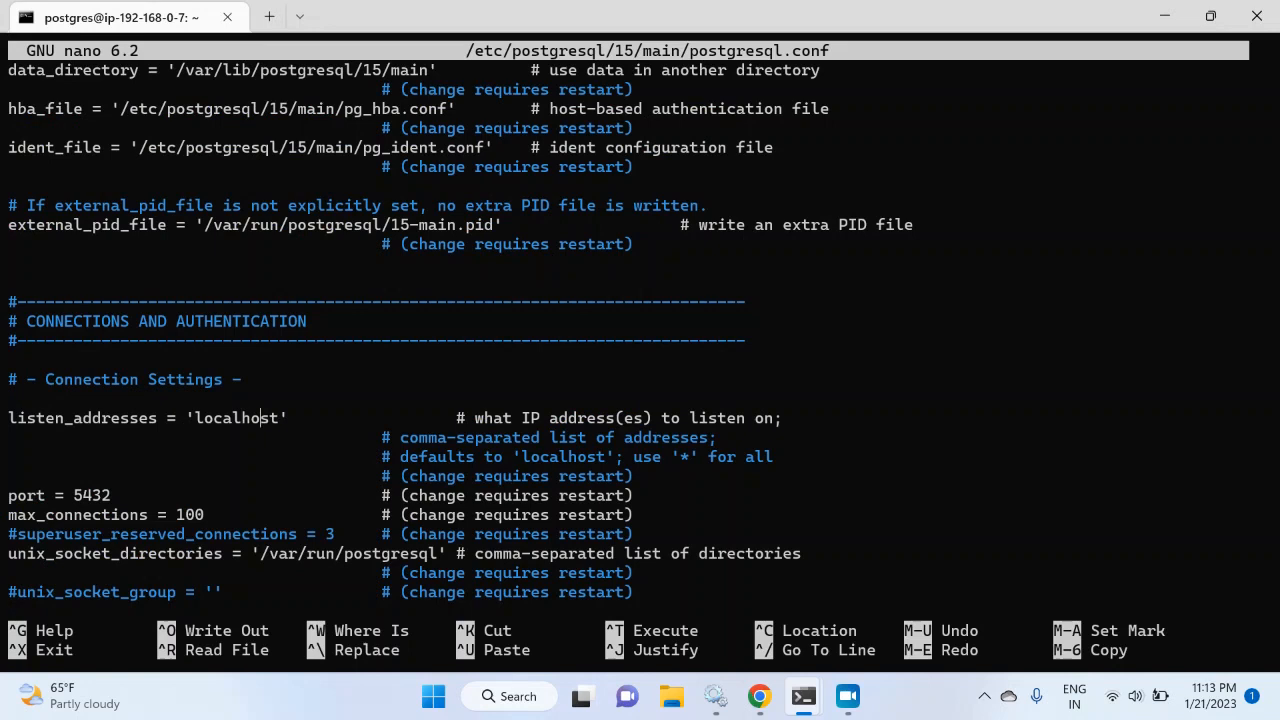
{"action": "key", "text": "Backspace"}
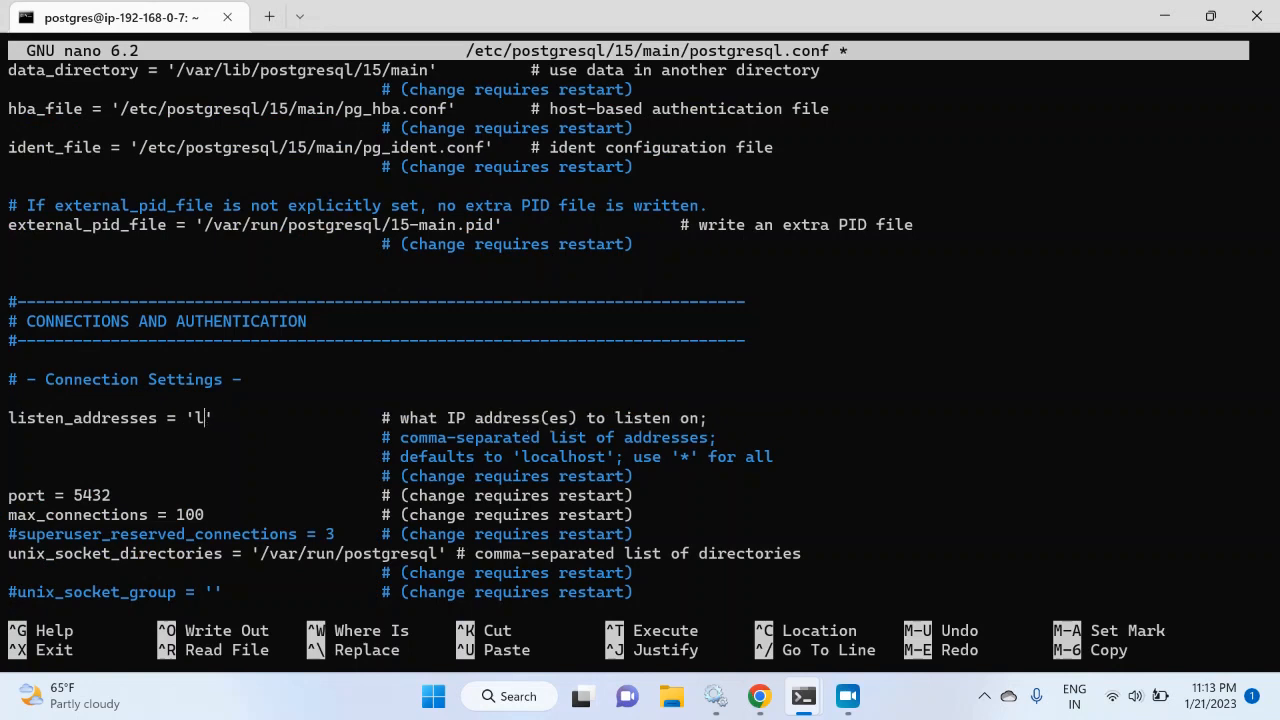
{"action": "type", "text": "*"}
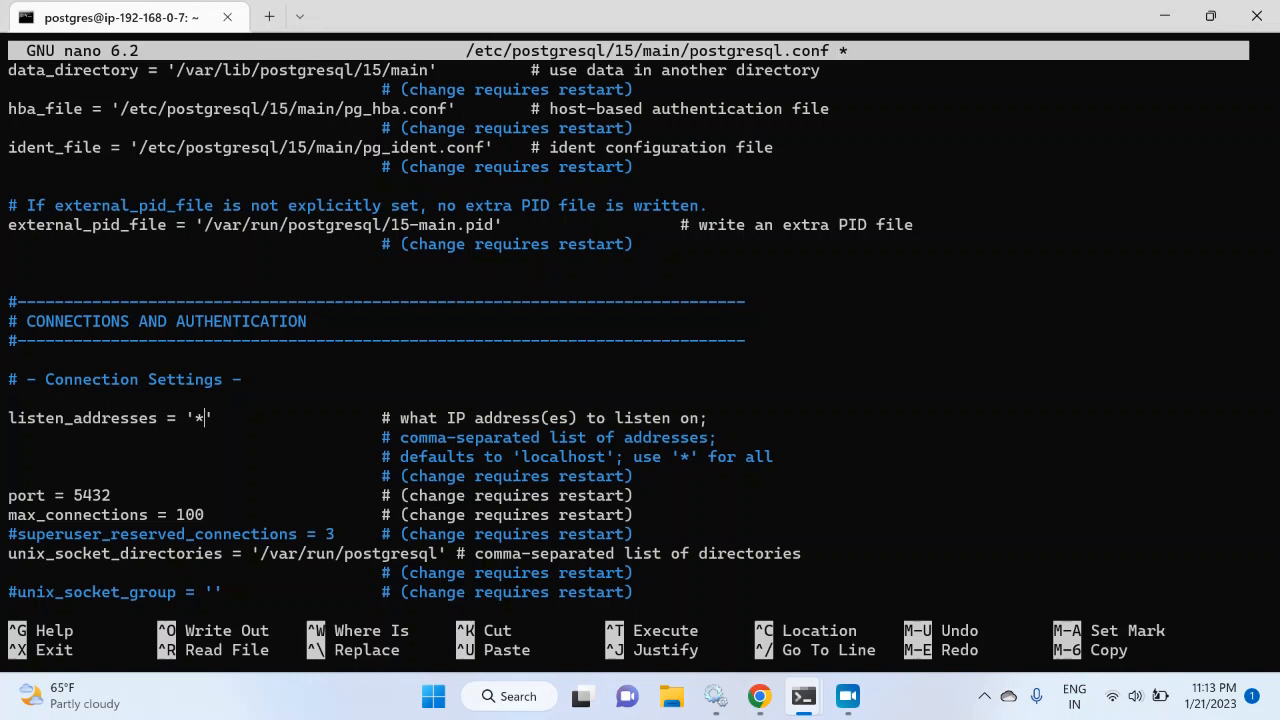
- Save postgresql.conf and exit nano back to the shell
{"action": "key", "text": "ctrl+o"}
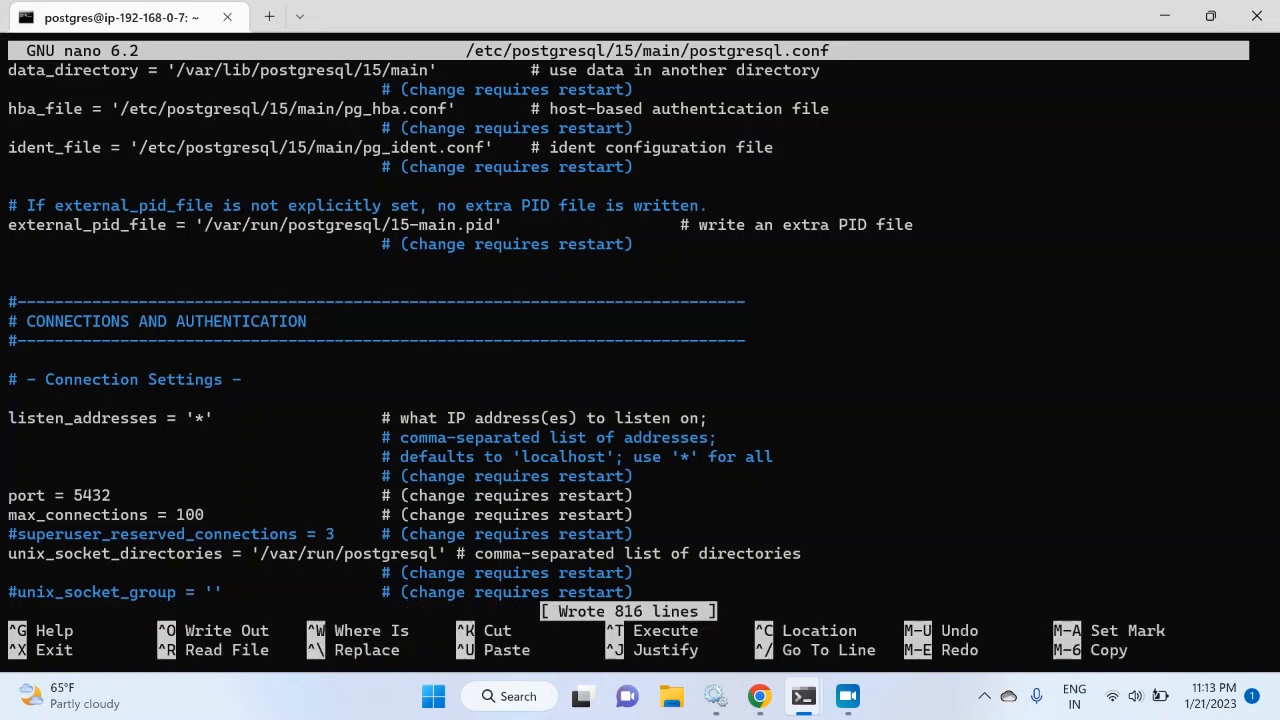
{"action": "key", "text": "ctrl+x"}
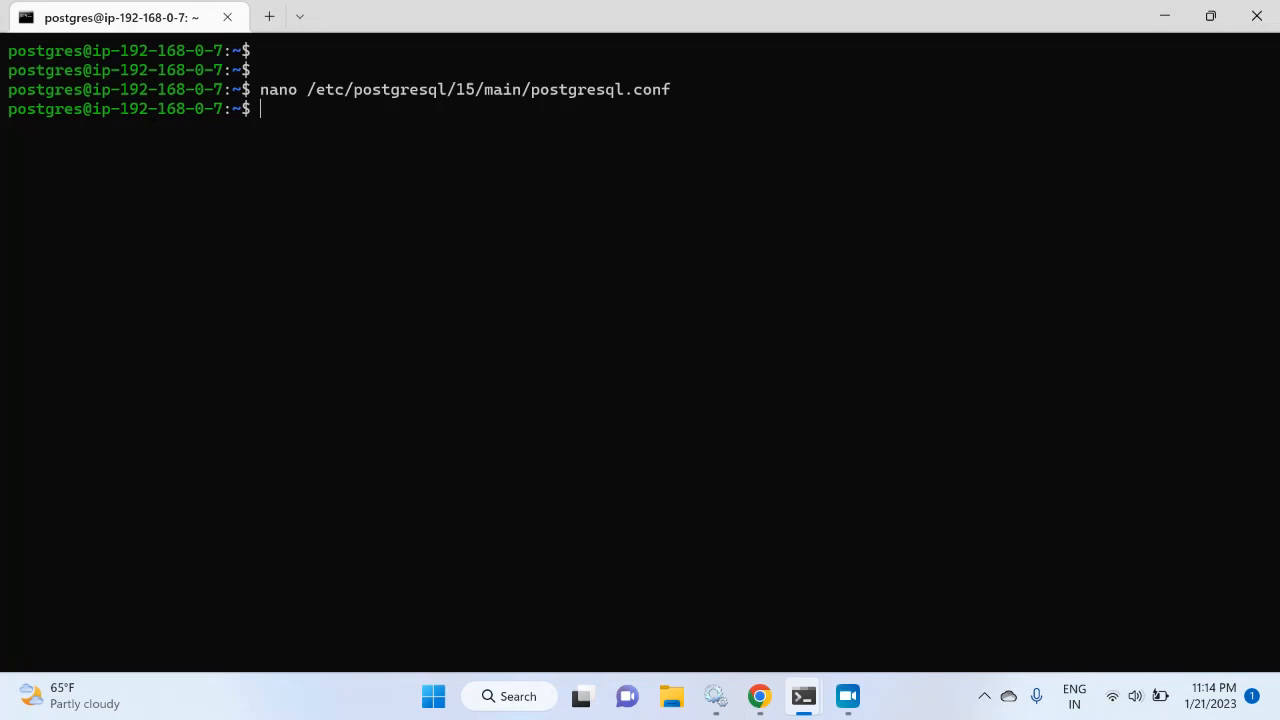
- Run sudo systemctl restart postgresql to restart the service
{"action": "type", "text": "sudo"}
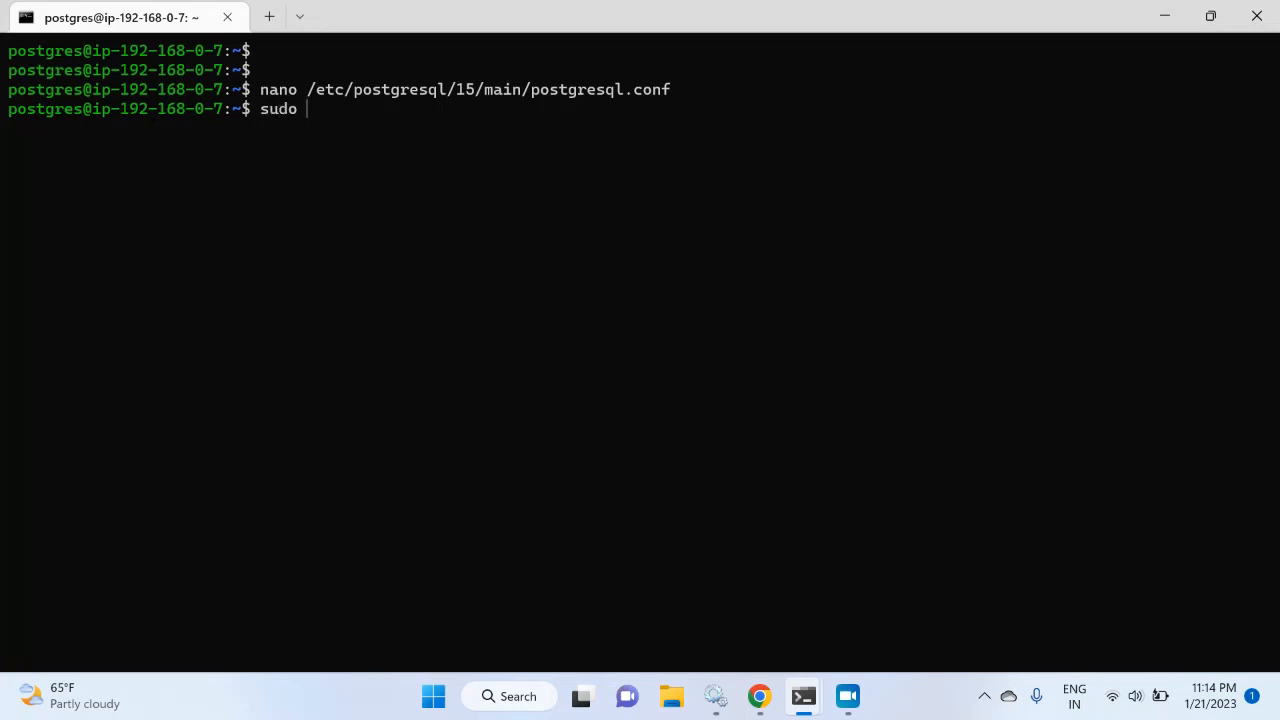
{"action": "type", "text": "syste"}
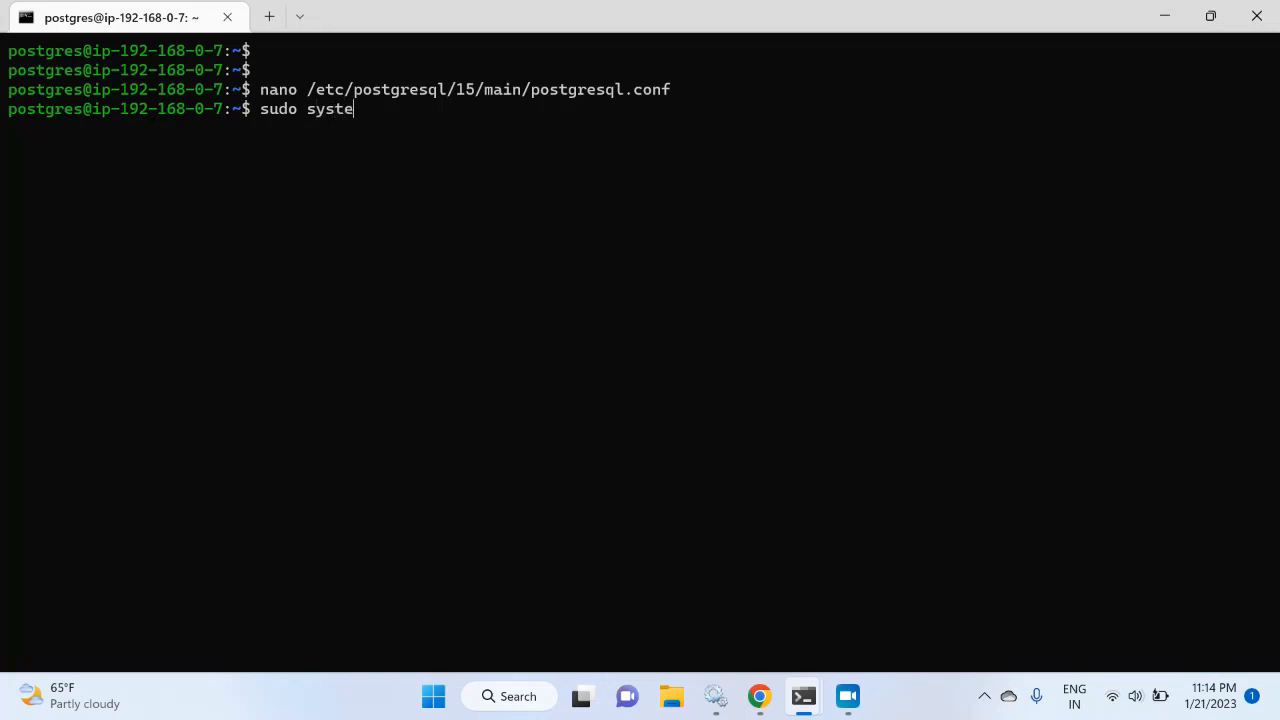
{"action": "type", "text": "mctl r"}
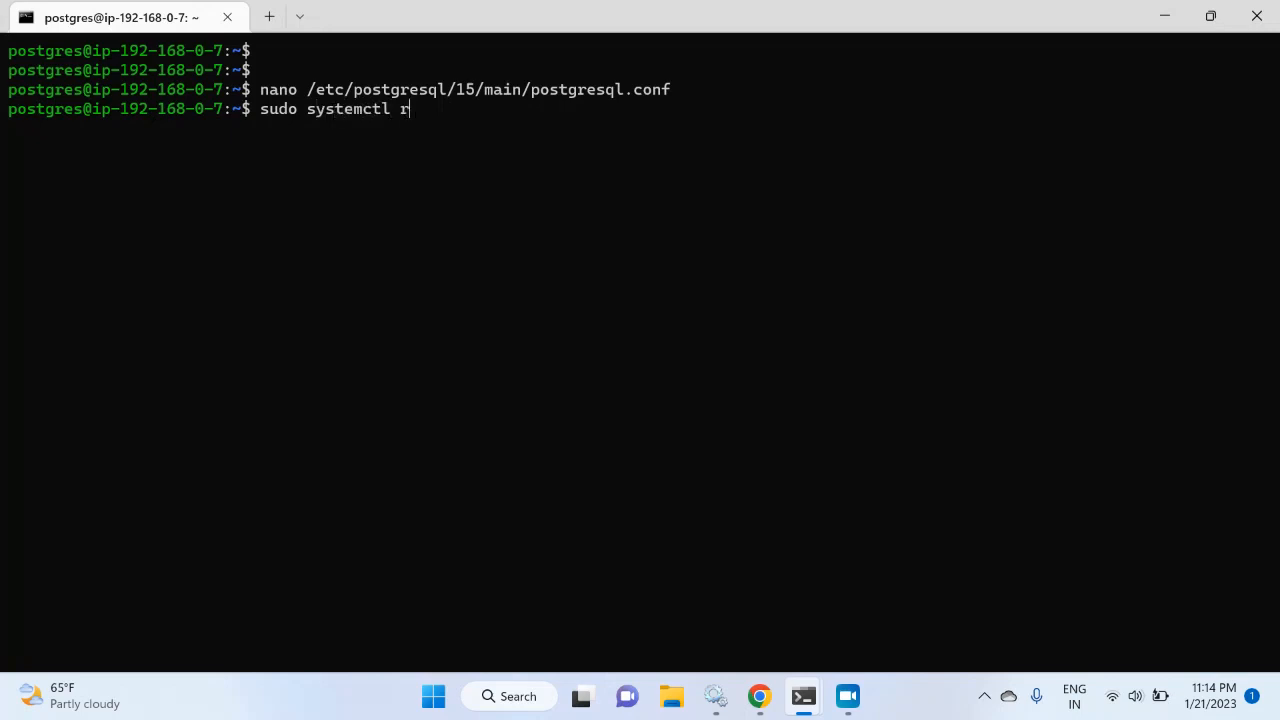
{"action": "type", "text": "estart postgresql"}
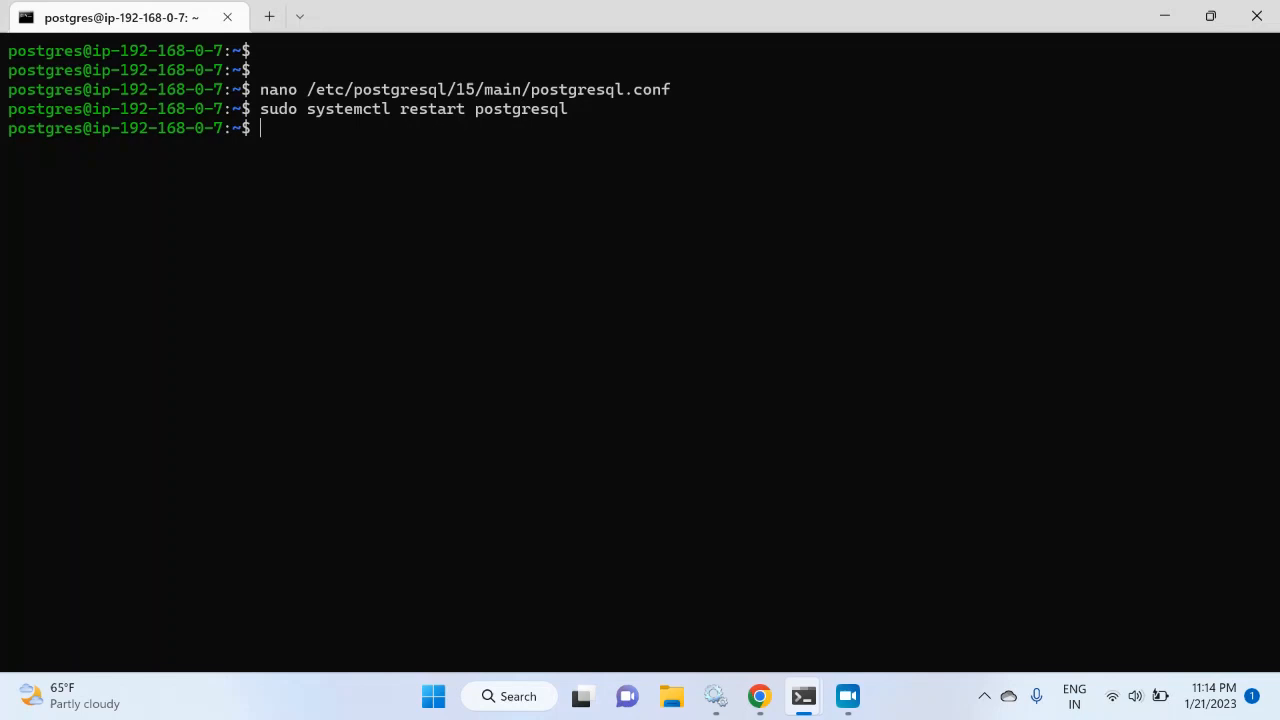
- Run pg_ctl restart -D /var/lib/postgresql/15/main so the server listens on port 5432
{"action": "type", "text": "pg"}
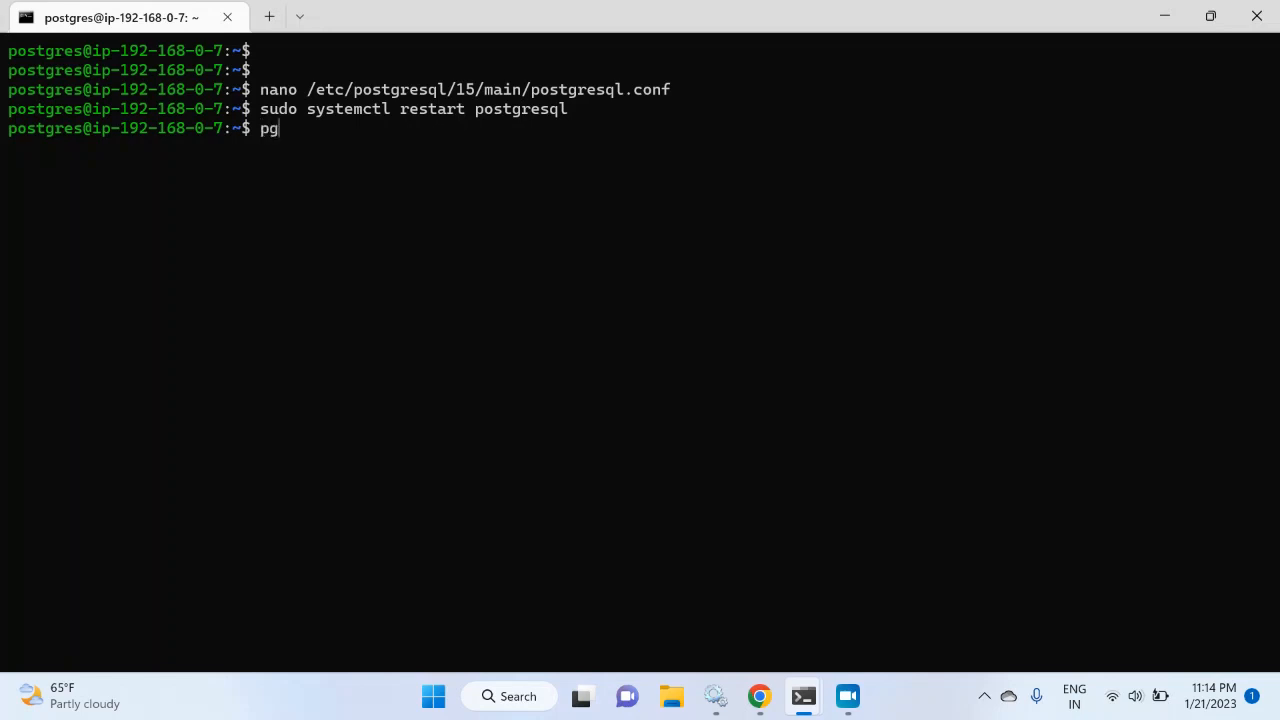
{"action": "type", "text": "_c"}
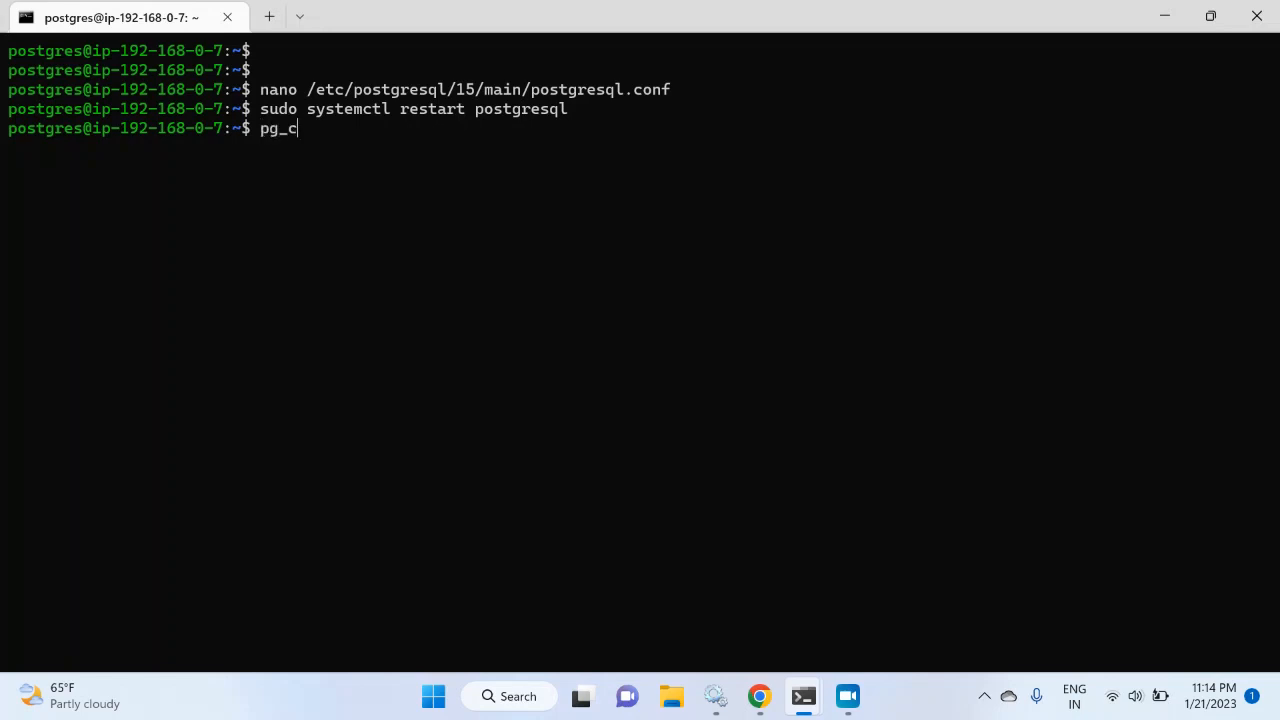
{"action": "type", "text": "tl"}
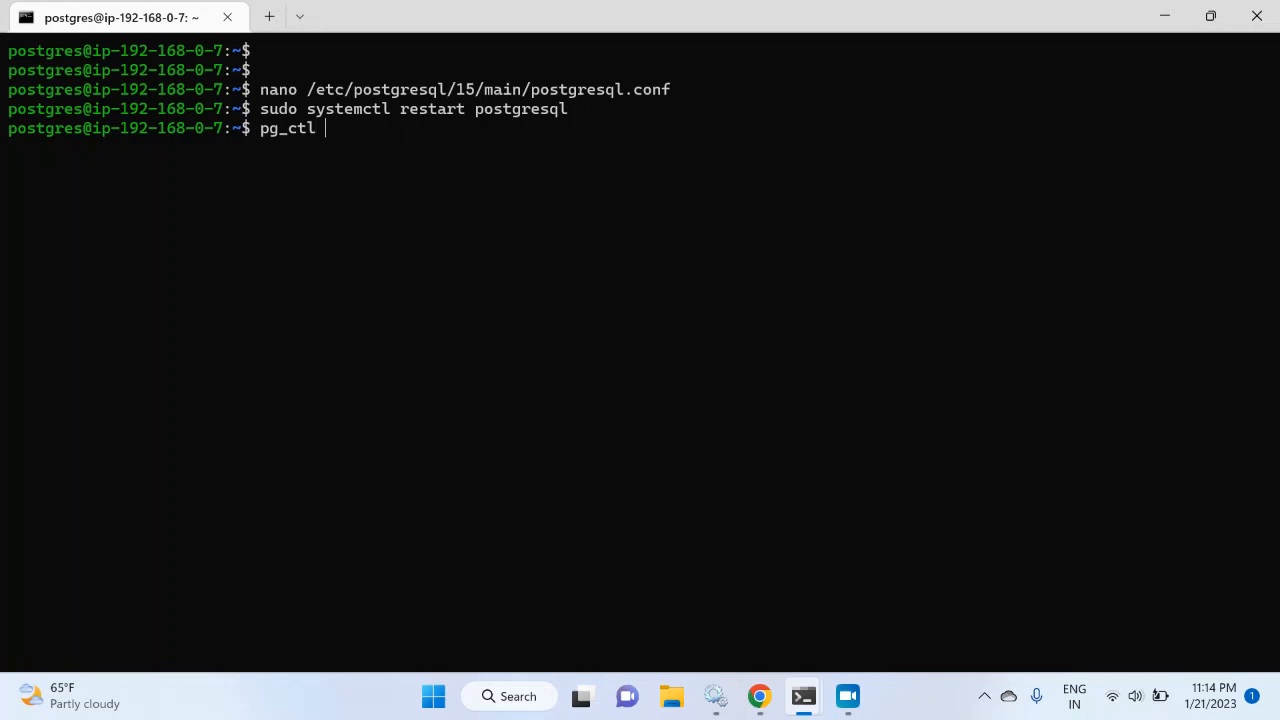
{"action": "type", "text": "restart -D"}
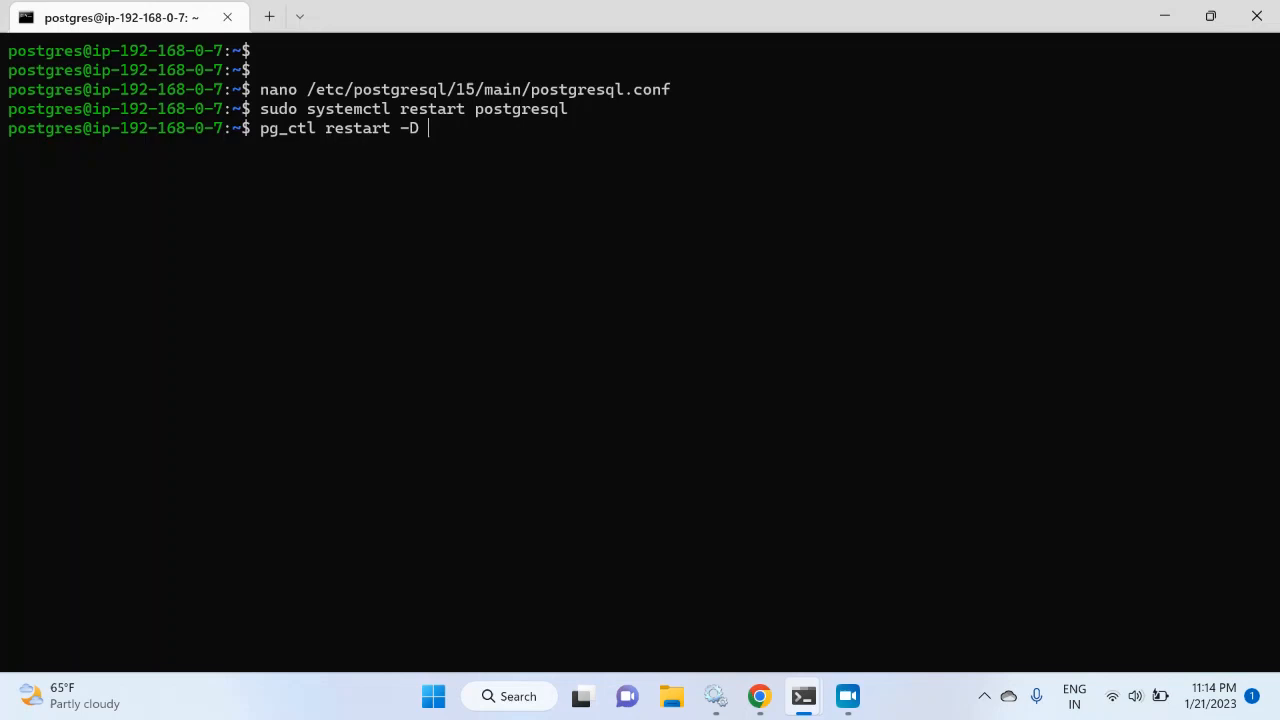
{"action": "type", "text": "/"}
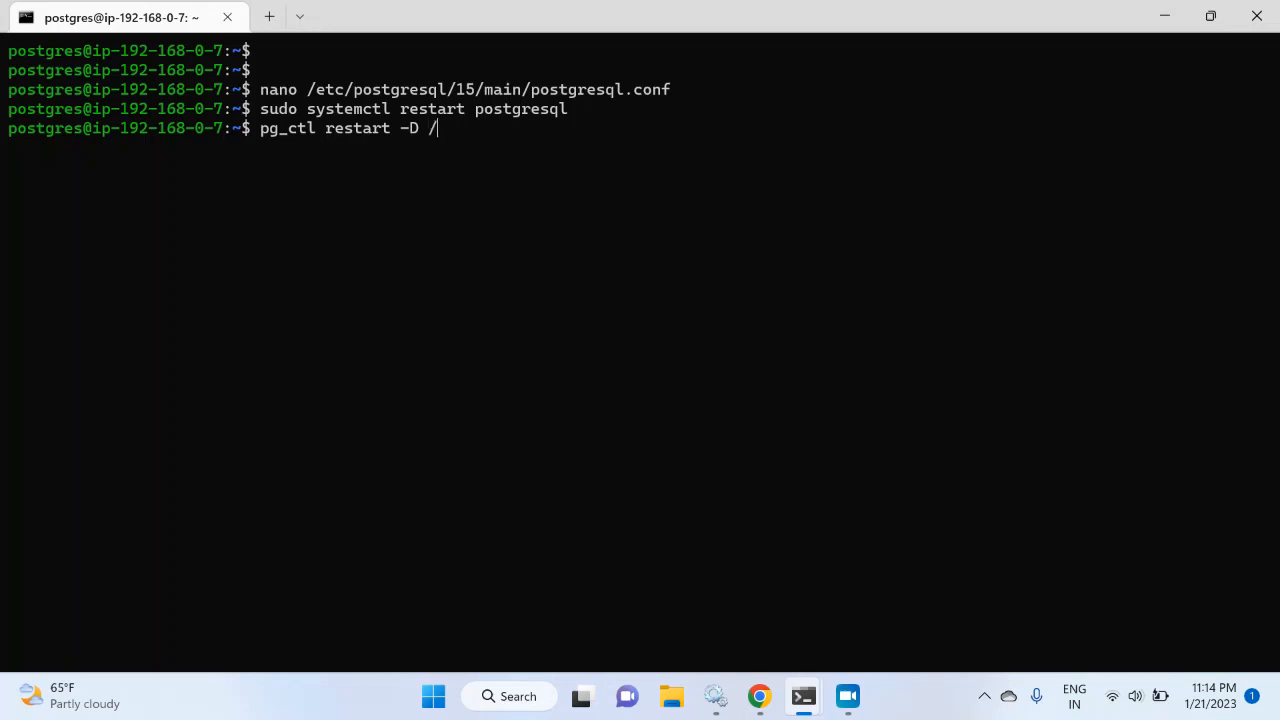
{"action": "type", "text": "var/"}
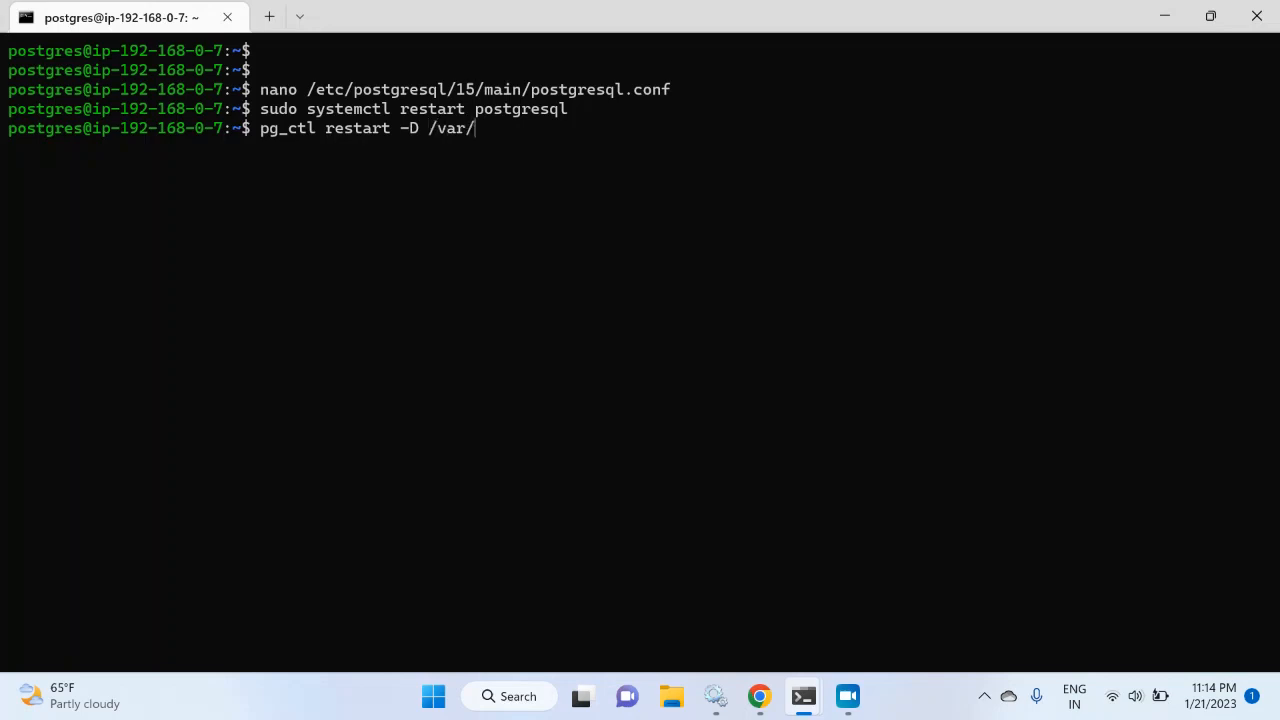
{"action": "type", "text": "lib/p"}
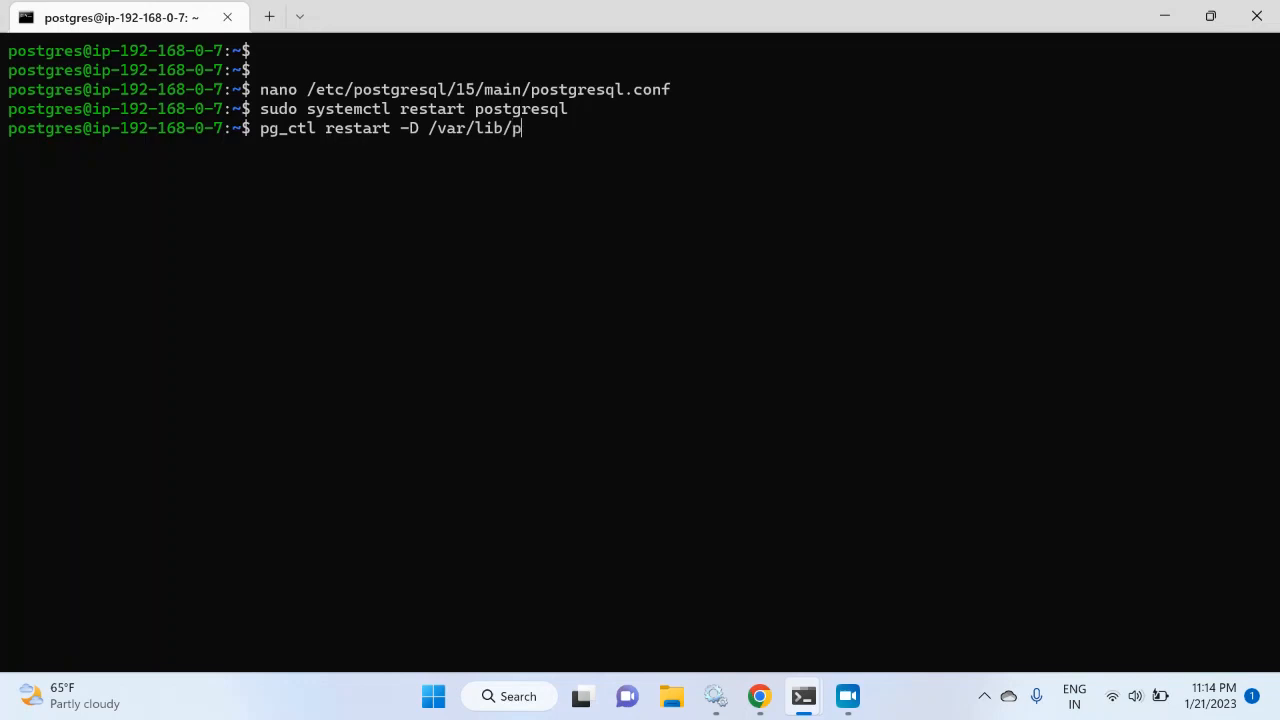
{"action": "type", "text": "ostgresql"}
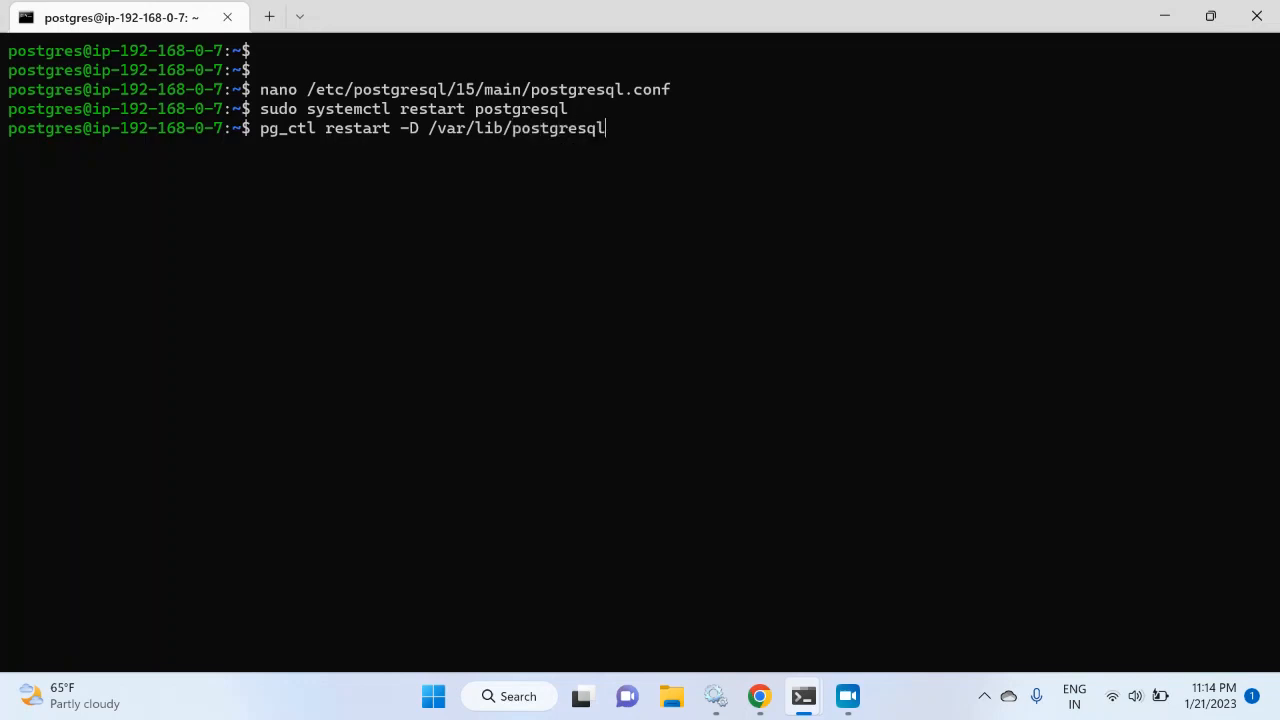
{"action": "type", "text": "/15/main"}
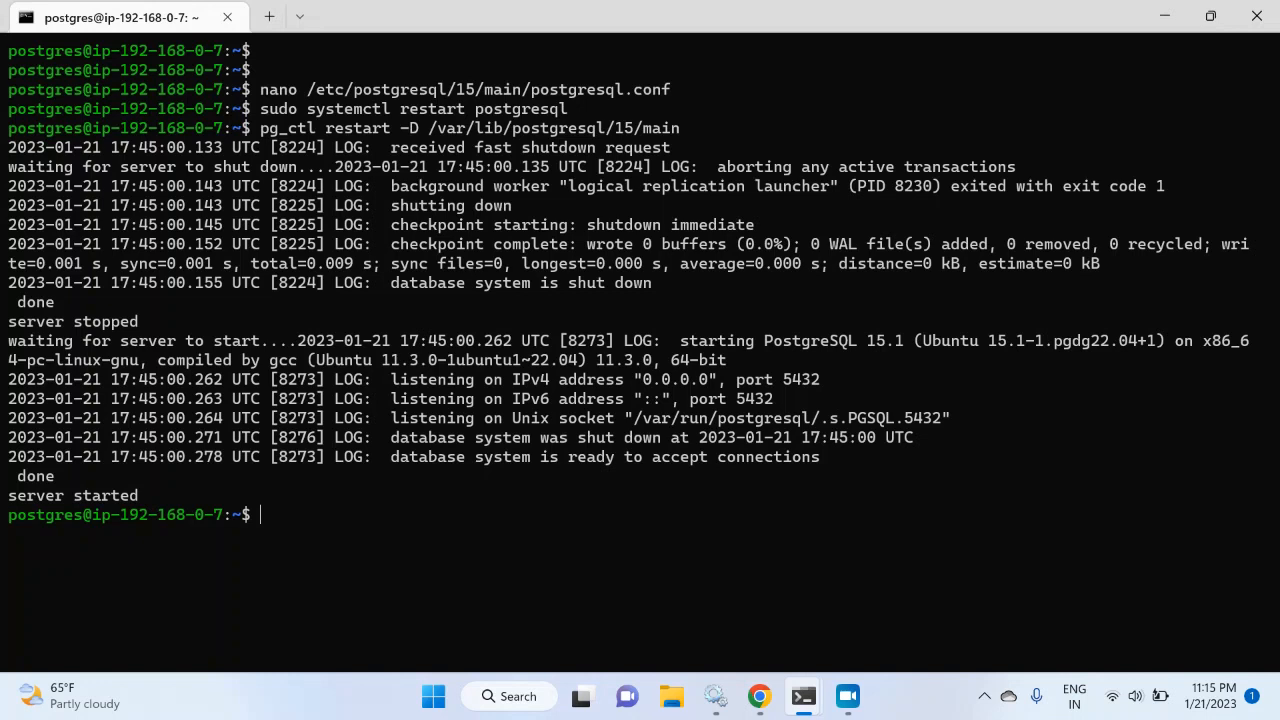
{"action": "type", "text": "nano"}
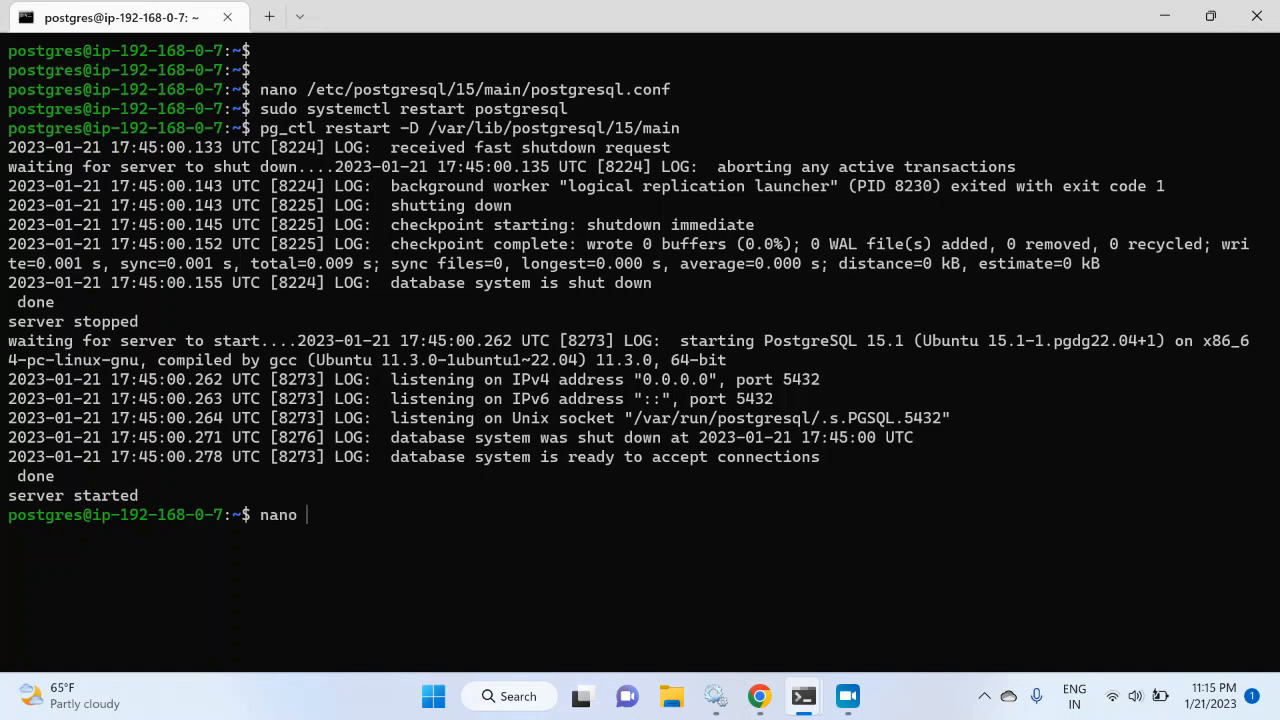
- Open /etc/postgresql/15/main/pg_hba.conf in nano
{"action": "type", "text": "/"}
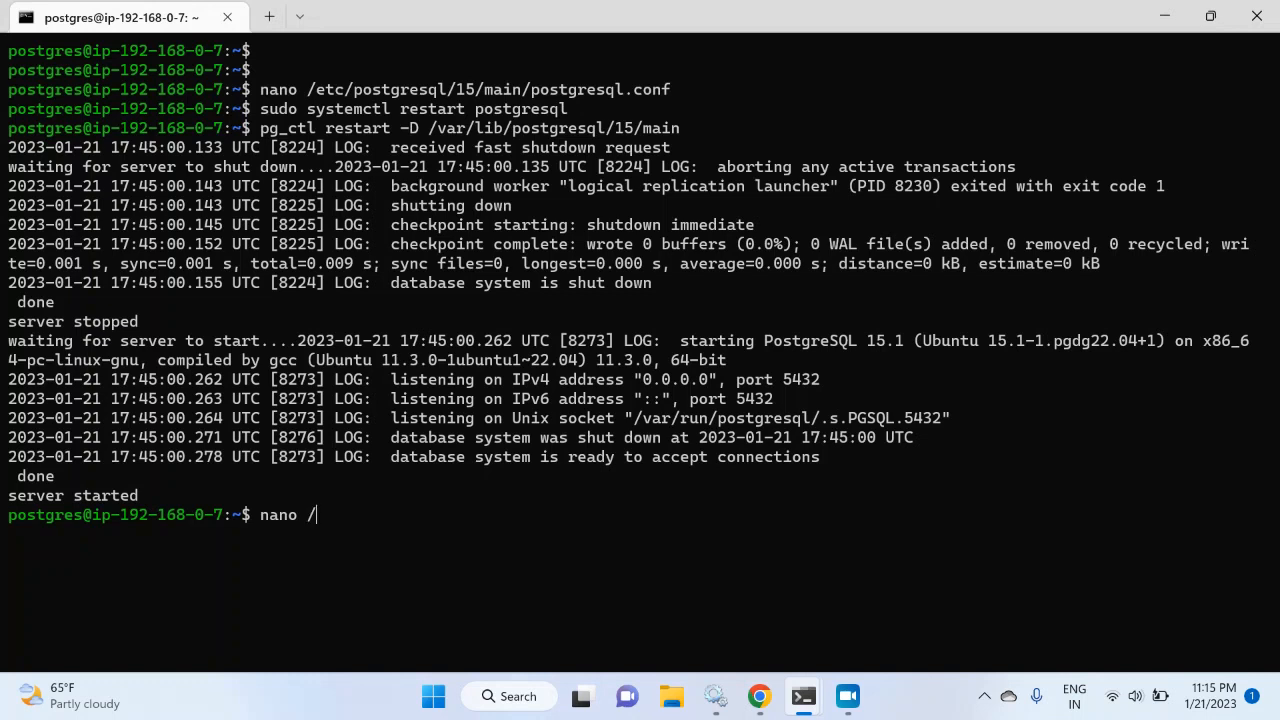
{"action": "type", "text": "e"}
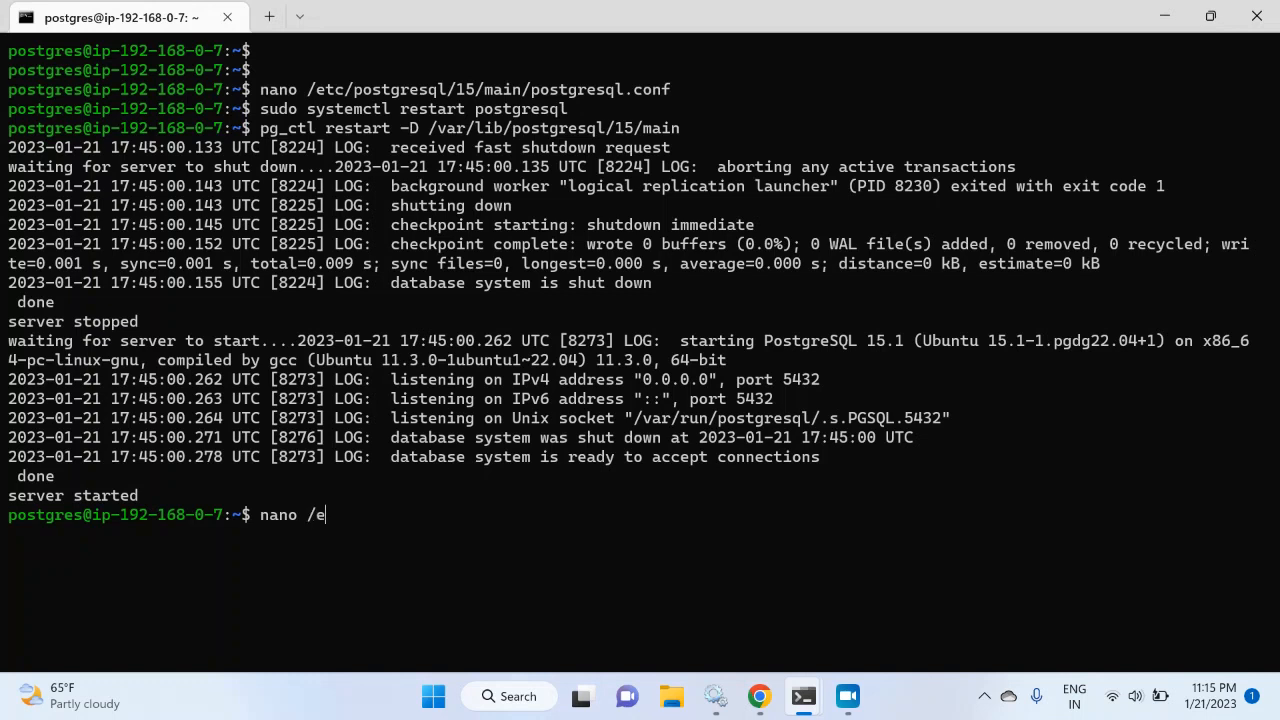
{"action": "type", "text": "tc/"}
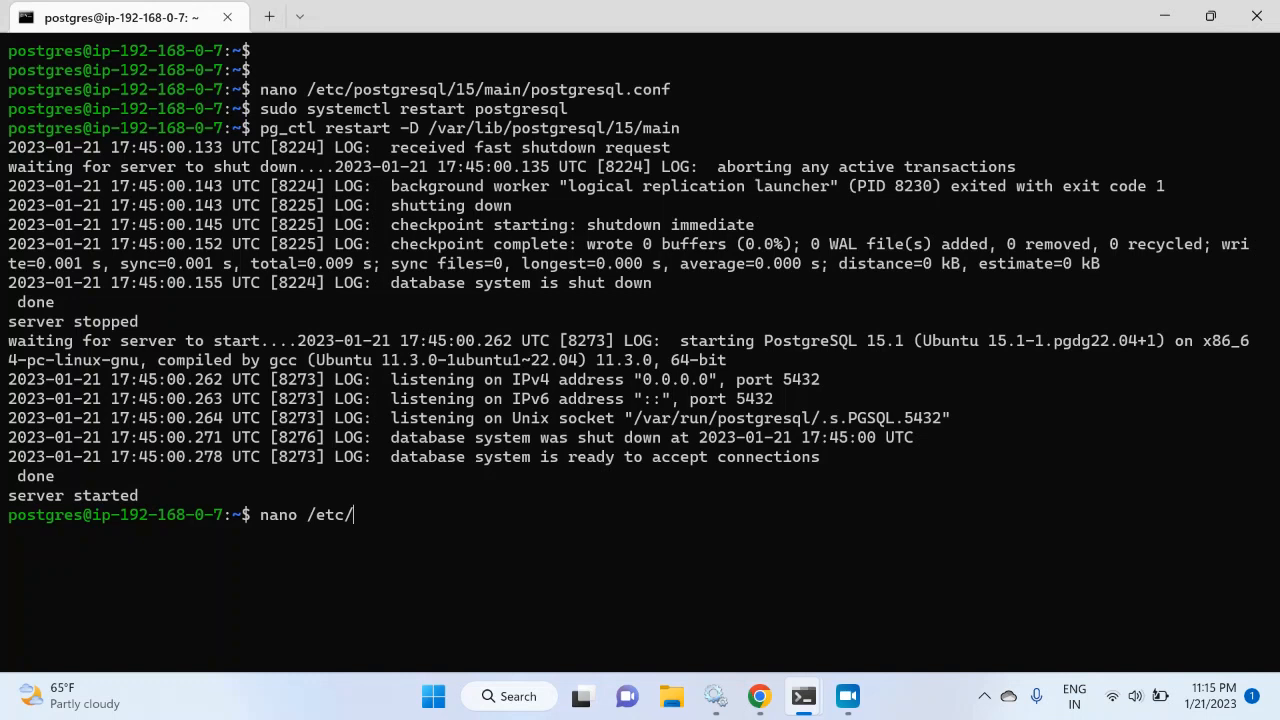
{"action": "type", "text": "postg"}
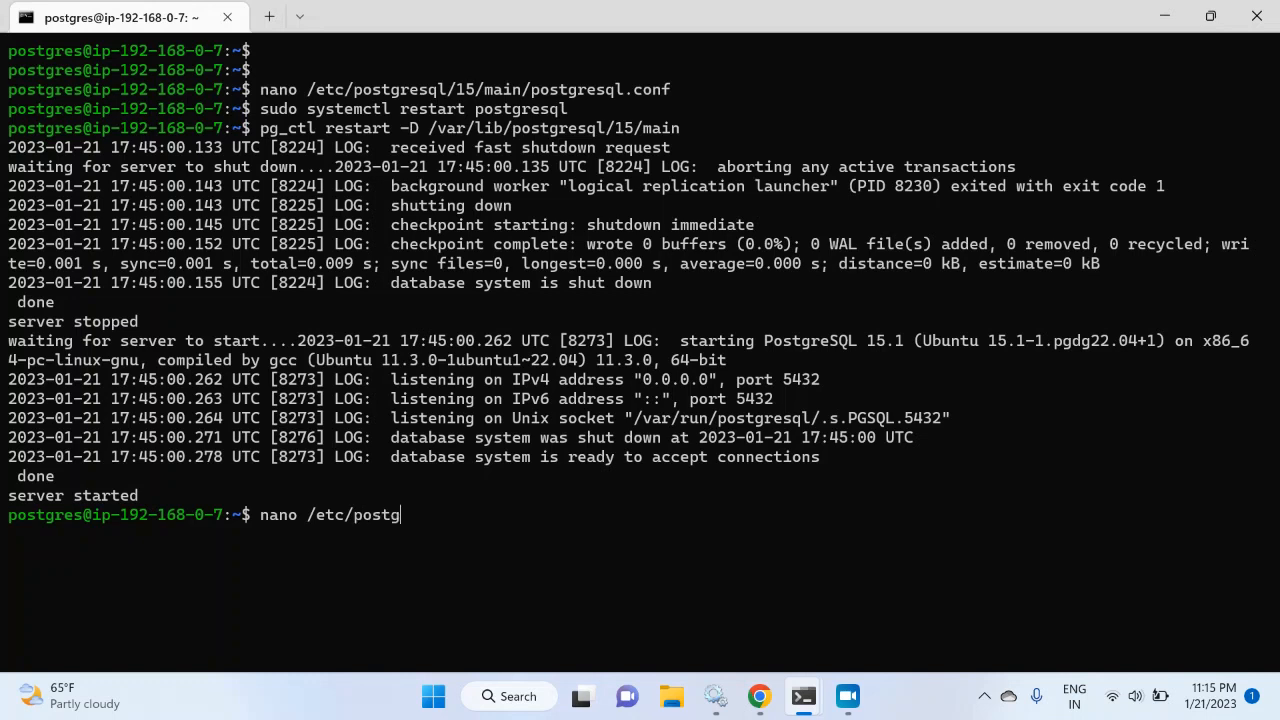
{"action": "type", "text": "resql/15"}
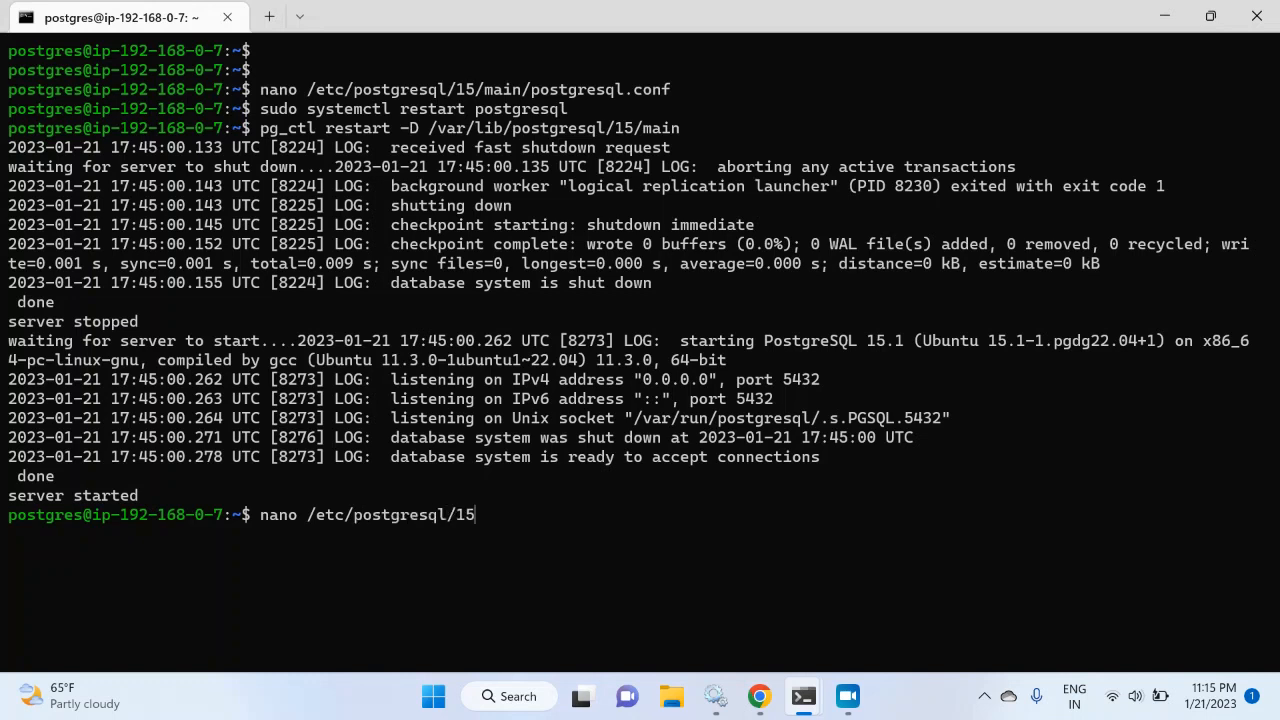
{"action": "type", "text": "/main"}
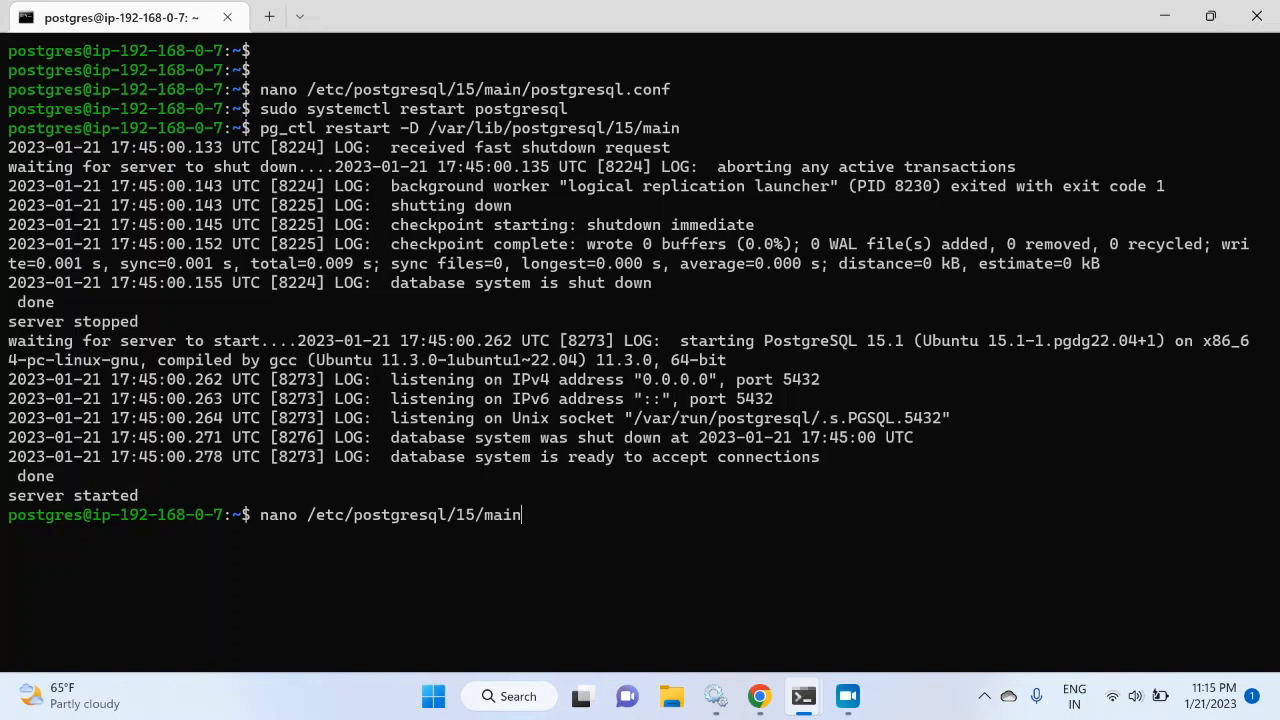
{"action": "type", "text": "/pg_hb"}
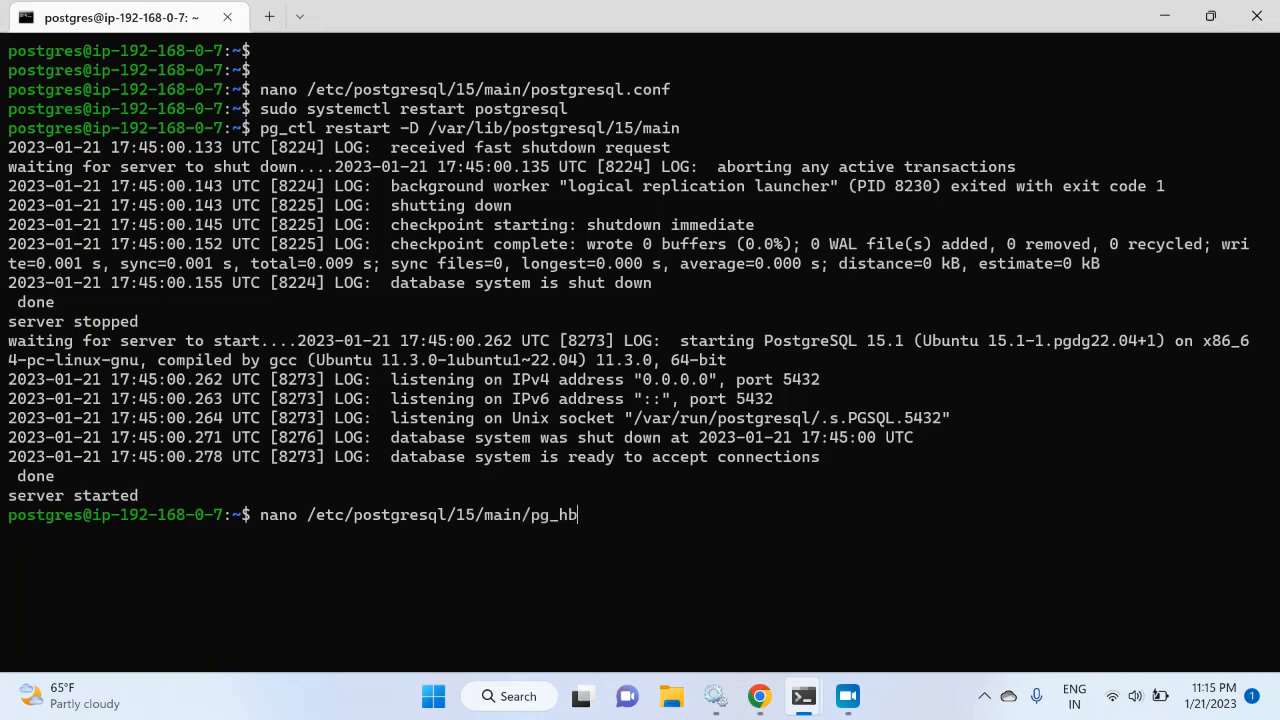
{"action": "key", "text": "Enter"}
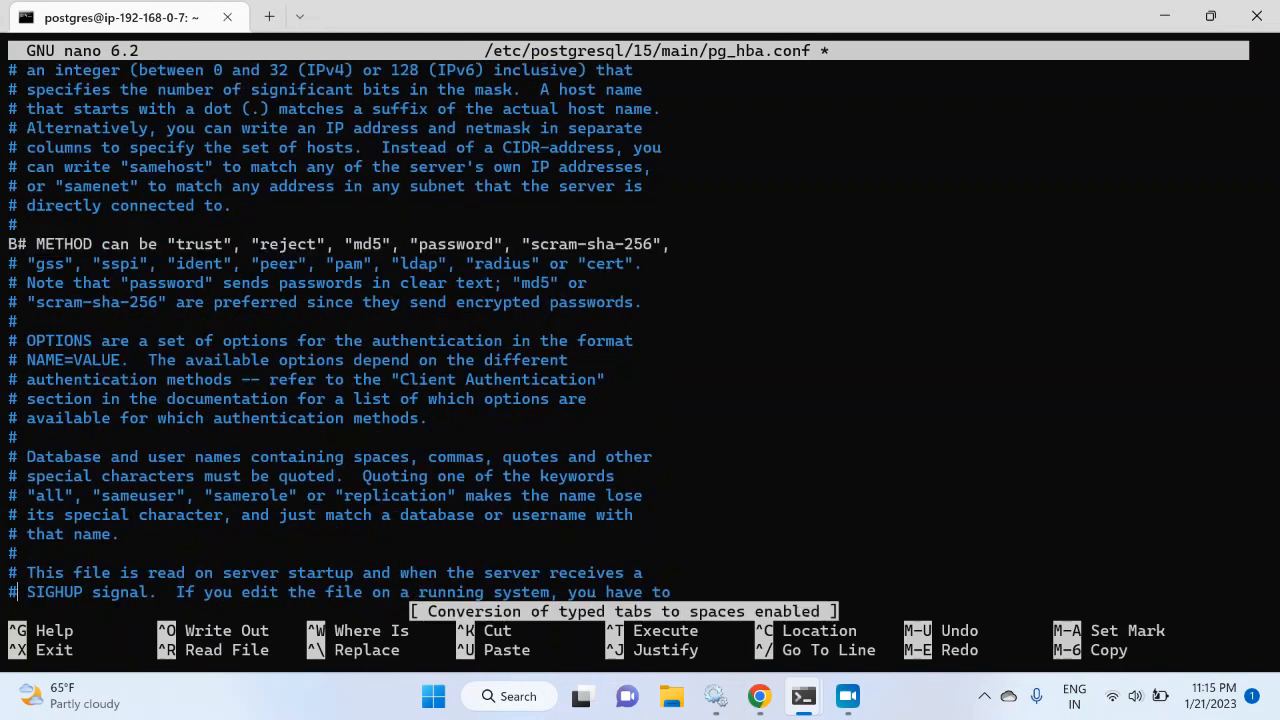
- Scroll pg_hba.conf down to the TYPE DATABASE USER ADDRESS METHOD rules table
{"action": "scroll", "scroll_direction": "down", "scroll_amount": 3}
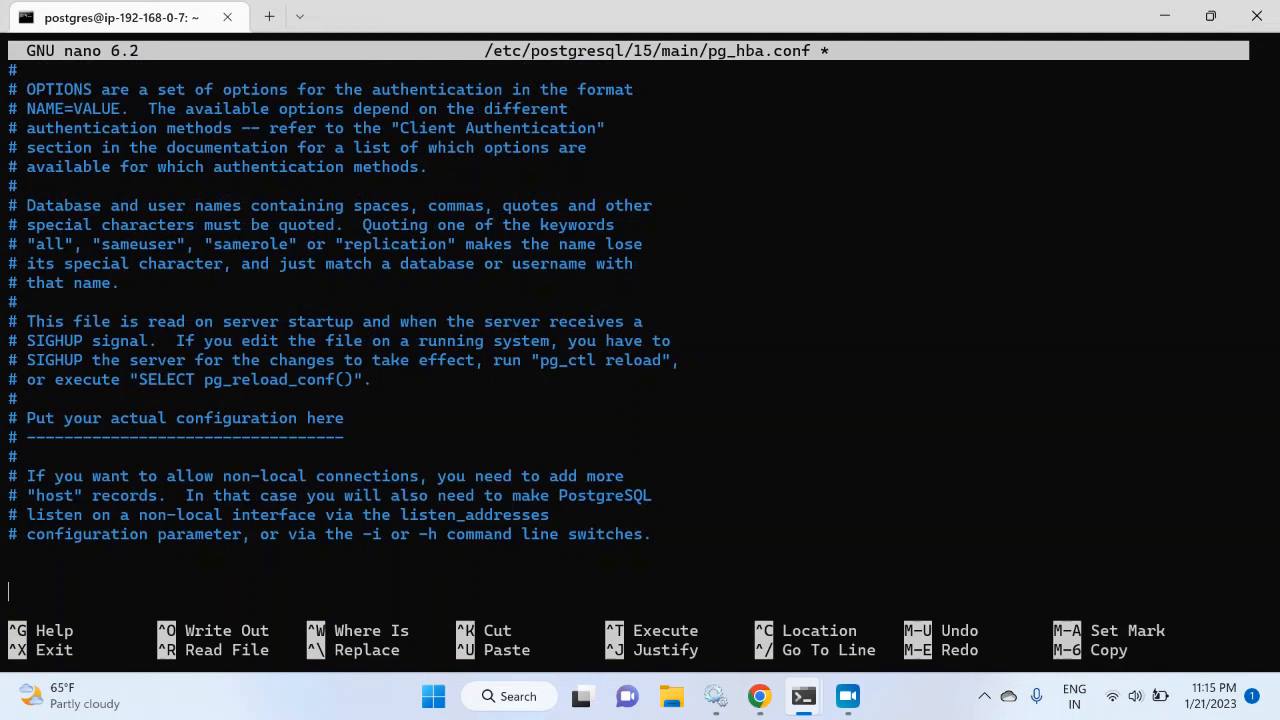
{"action": "scroll", "scroll_direction": "down", "scroll_amount": 3}
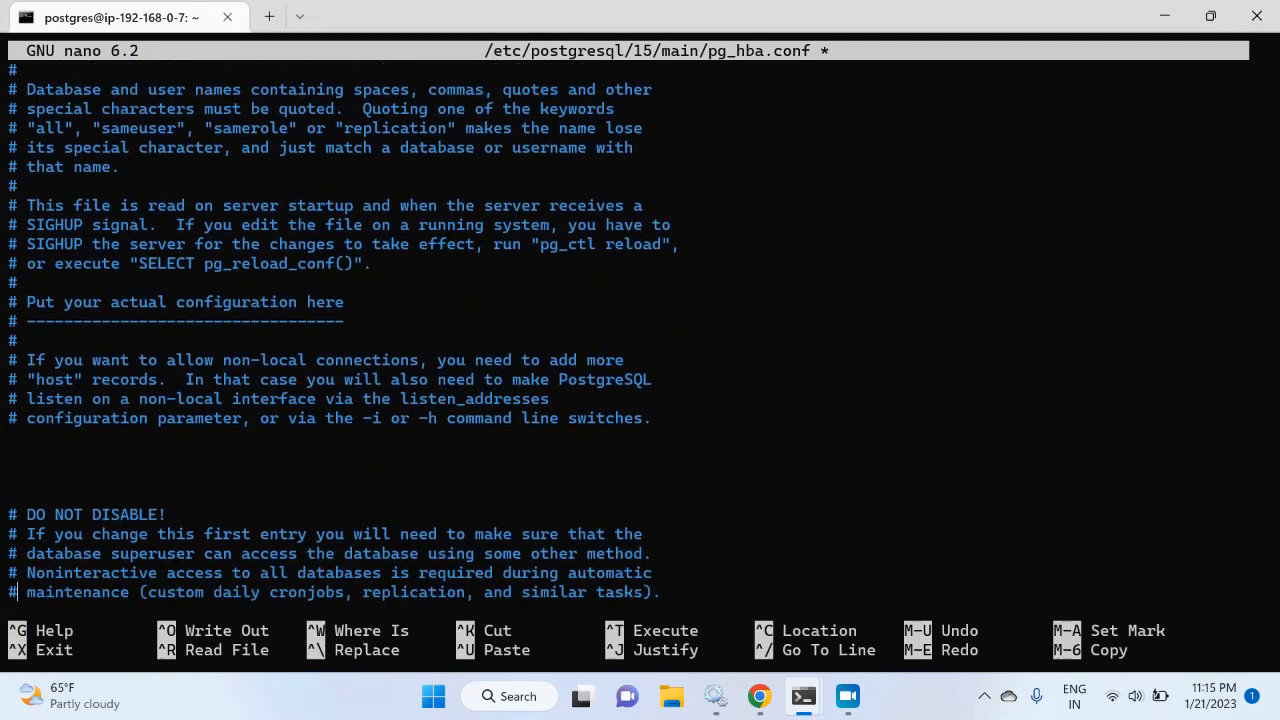
{"action": "scroll", "scroll_direction": "down", "scroll_amount": 3}
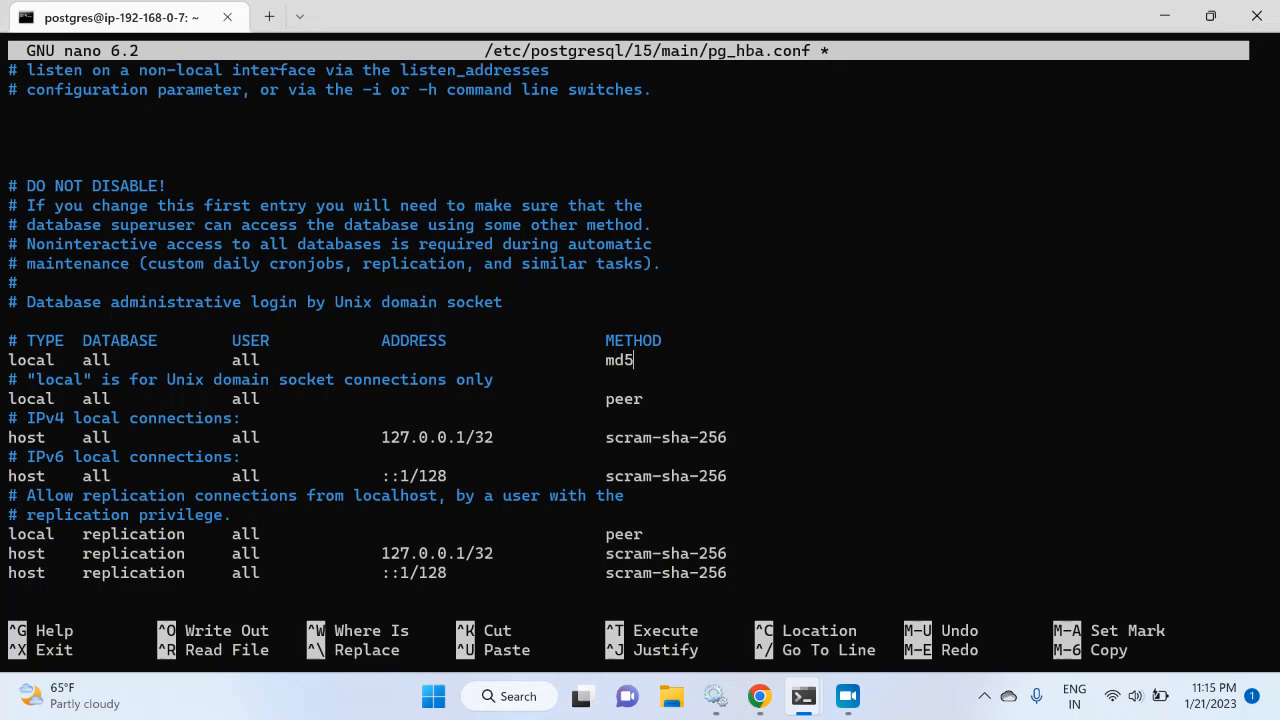
- Add the rule 'host all all 0.0.0.0/0 md5' below the first entry and start saving
{"action": "key", "text": "Enter"}
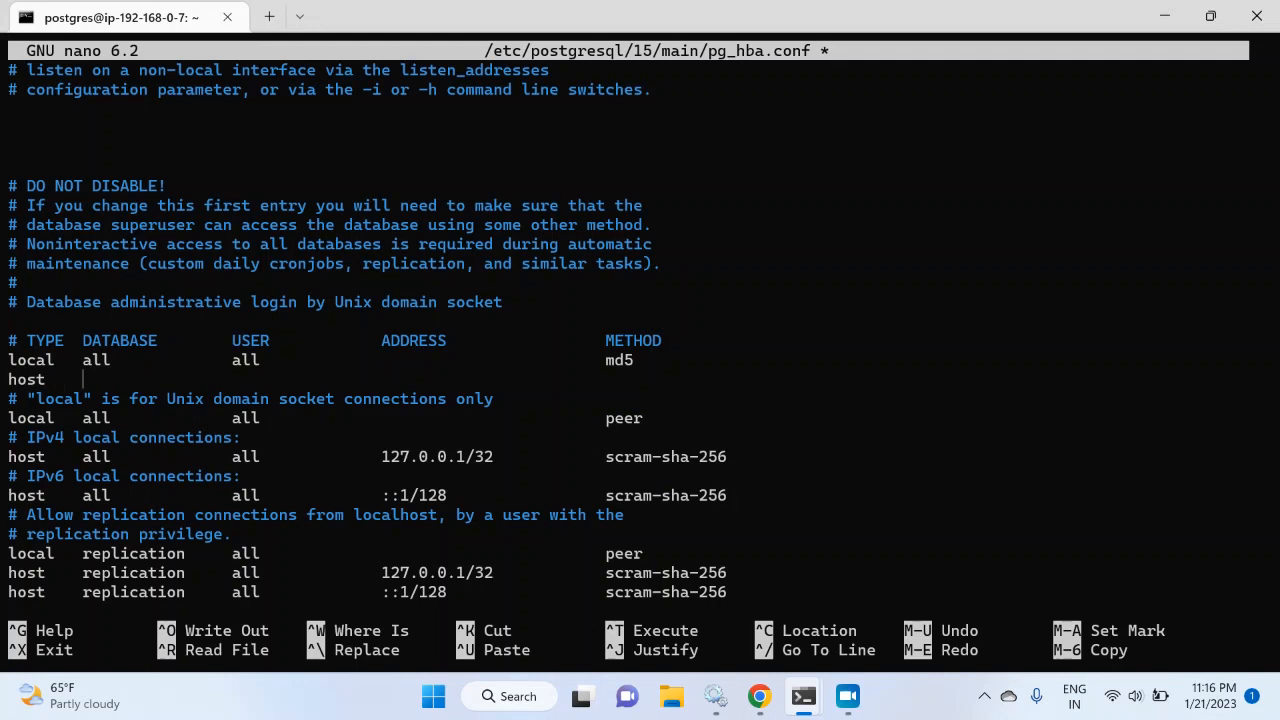
{"action": "type", "text": "all"}
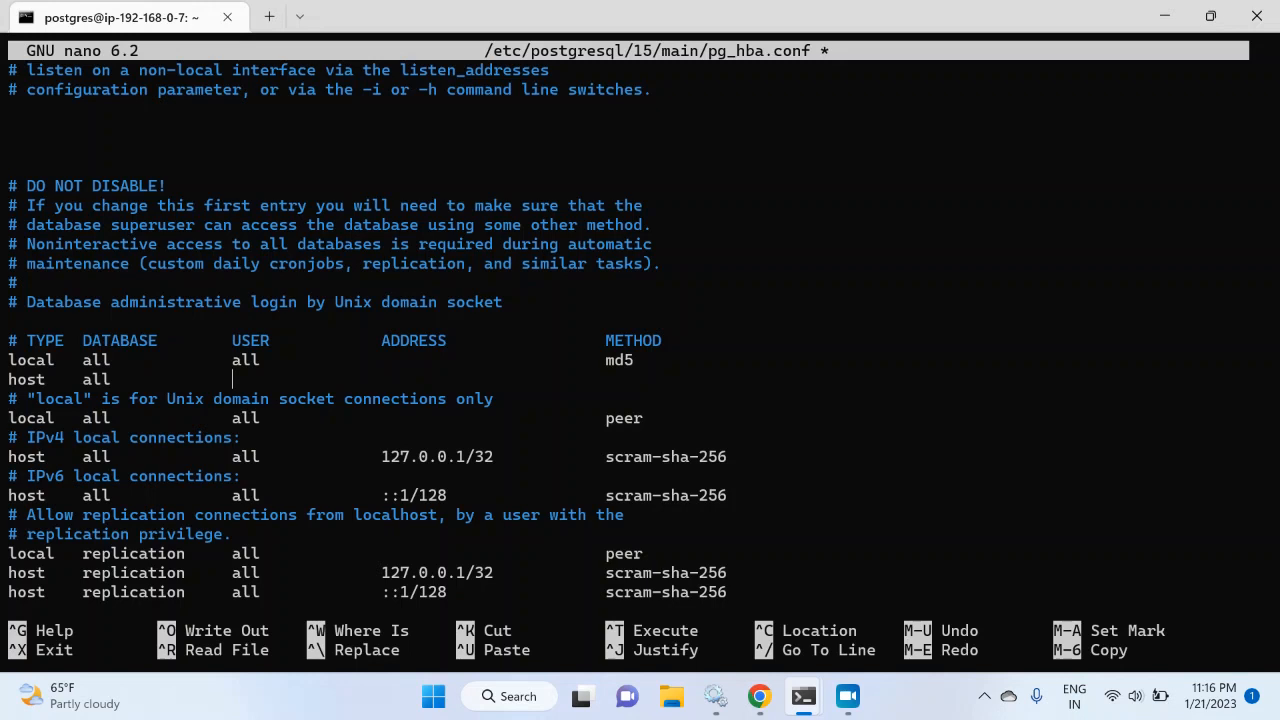
{"action": "type", "text": "all"}
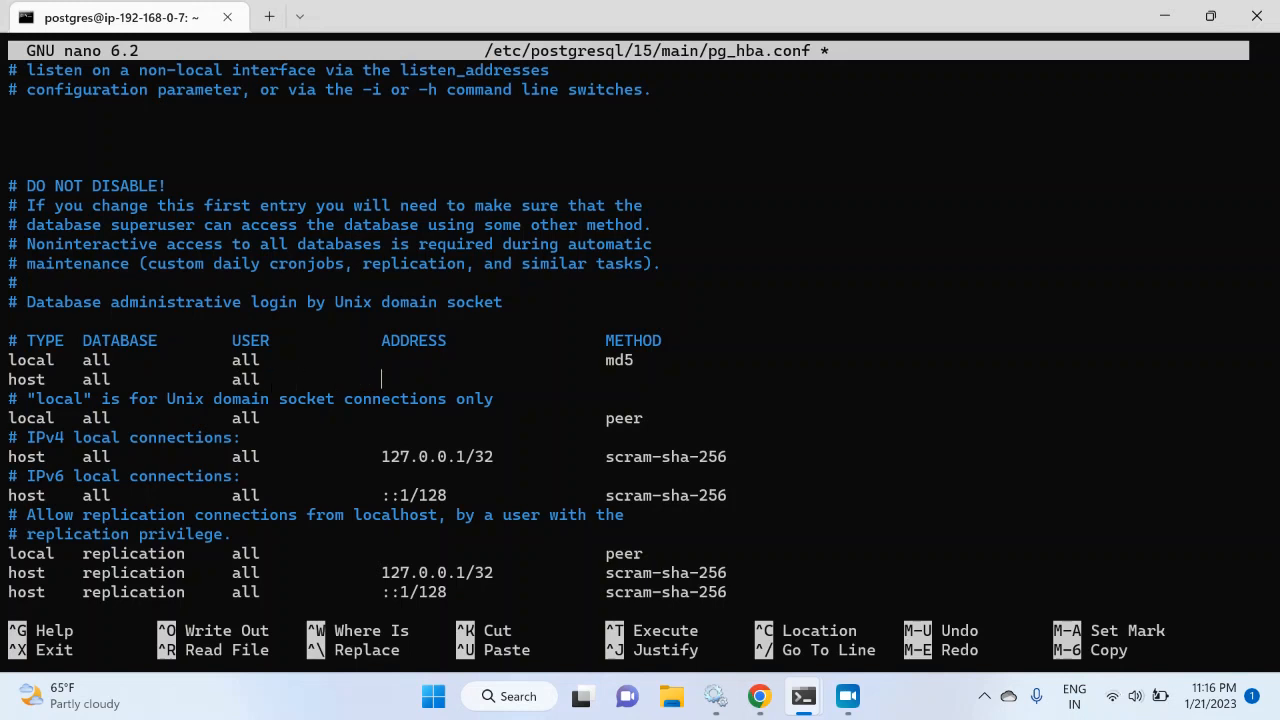
{"action": "type", "text": "0.0"}
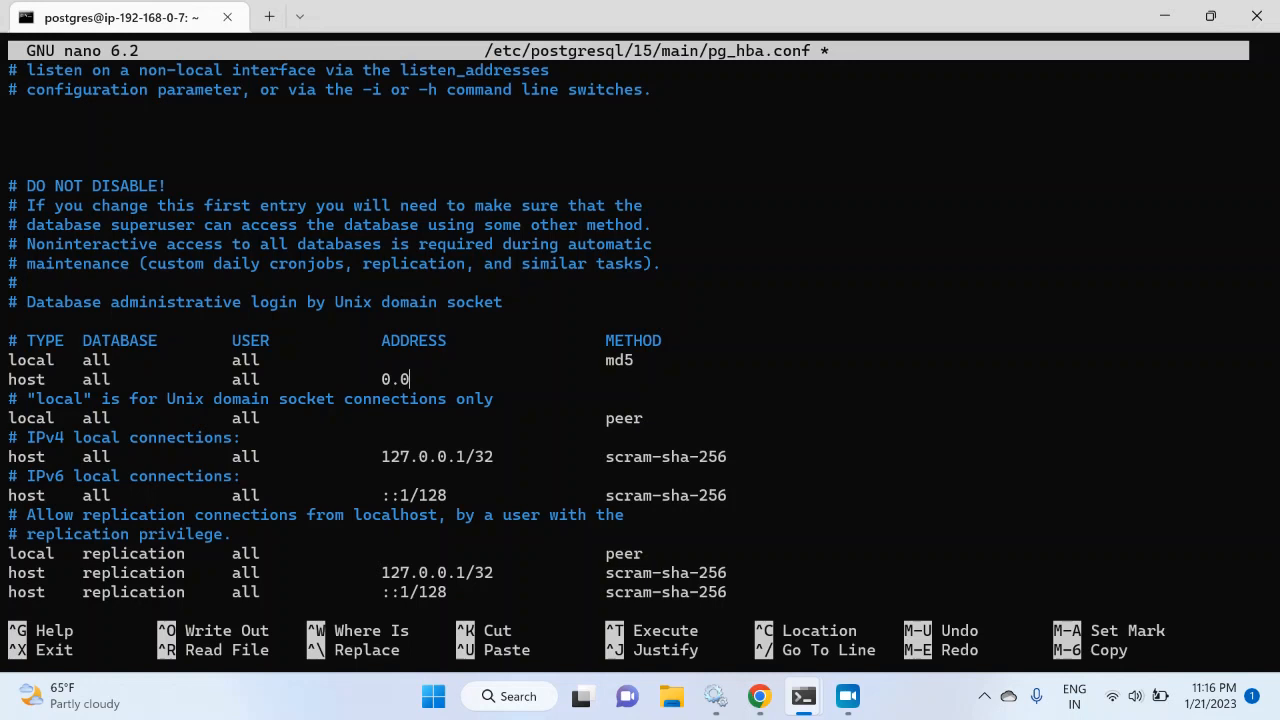
{"action": "type", "text": ".0.0/"}
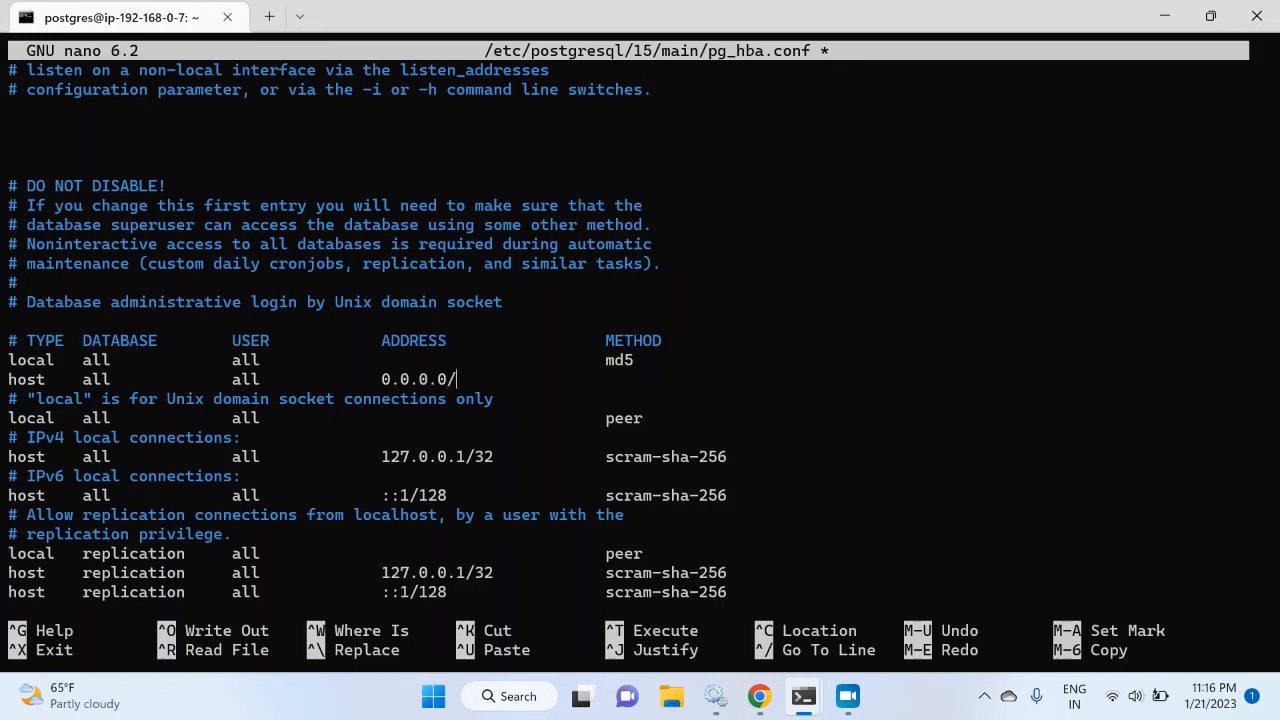
{"action": "type", "text": "0"}
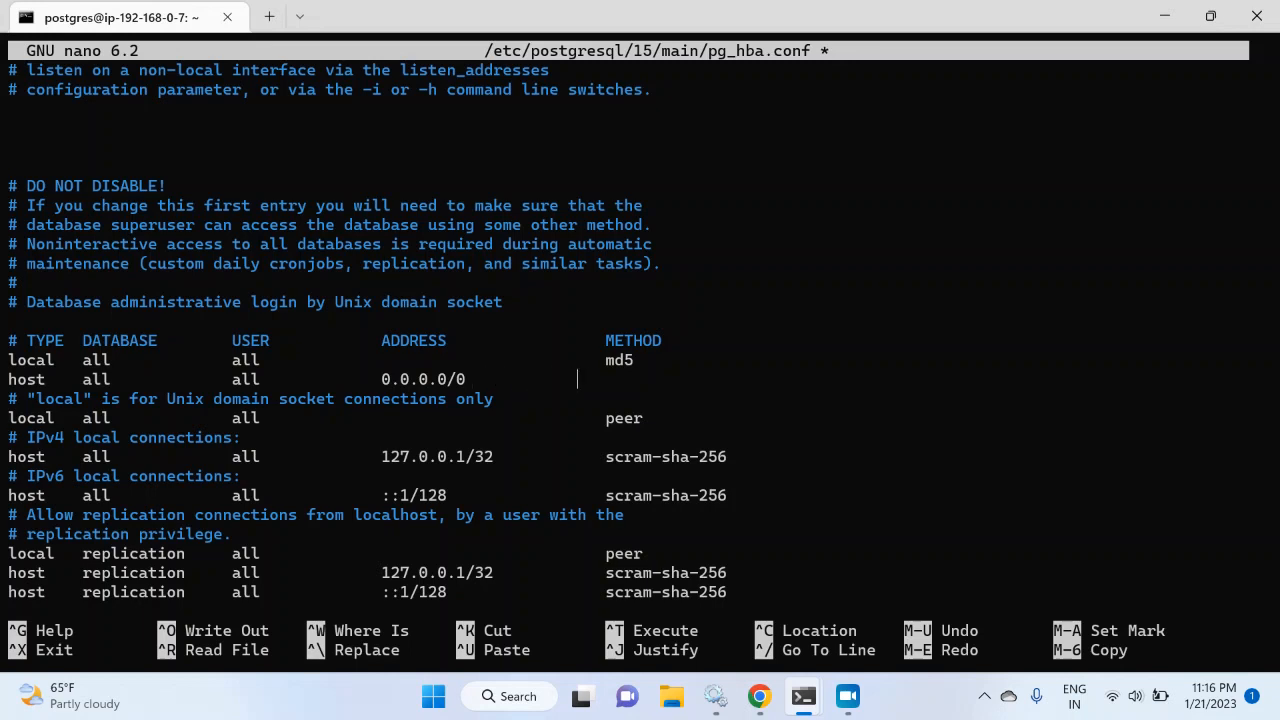
{"action": "type", "text": "md"}
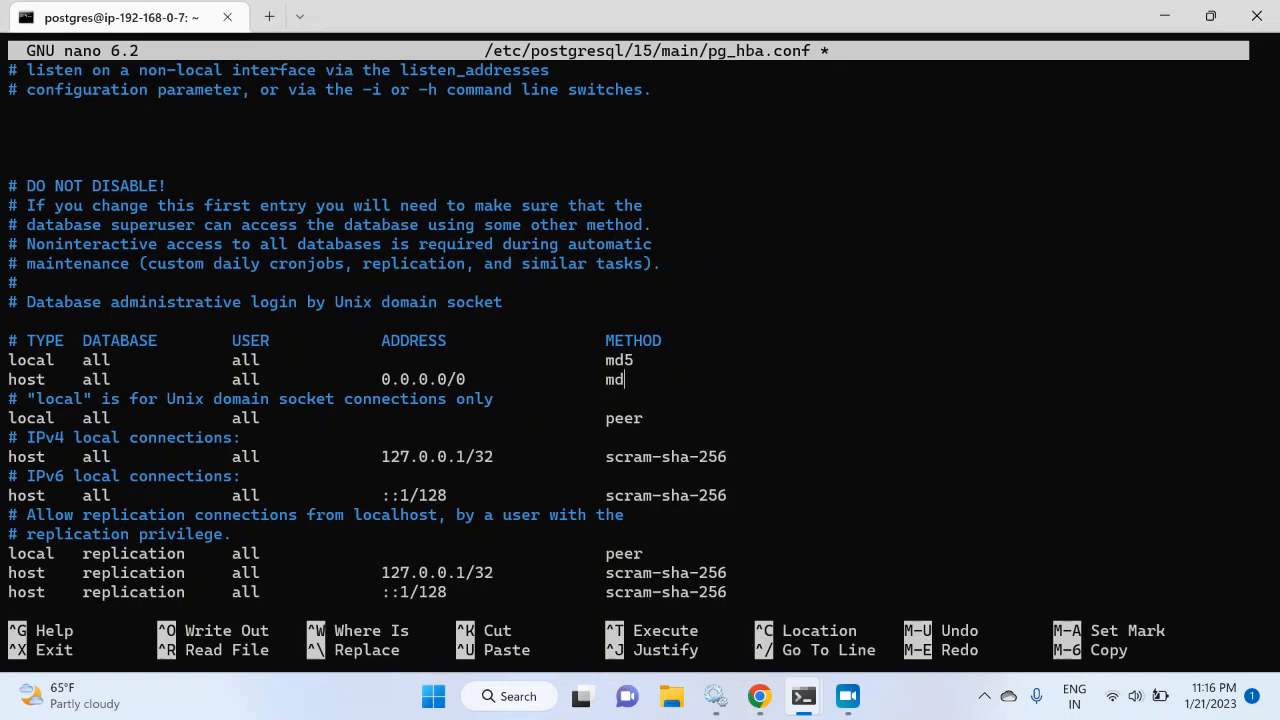
{"action": "type", "text": "5"}
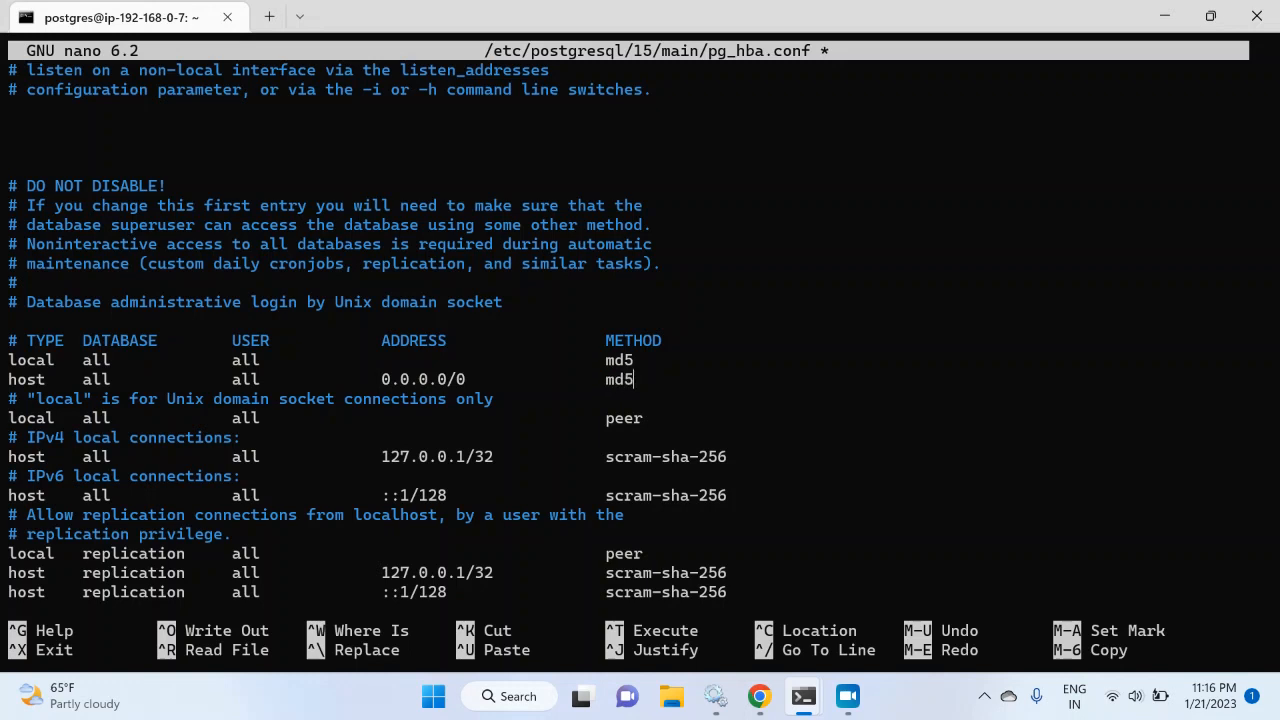
{"action": "key", "text": "ctrl+o"}
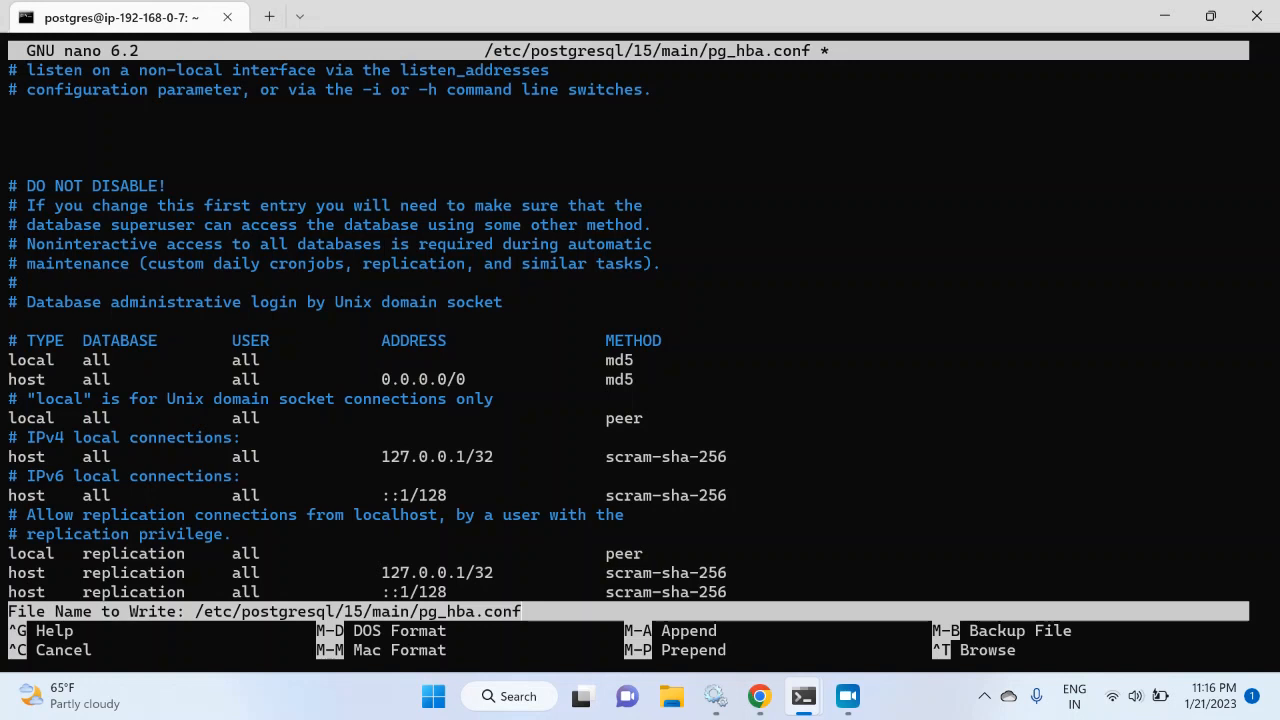
- Confirm writing pg_hba.conf (104 lines) and exit nano to the shell
{"action": "key", "text": "Enter"}
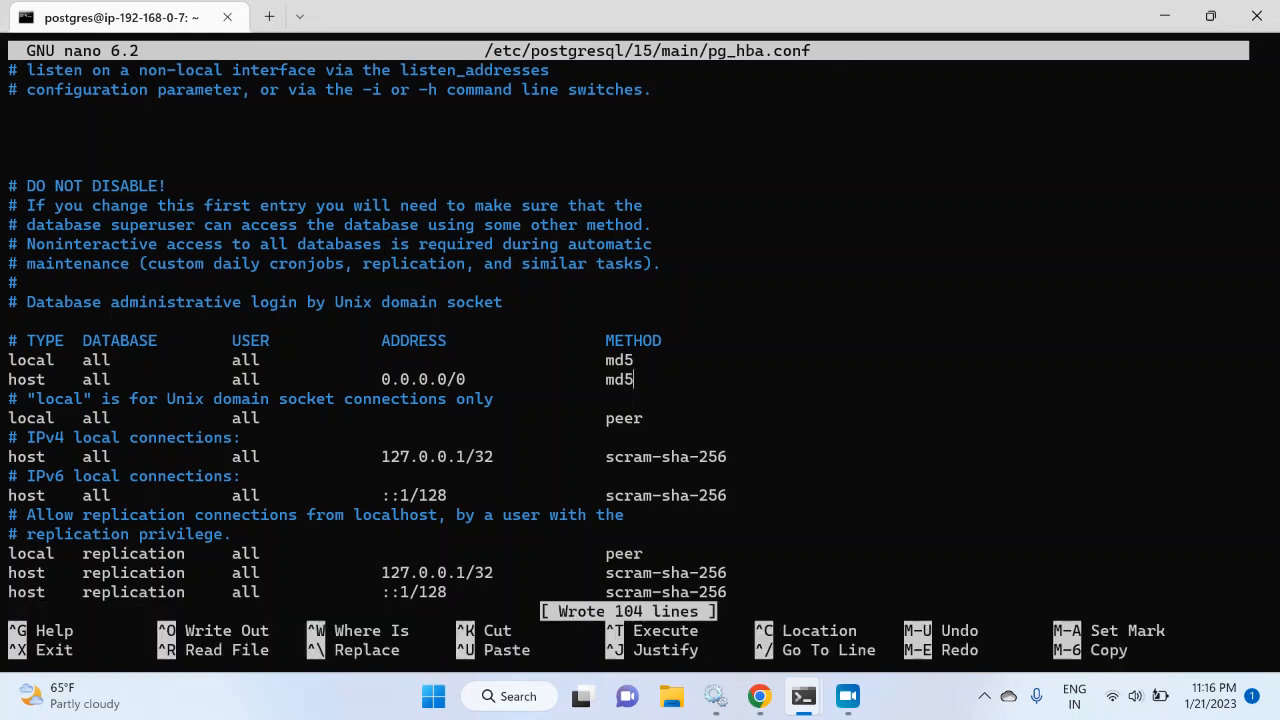
{"action": "key", "text": "ctrl+x"}
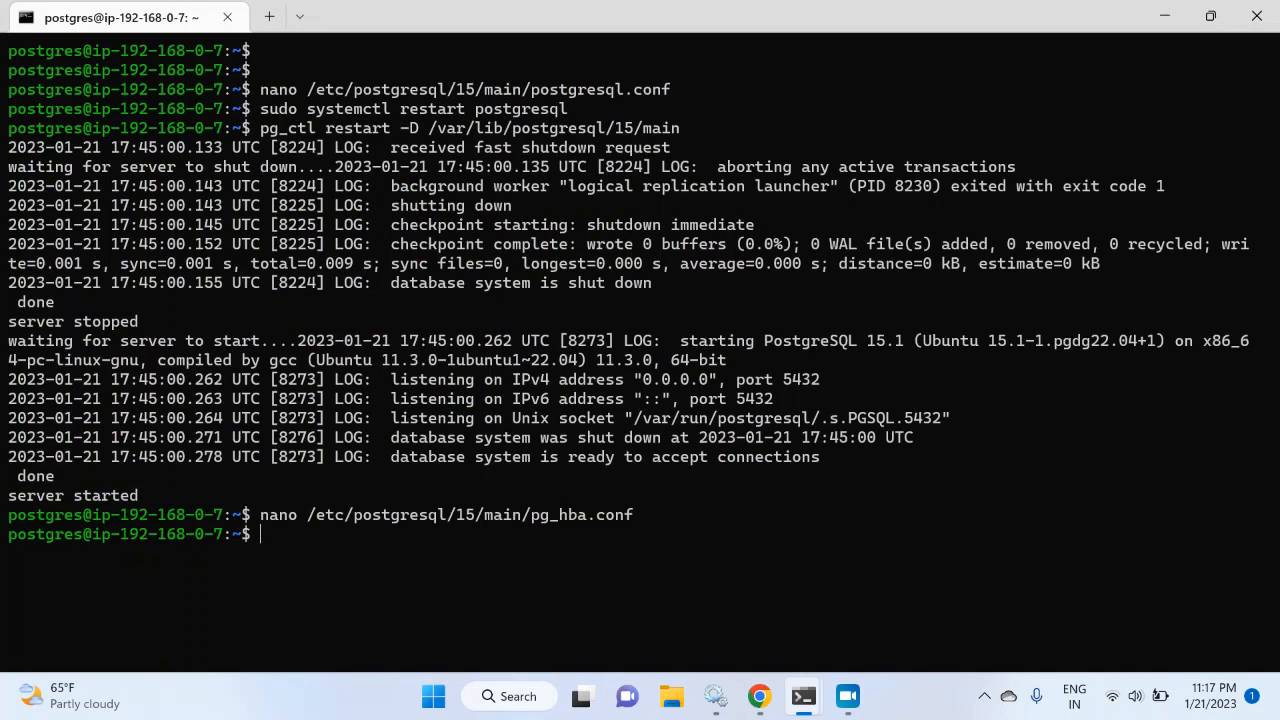
- Run pg_ctl reload -D /var/lib/postgresql/15/main to apply the new access rule
{"action": "type", "text": "pg_"}
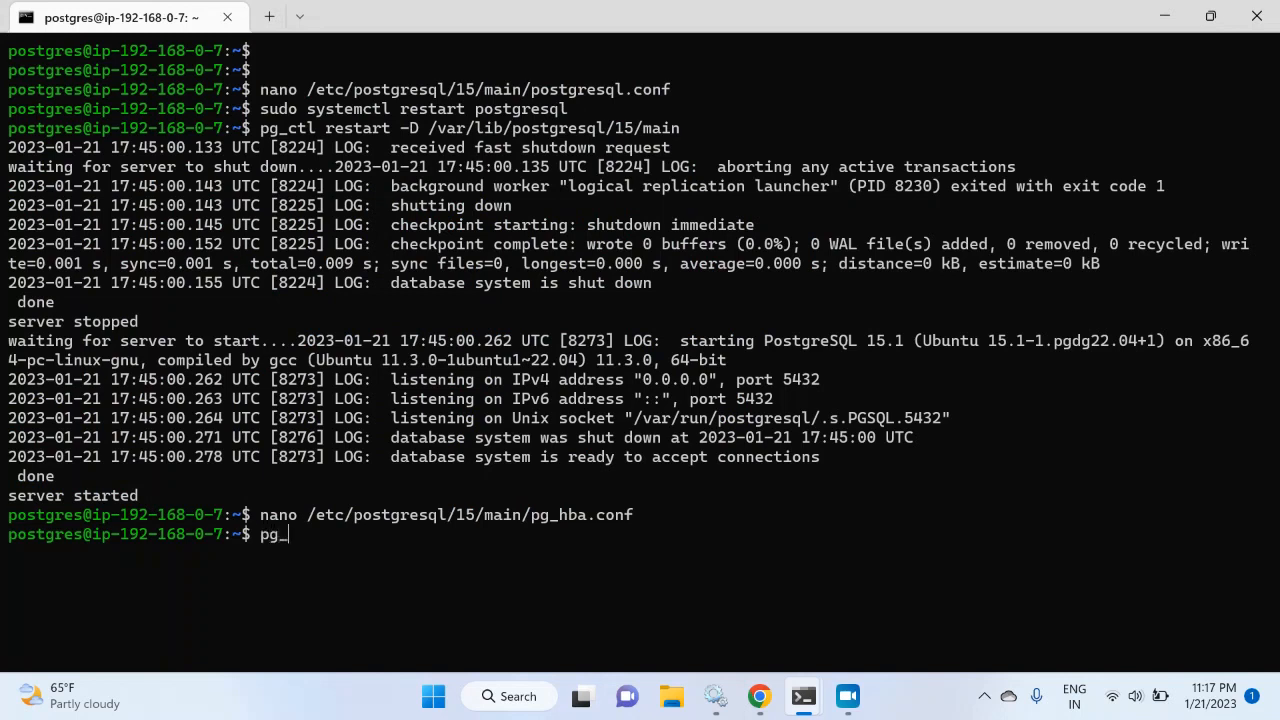
{"action": "type", "text": "ctl re"}
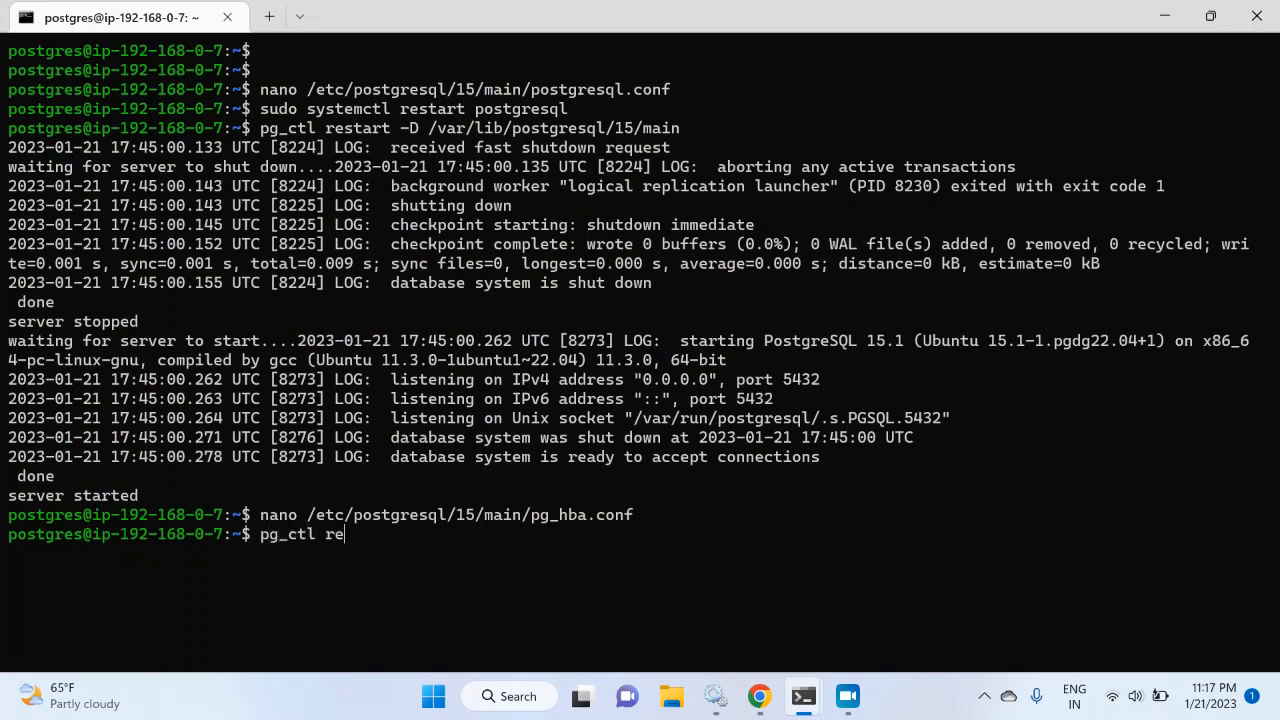
{"action": "type", "text": "load"}
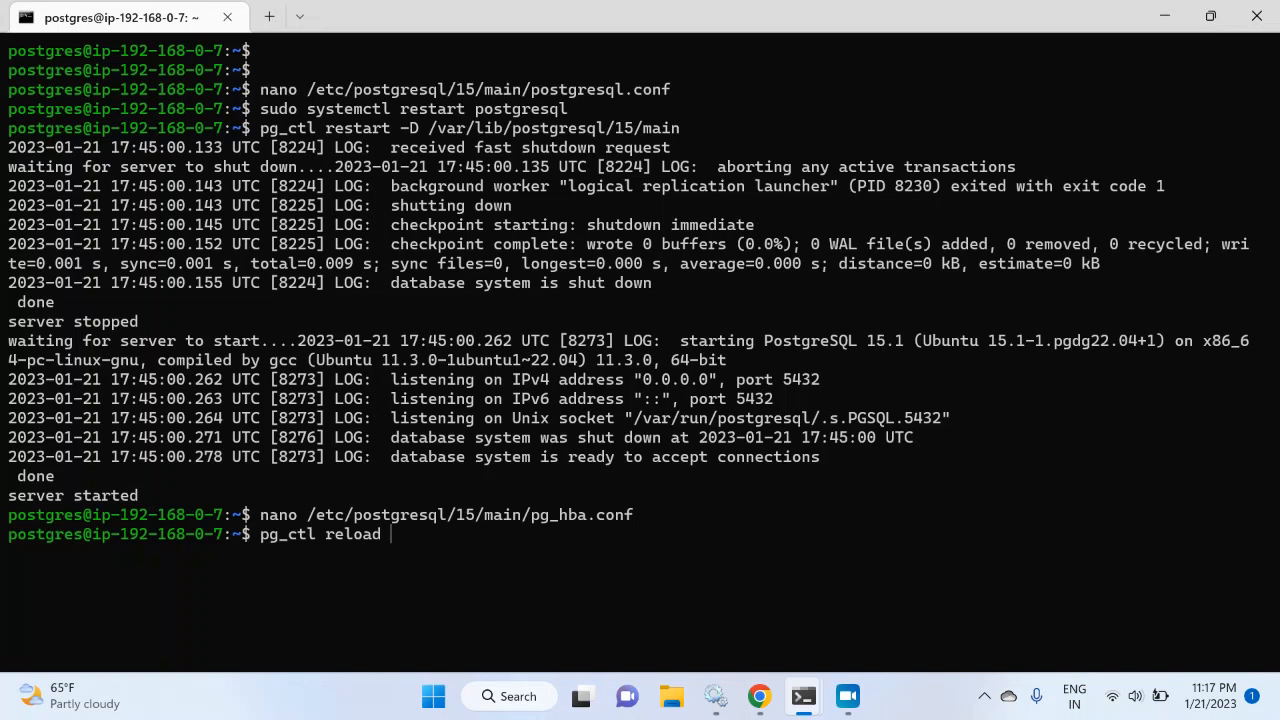
{"action": "type", "text": "-D"}
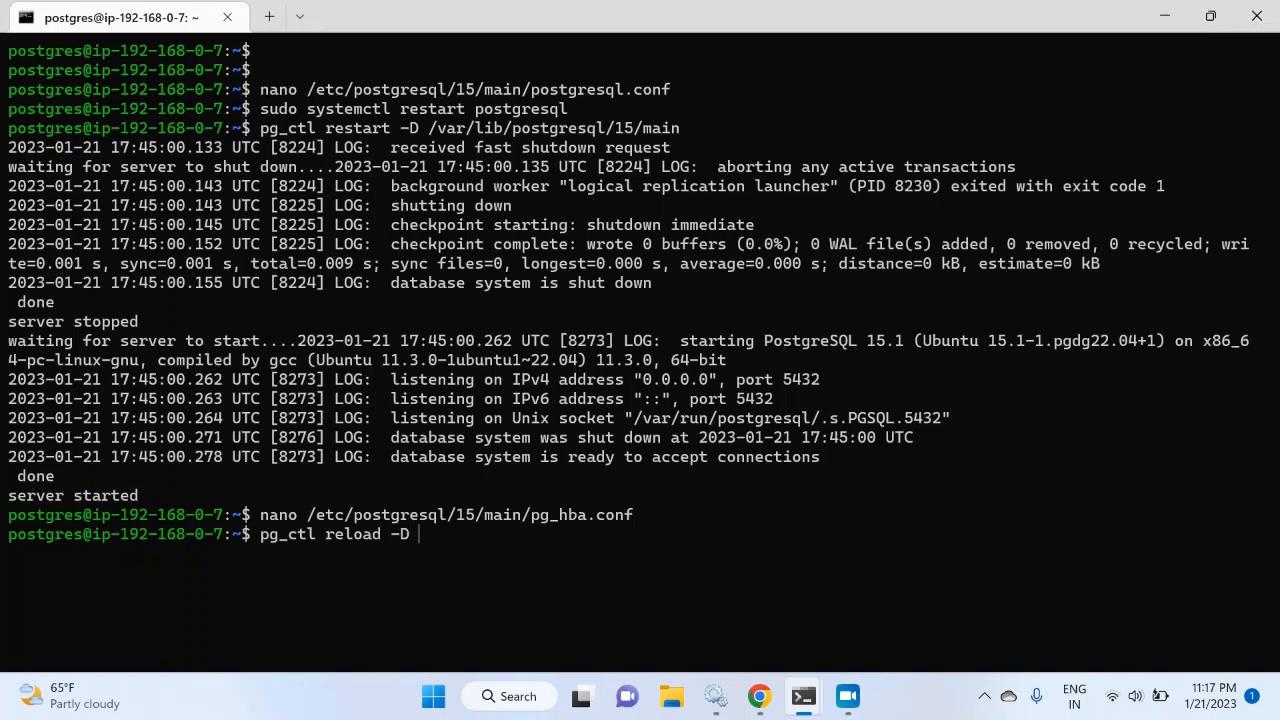
{"action": "type", "text": "/"}
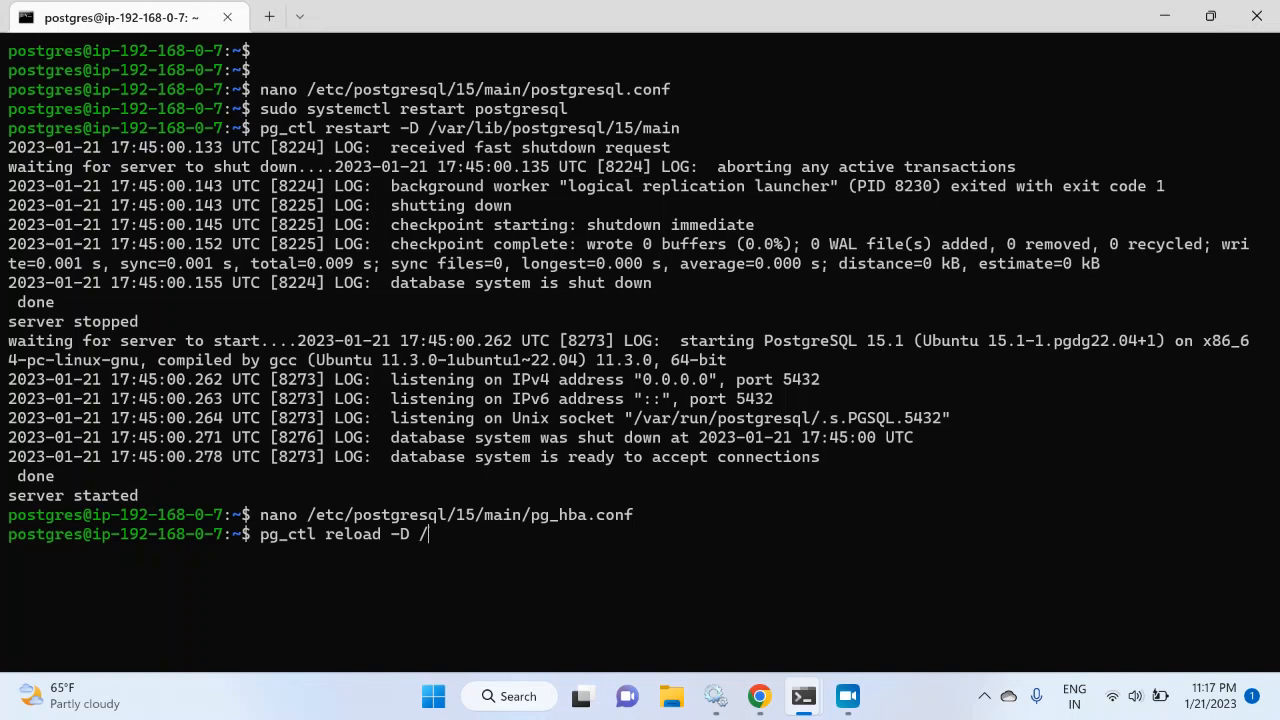
{"action": "type", "text": "var/lib"}
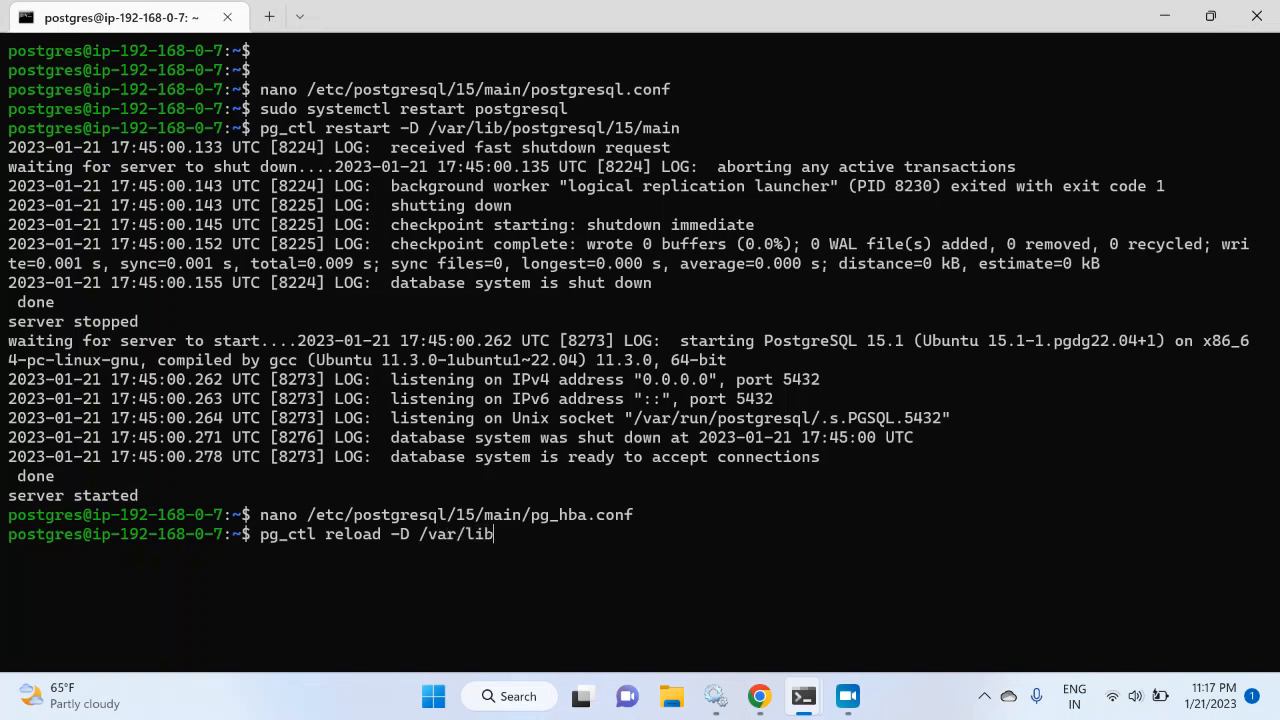
{"action": "type", "text": "postgres"}
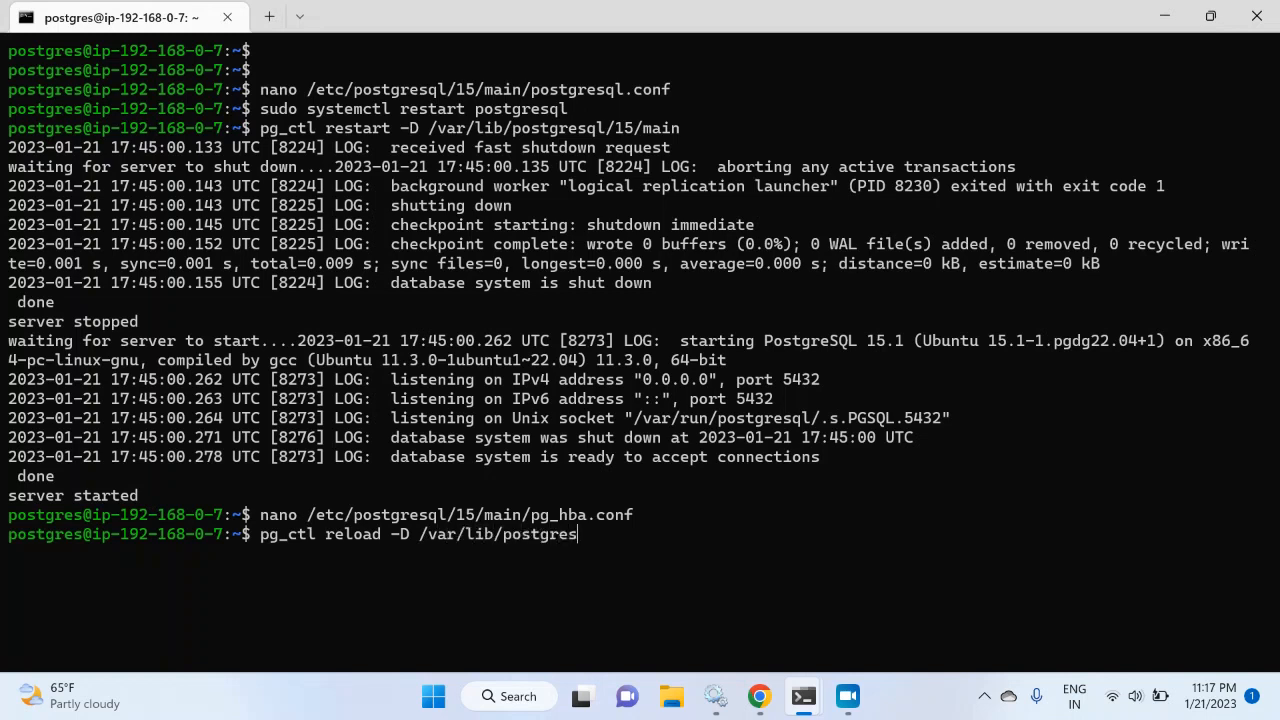
{"action": "type", "text": "/15/"}
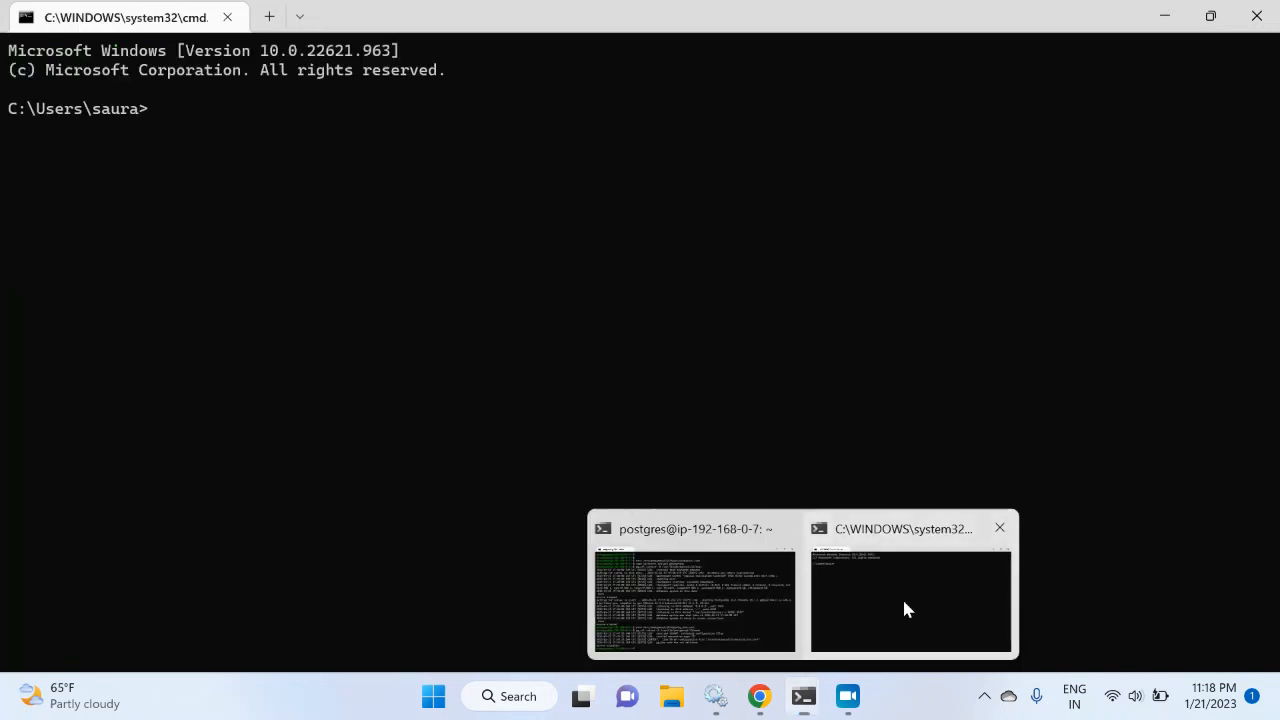
{"action": "mouse_move", "coordinate": [780, 184]}
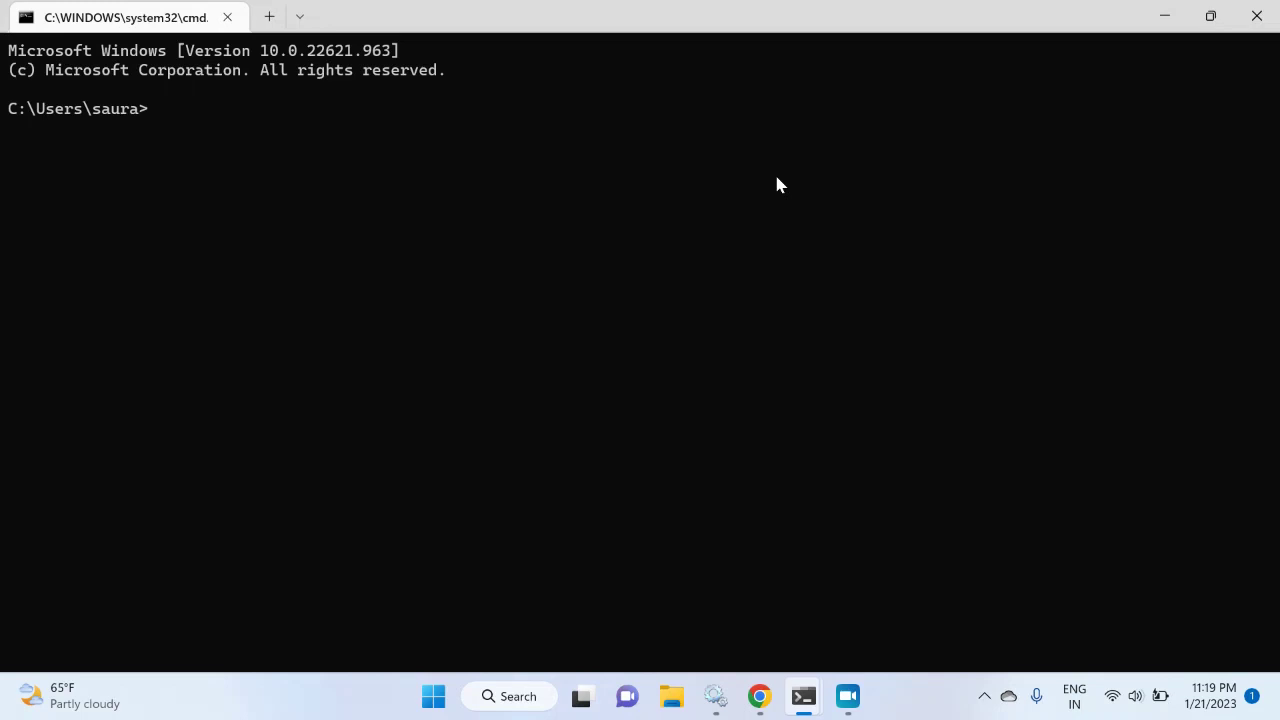
- Start a local psql -h command, ready for the EC2 instance's public IPv4 address
{"action": "type", "text": "psql"}
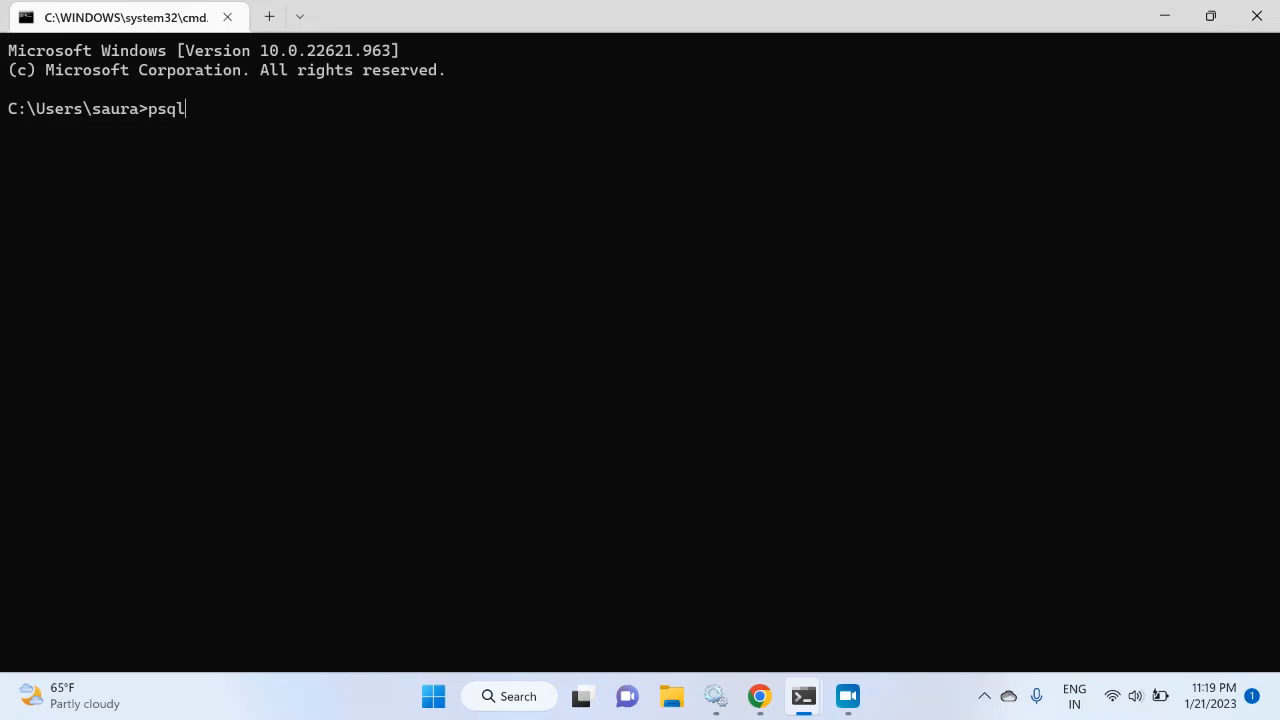
{"action": "type", "text": "-h"}
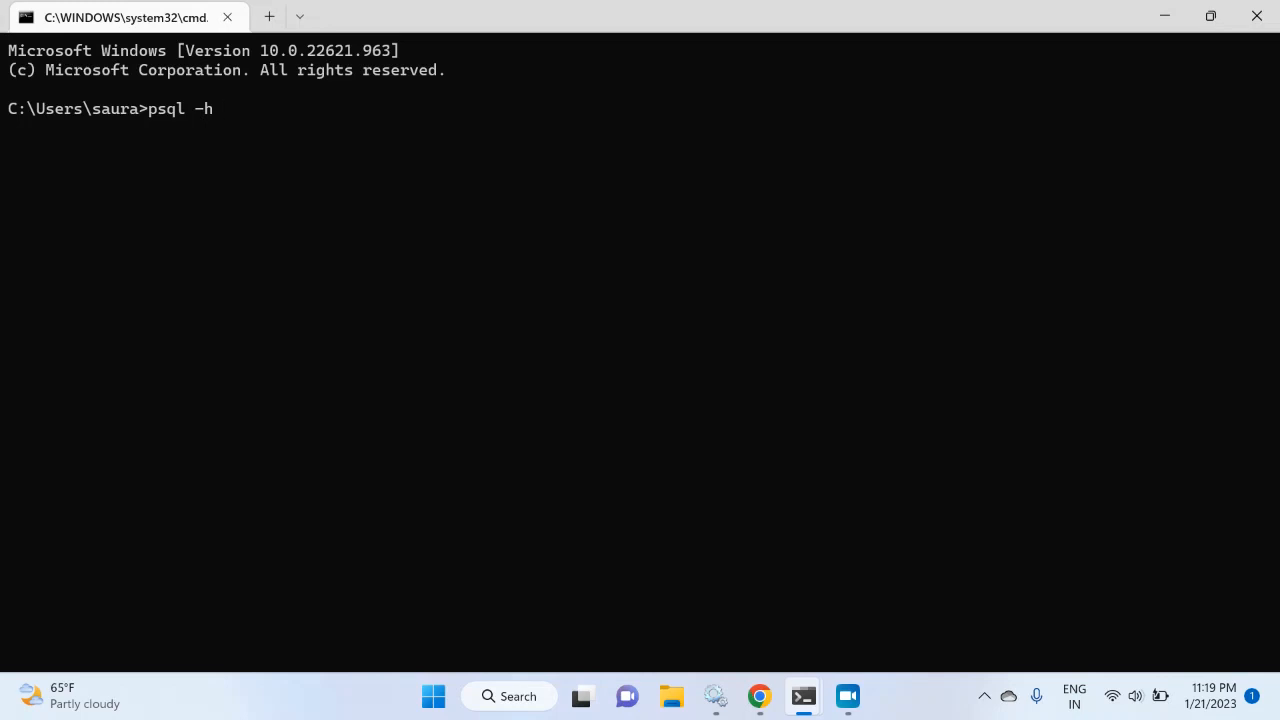
{"action": "type", "text": "\" \""}
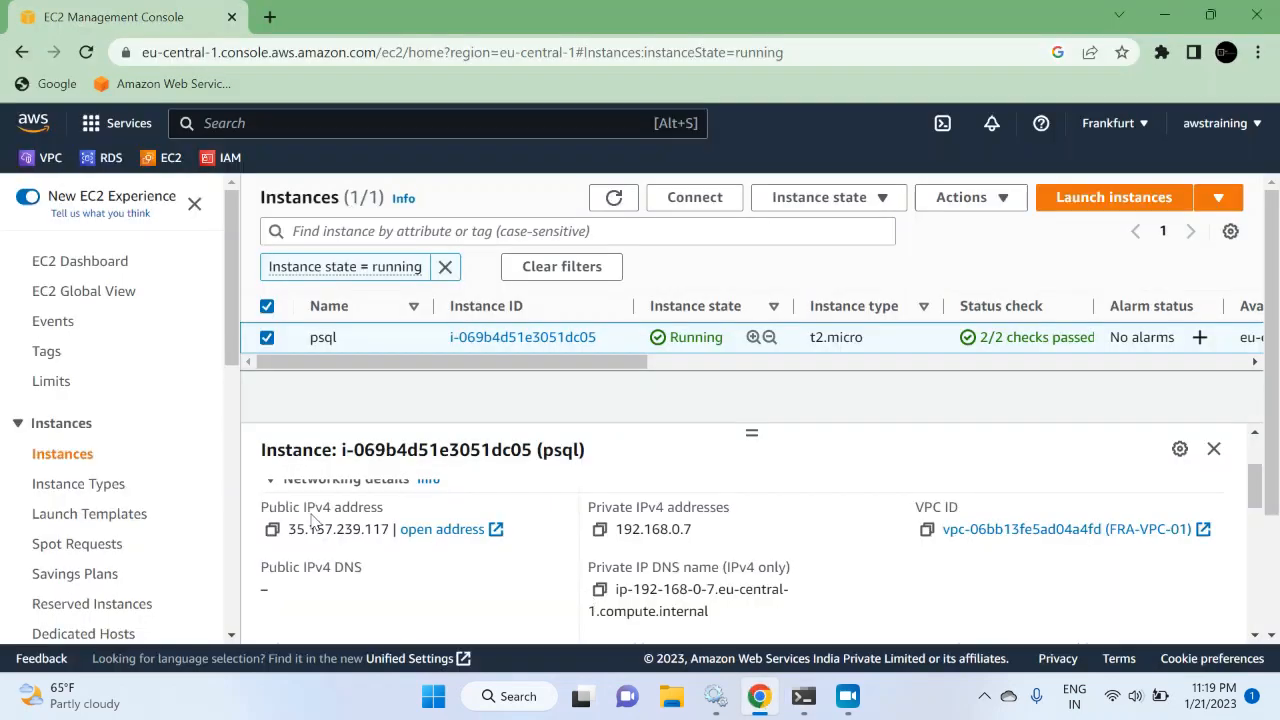
- Run psql -h 35.157.239.117 -U postgres locally, which fails with a missing pg_hba.conf entry
{"action": "left_click", "coordinate": [272, 528]}
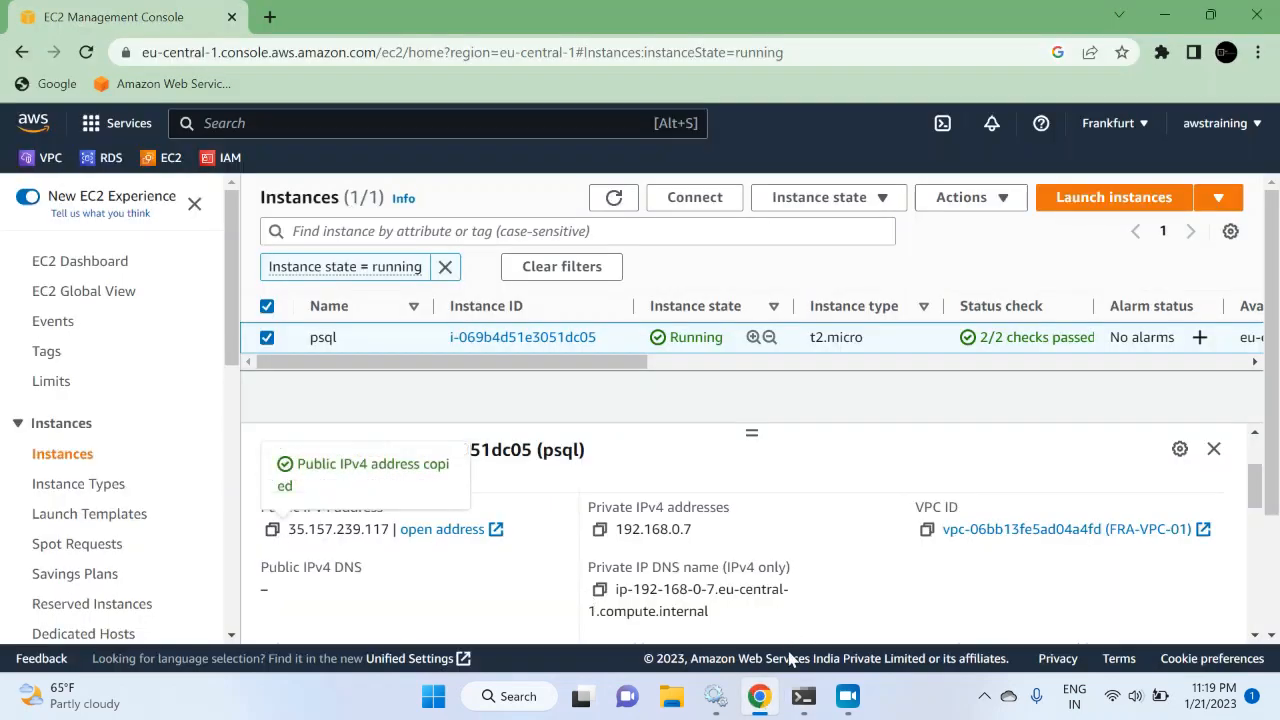
{"action": "left_click", "coordinate": [802, 696]}
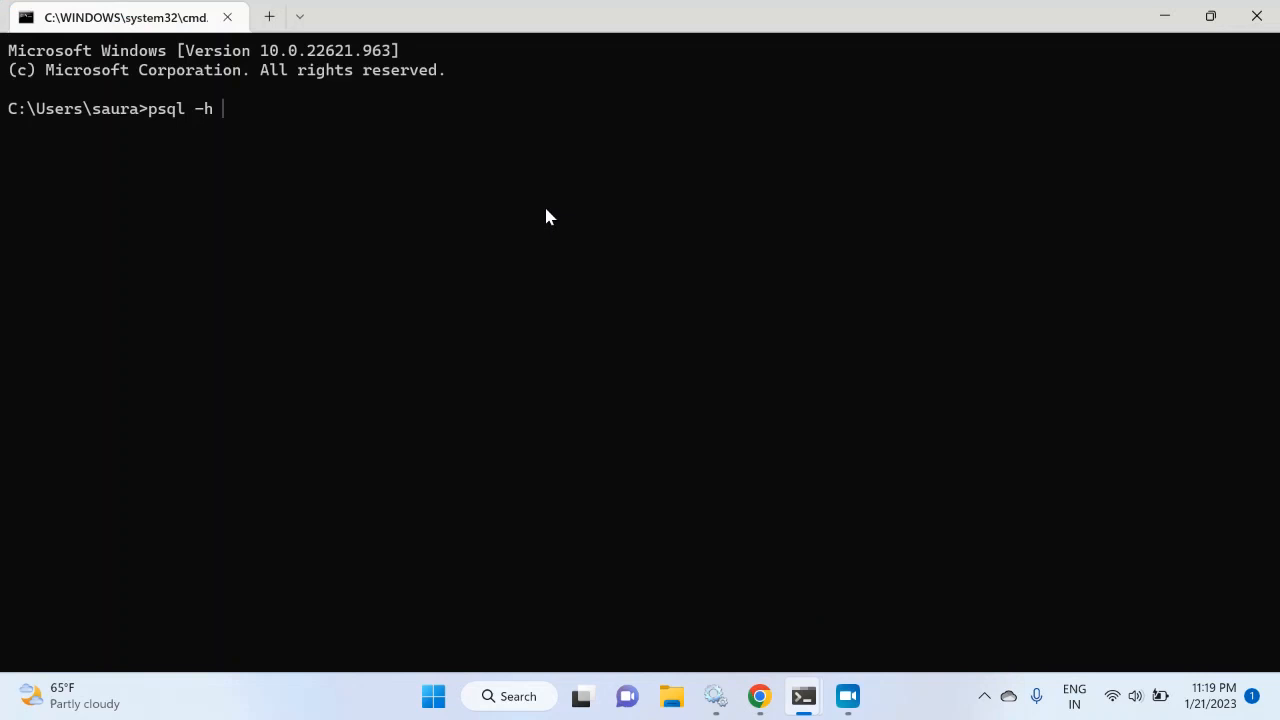
{"action": "type", "text": "35.157.239.117 -"}
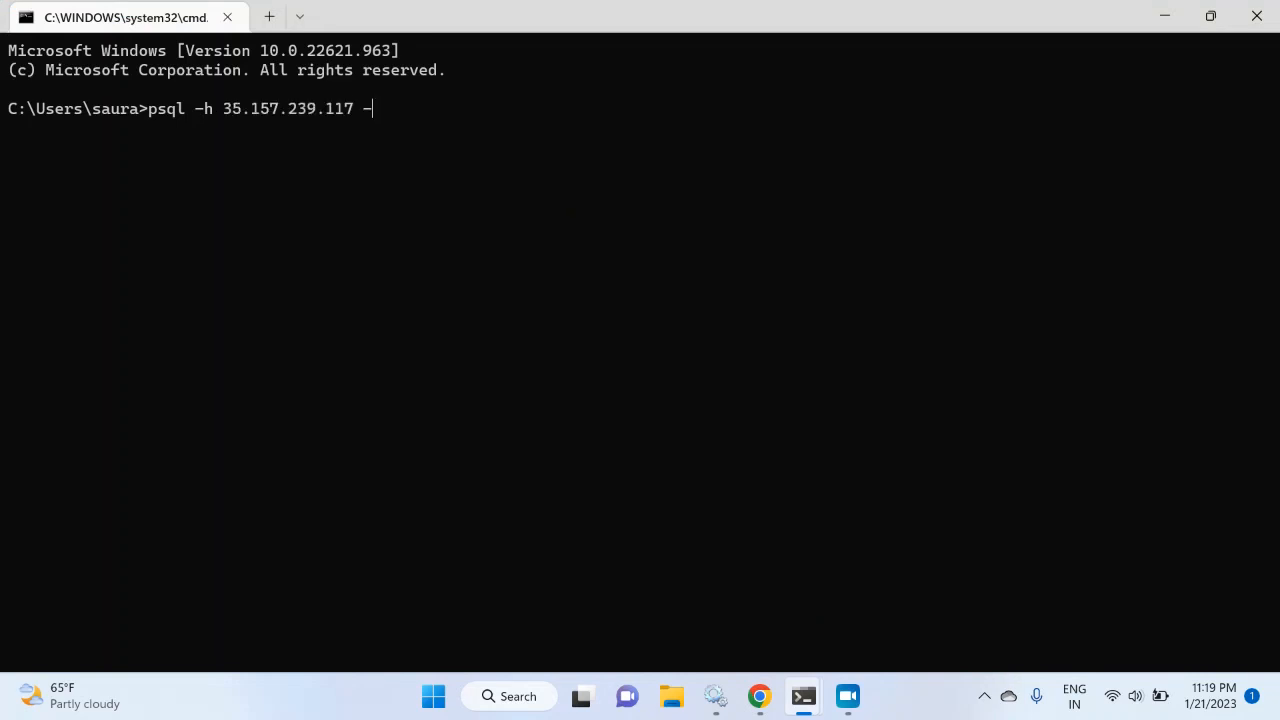
{"action": "type", "text": "U p"}
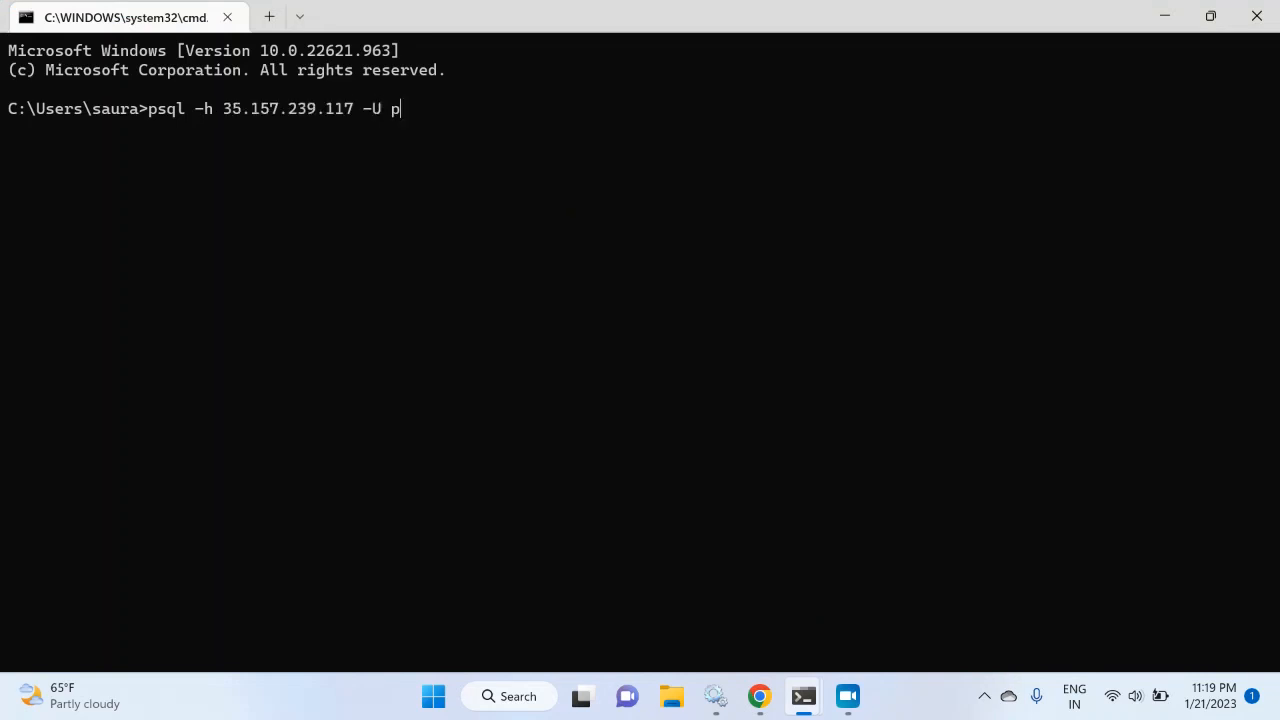
{"action": "type", "text": "ostgres"}
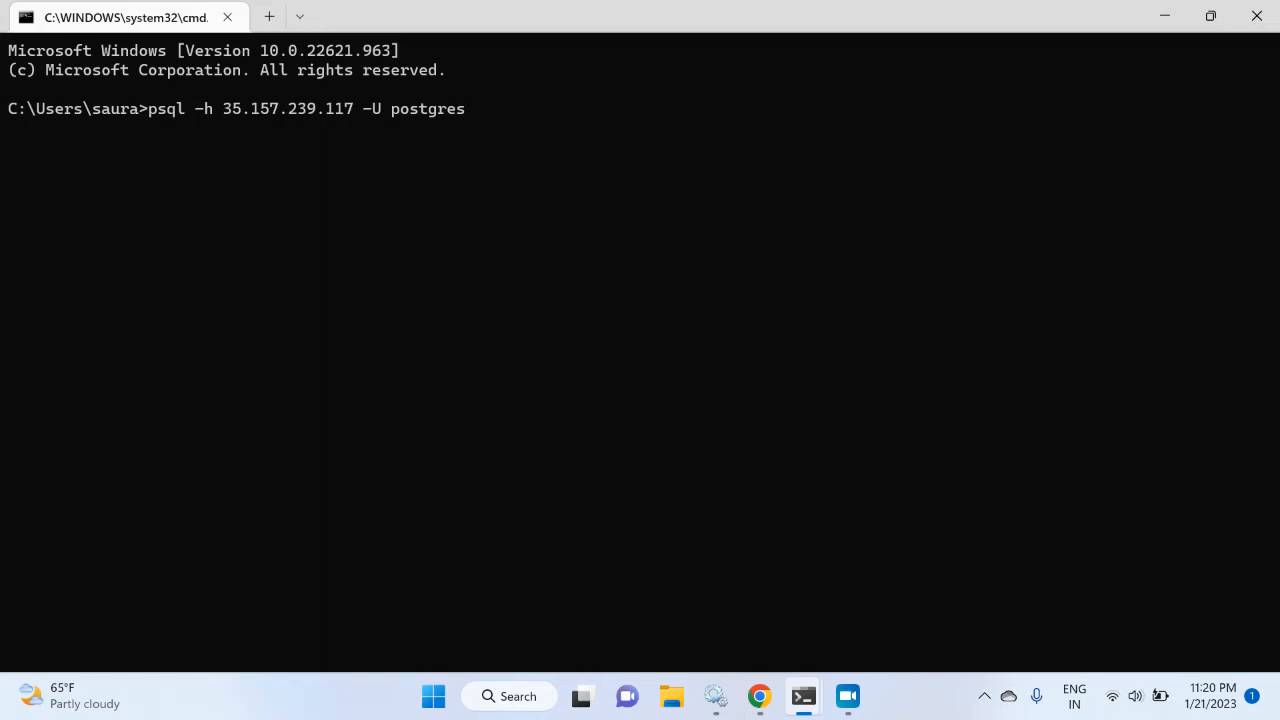
{"action": "key", "text": "Enter"}
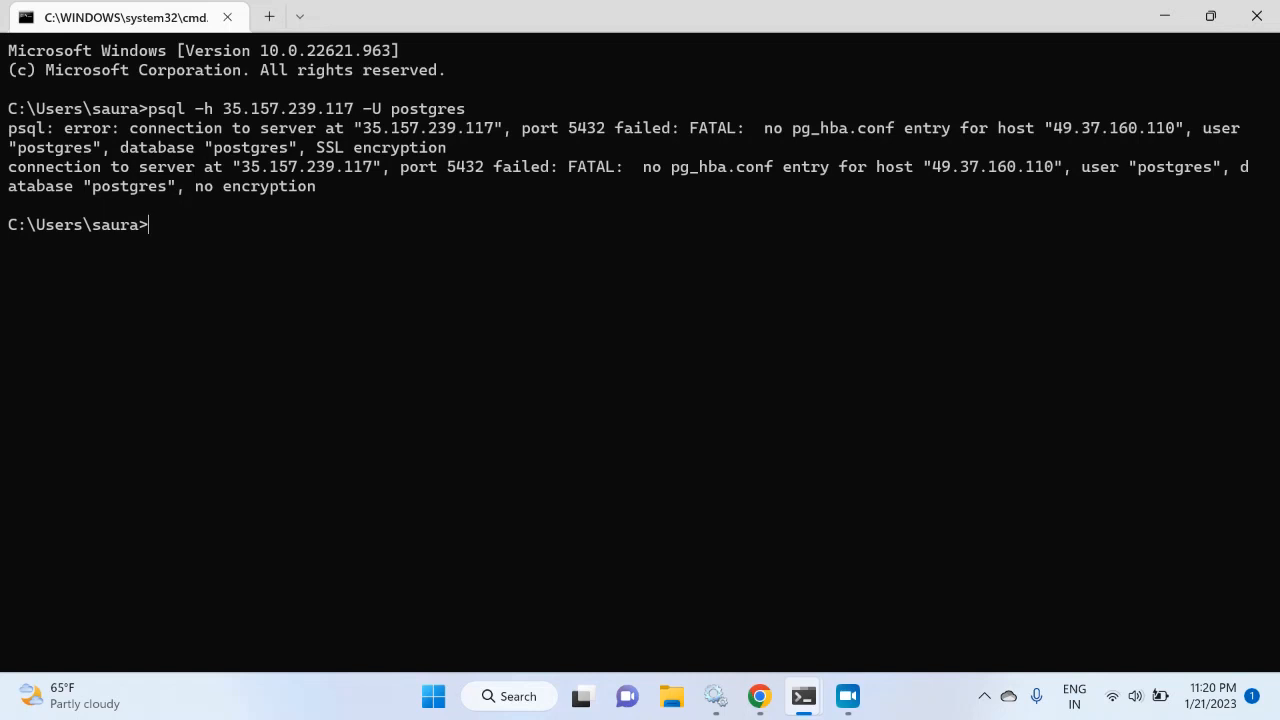
{"action": "left_click", "coordinate": [848, 696]}
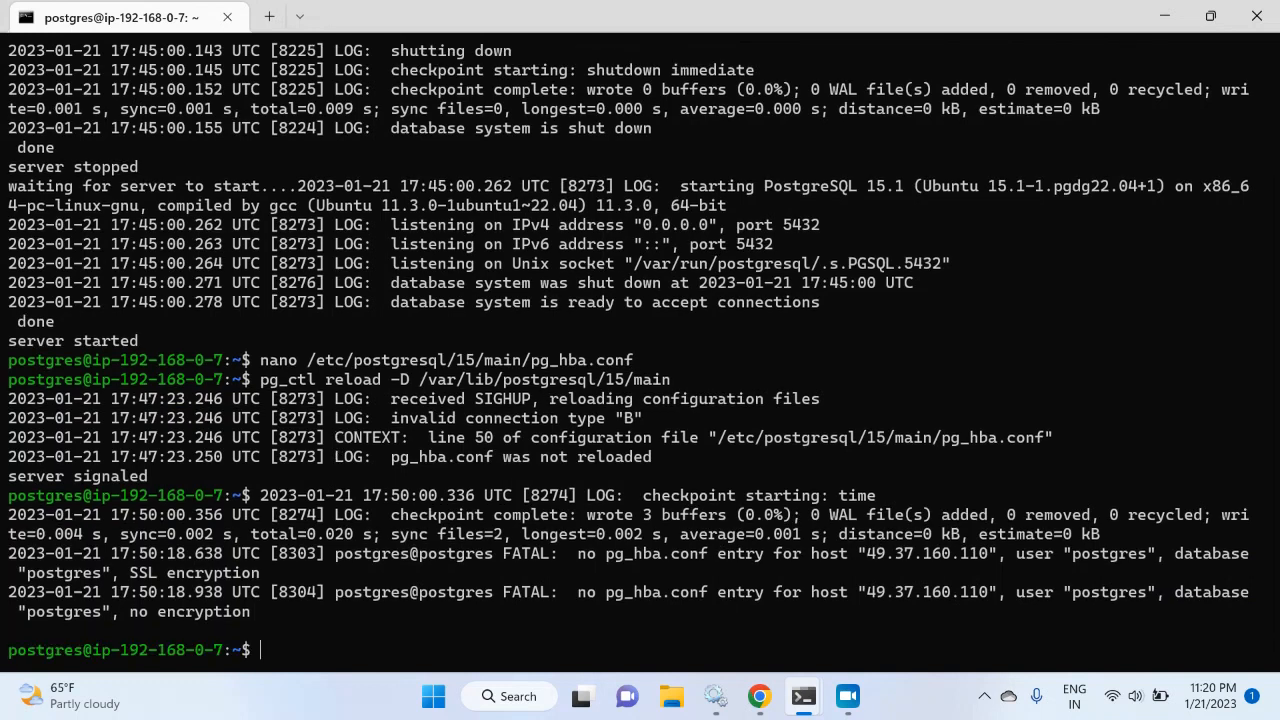
- Review /etc/postgresql/15/main/pg_hba.conf in nano on the server and return to the shell
{"action": "type", "text": "pg_ctl reload -D /var/lib/postgresl/15/main"}
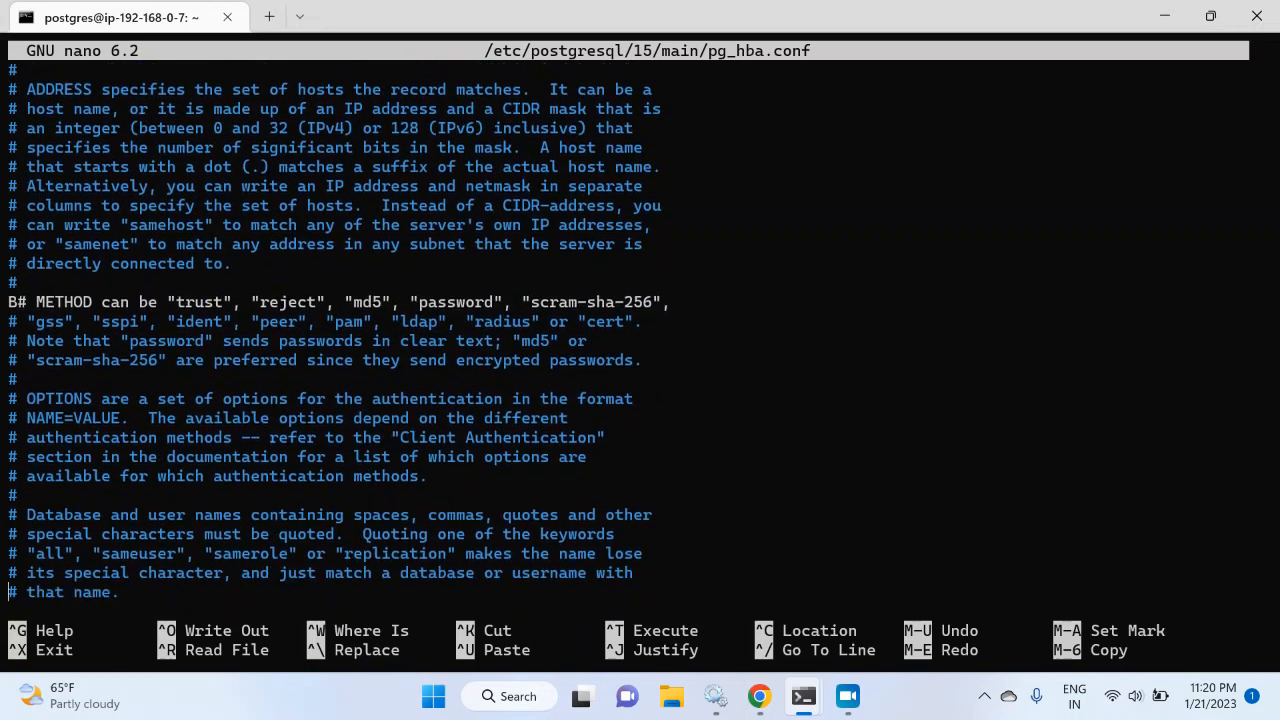
{"action": "scroll", "scroll_direction": "down", "scroll_amount": 3}
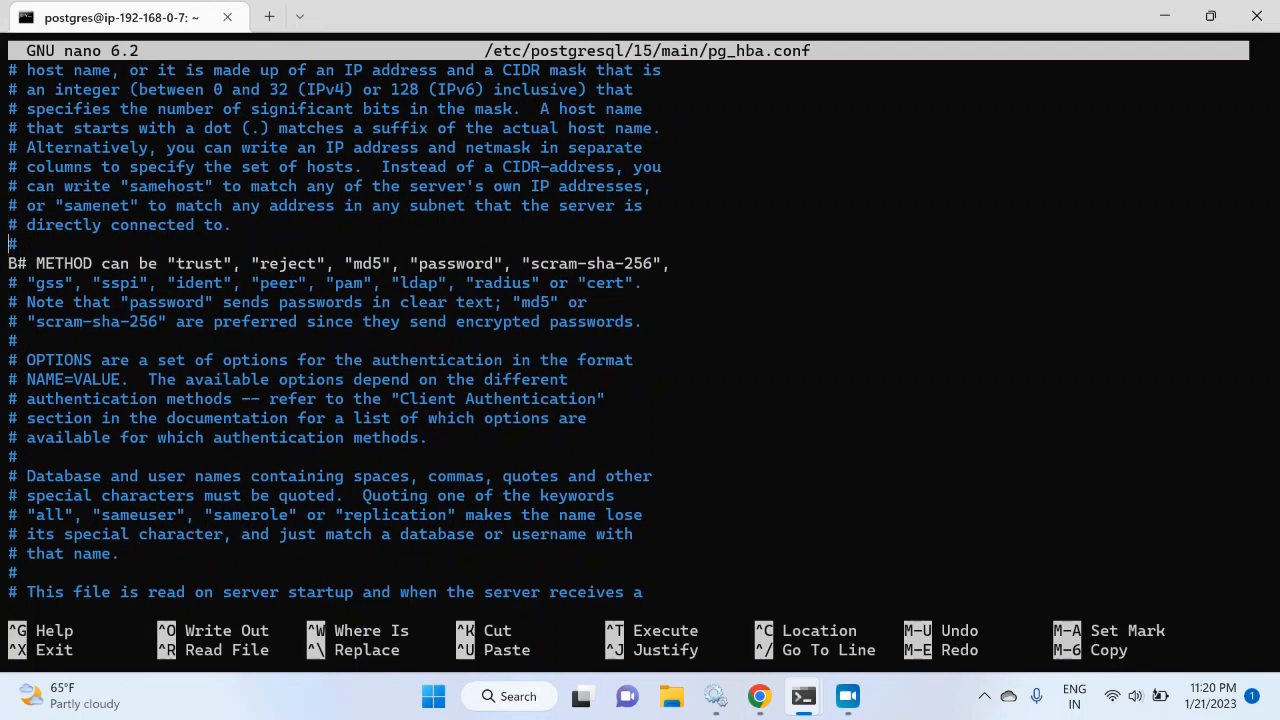
{"action": "key", "text": "BackSpace"}
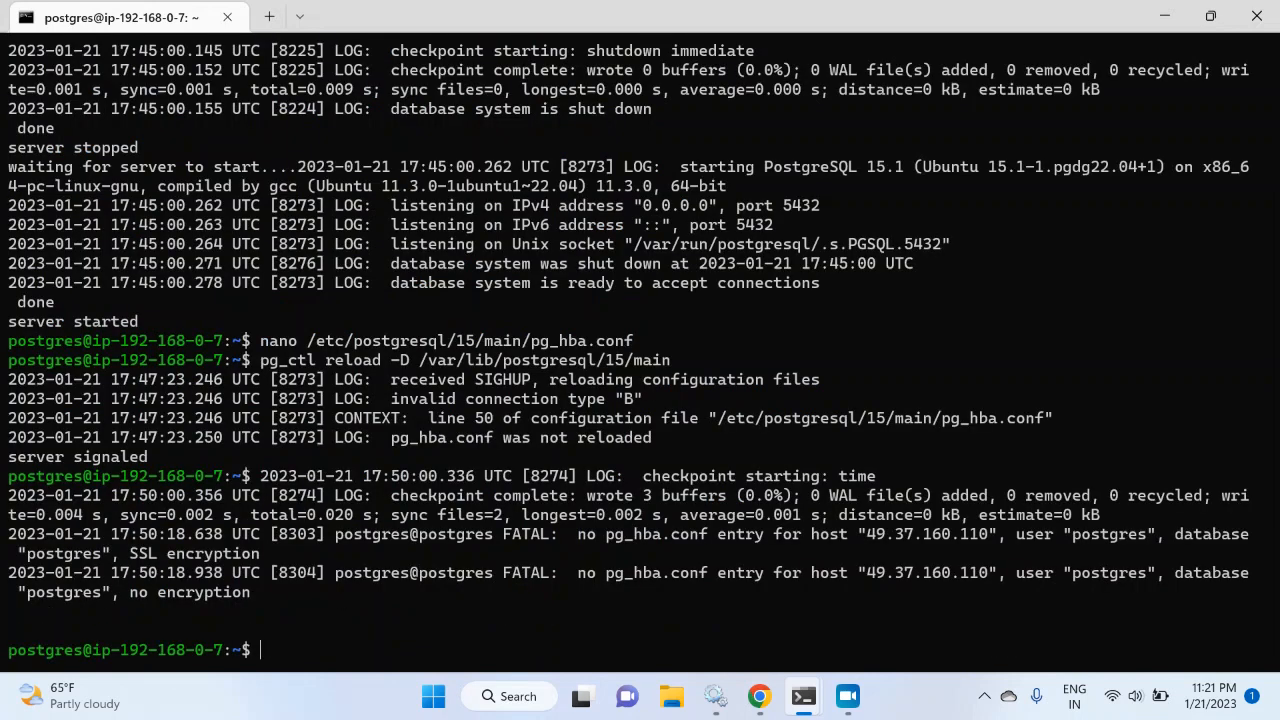
- Reload the server configuration with pg_ctl reload -D /var/lib/postgresql/15/main
{"action": "type", "text": "pg"}
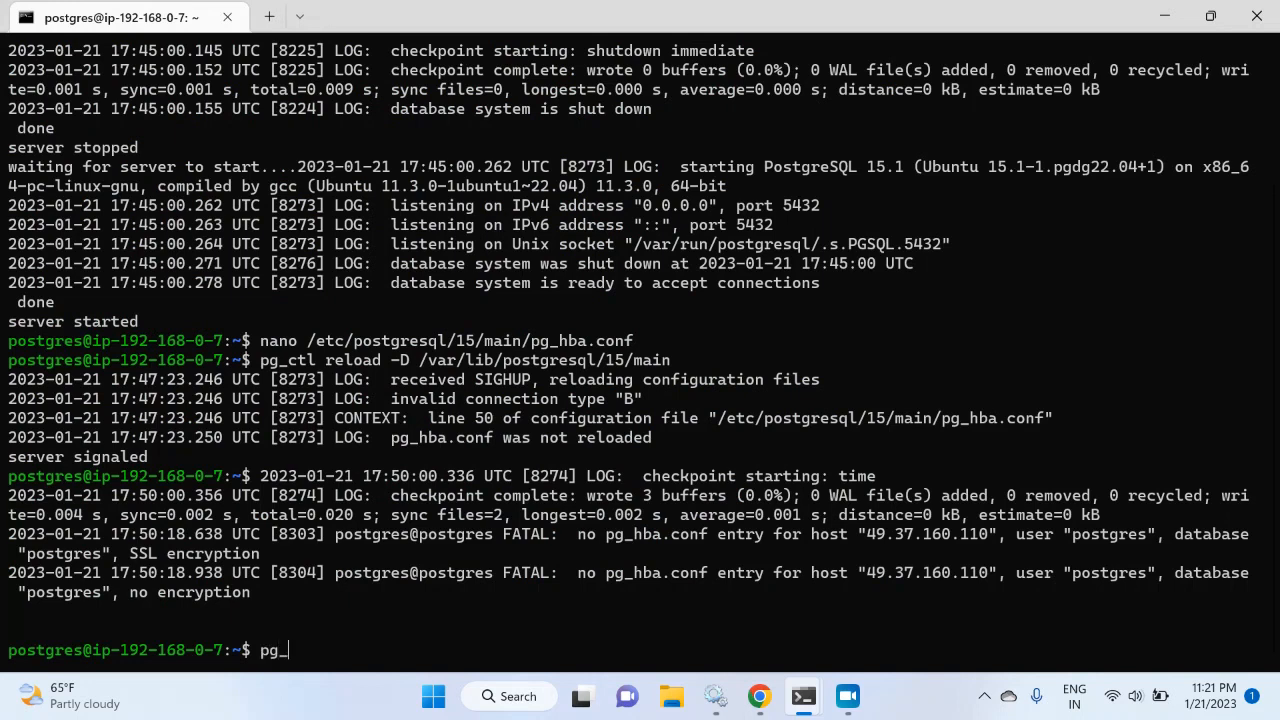
{"action": "type", "text": "_ctl"}
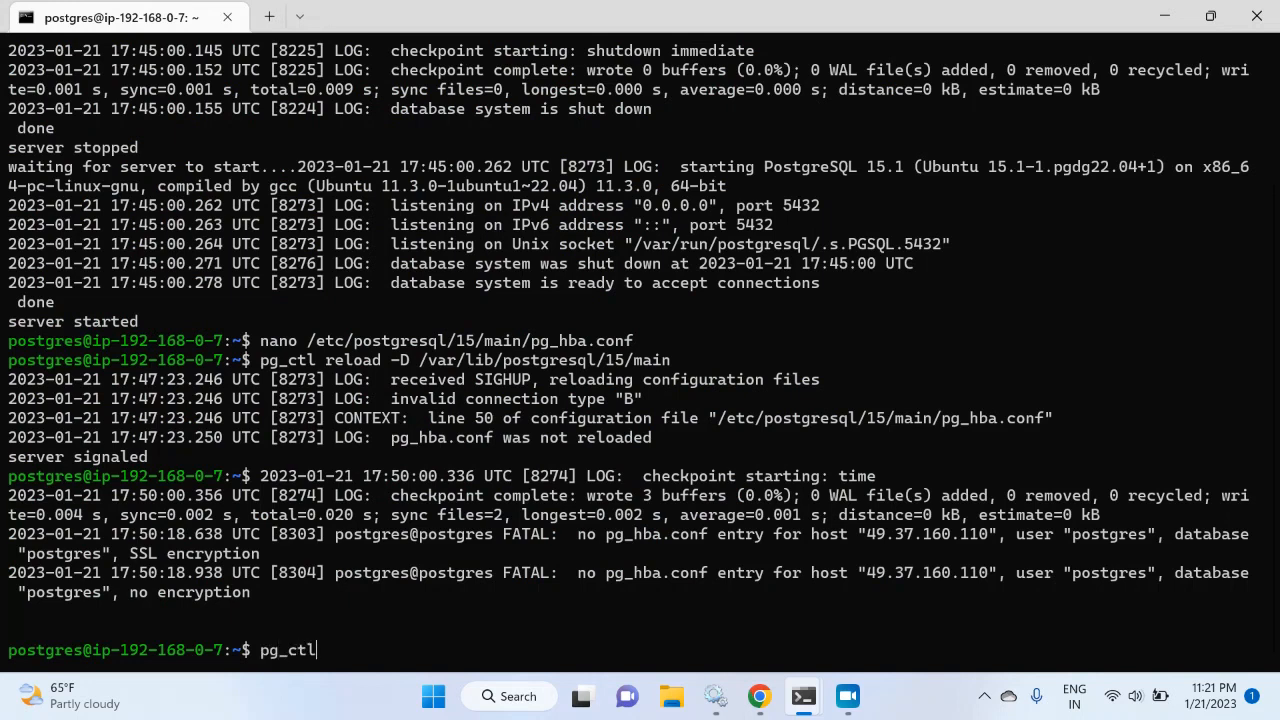
{"action": "type", "text": "reload -"}
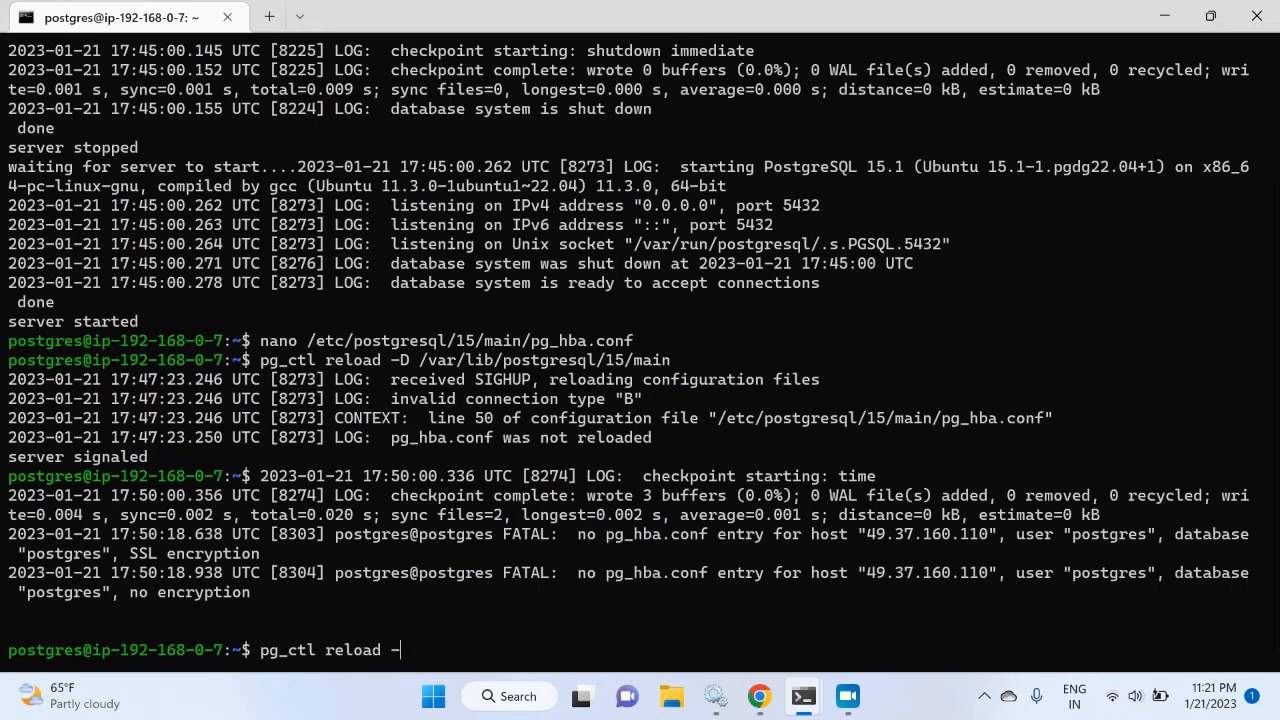
{"action": "type", "text": "D"}
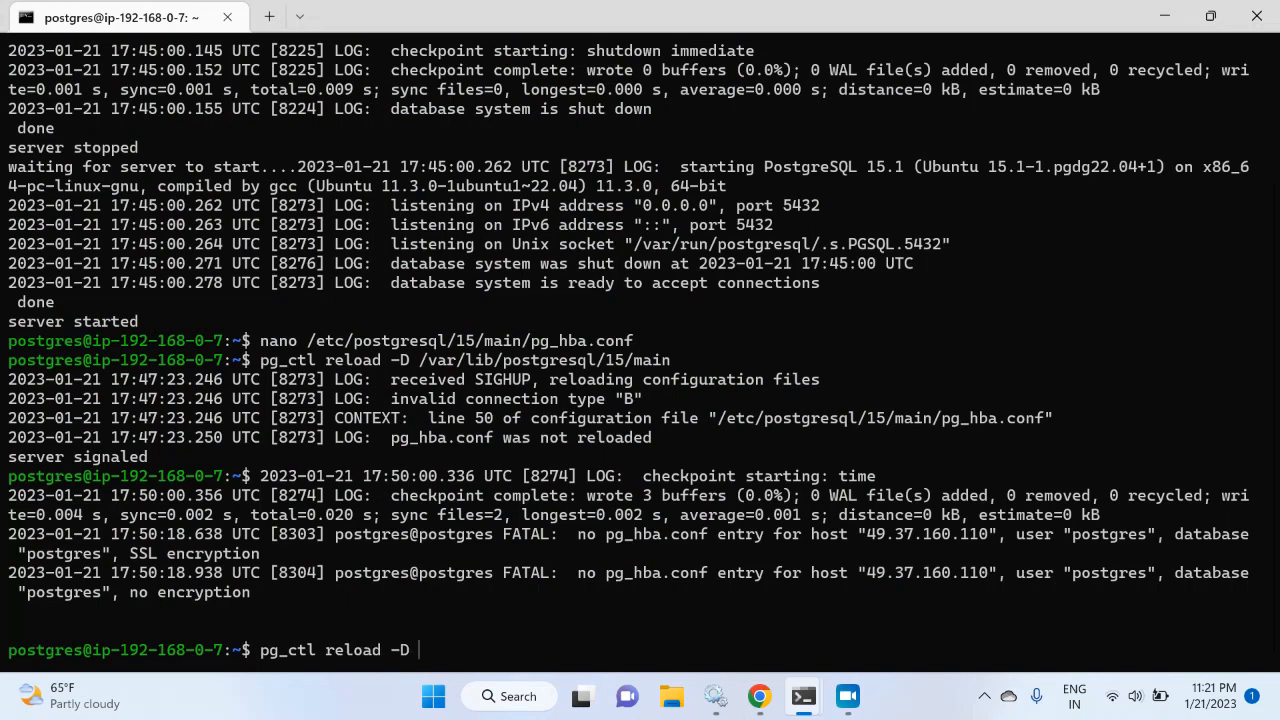
{"action": "type", "text": "/var/lib"}
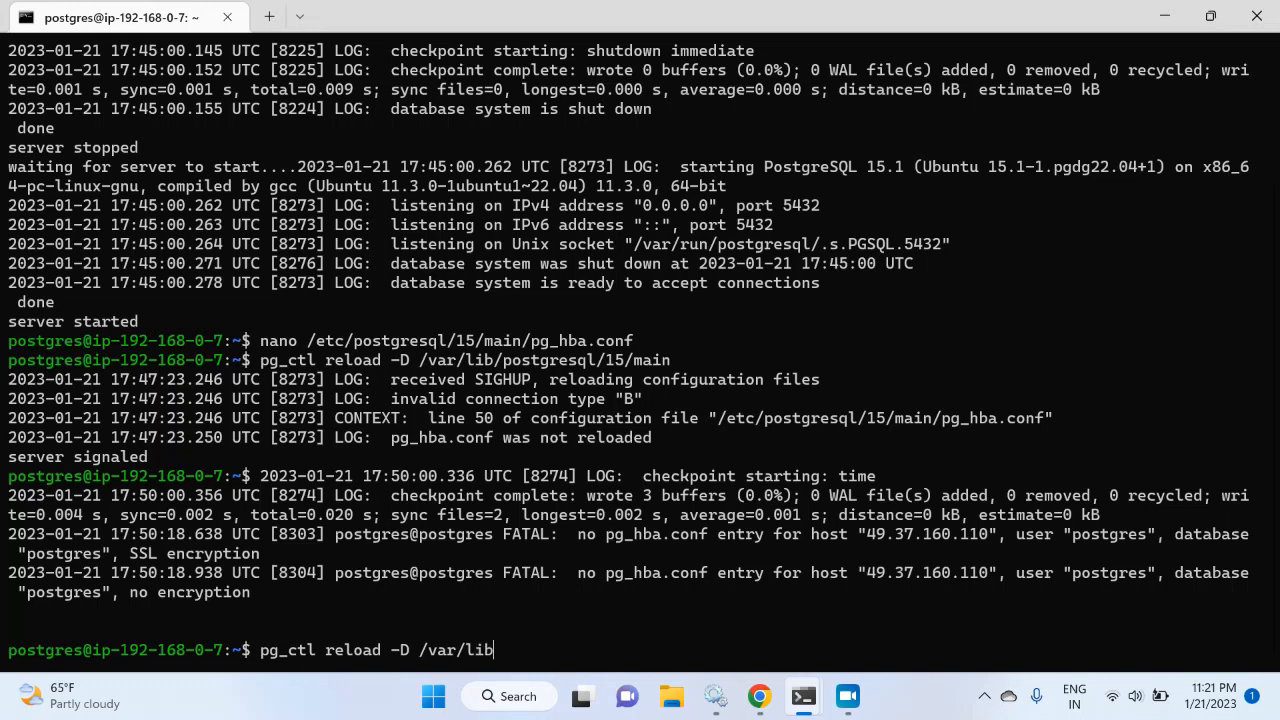
{"action": "type", "text": "/postgresq"}
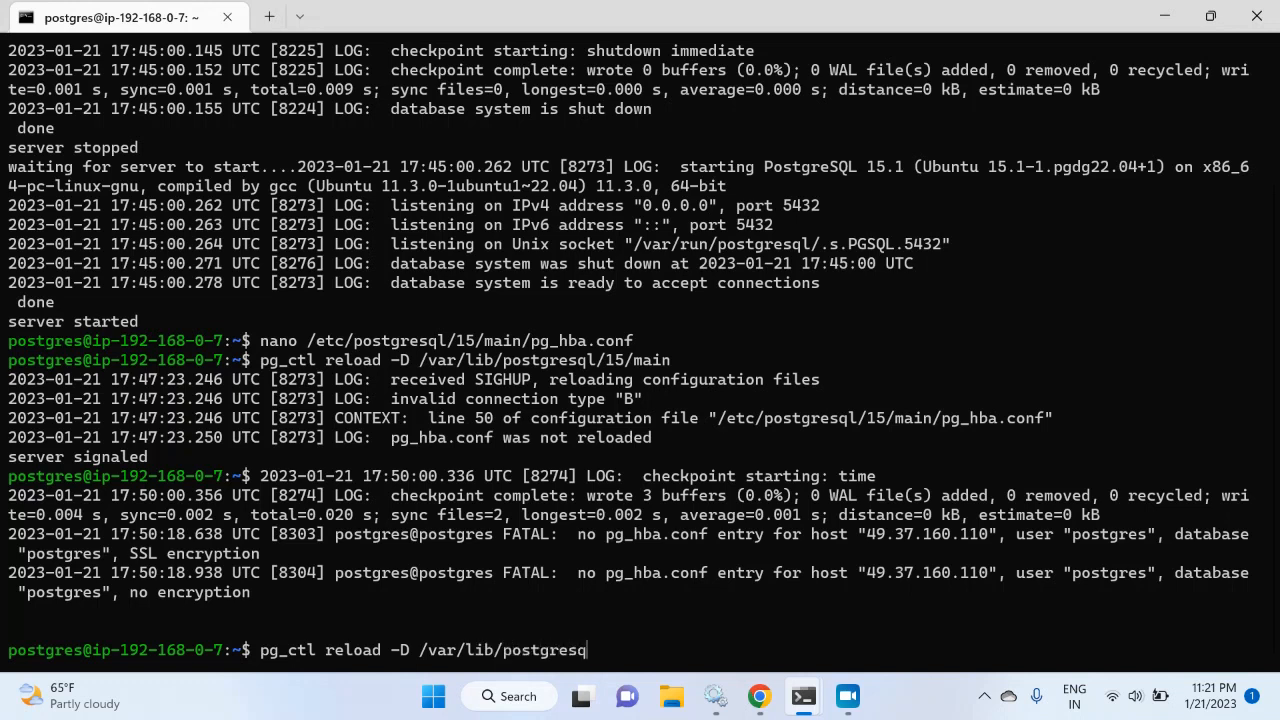
{"action": "type", "text": "/15/main"}
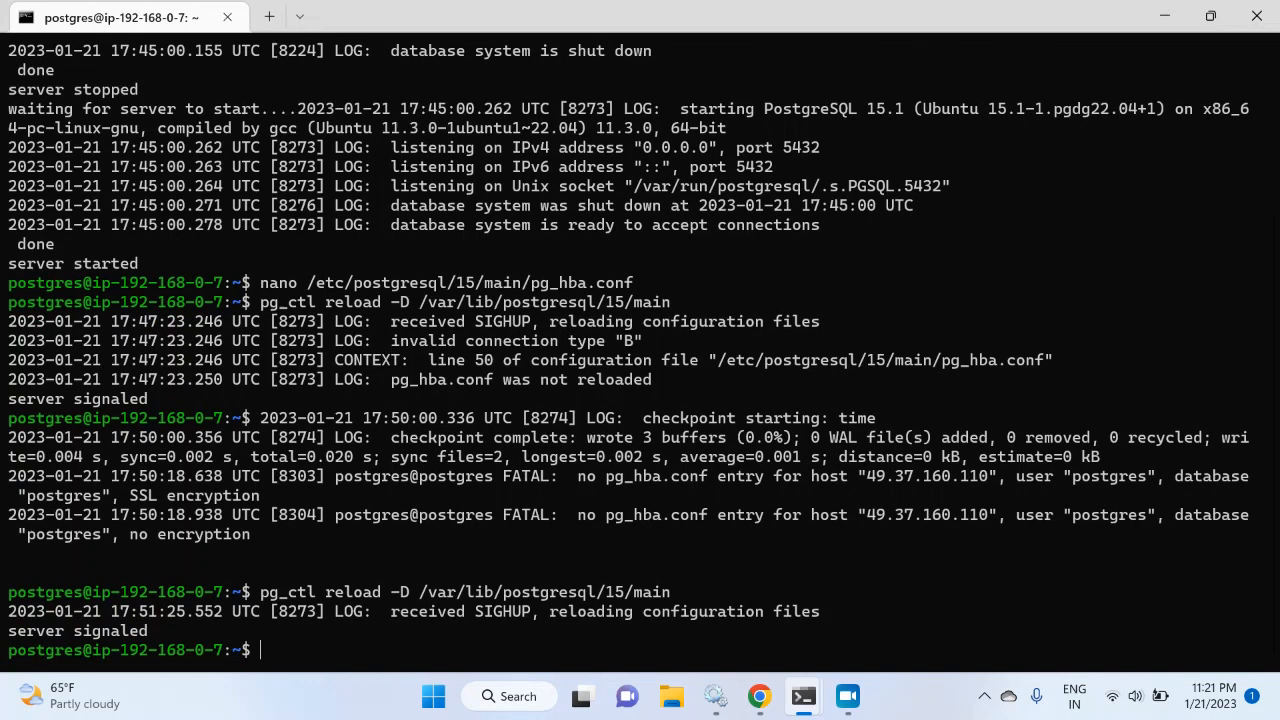
- Confirm the postgres process is running with ps -ef|grep postgresql
{"action": "type", "text": "ps -"}
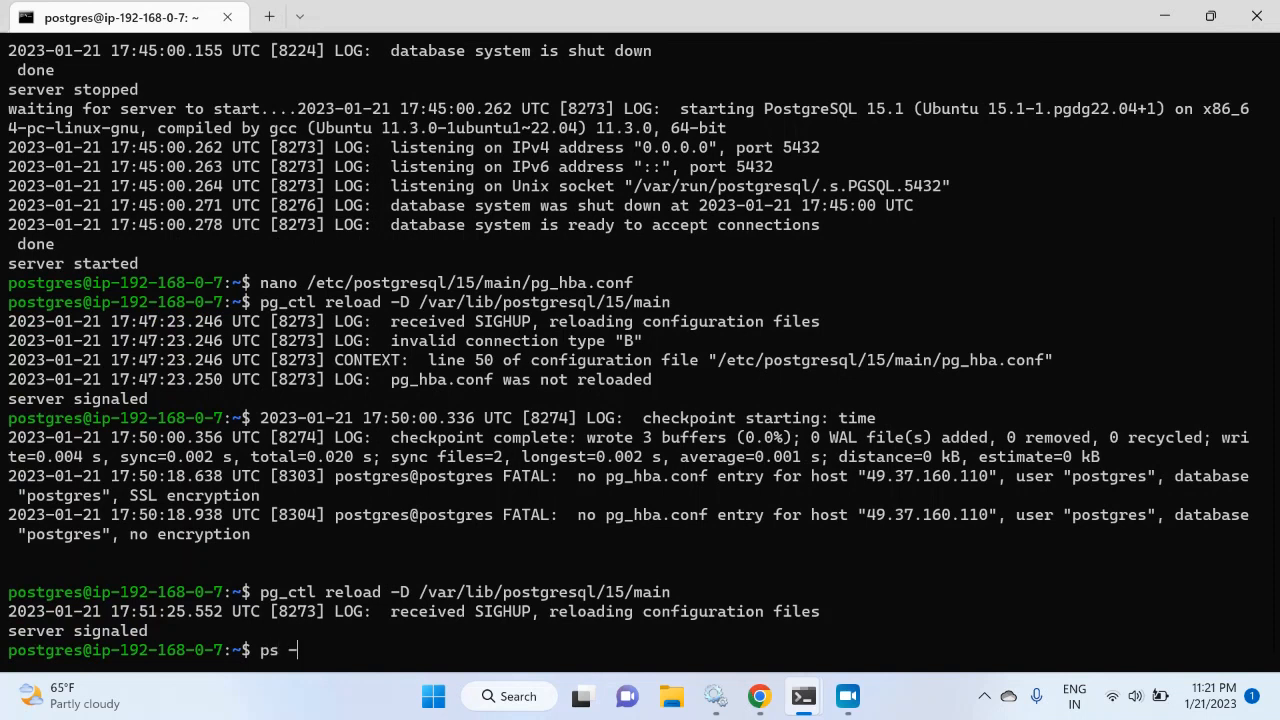
{"action": "type", "text": "ef|"}
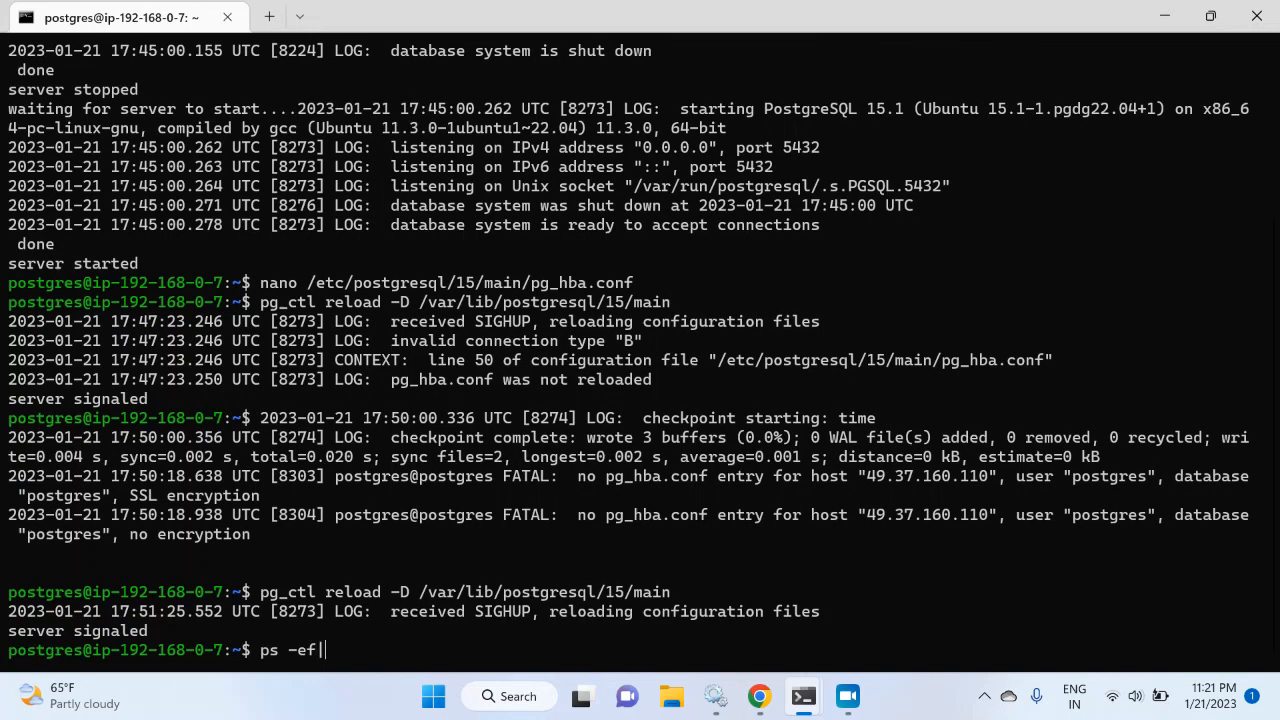
{"action": "type", "text": "grep postgresql"}
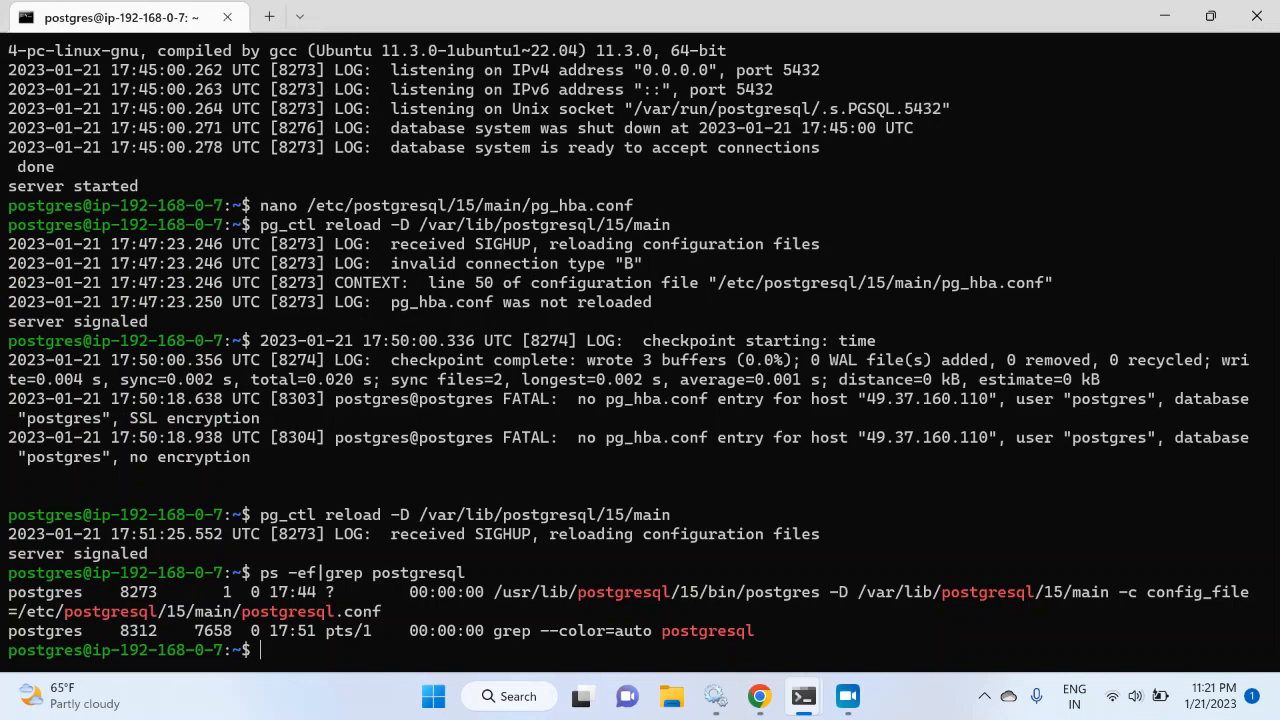
{"action": "mouse_move", "coordinate": [1004, 578]}
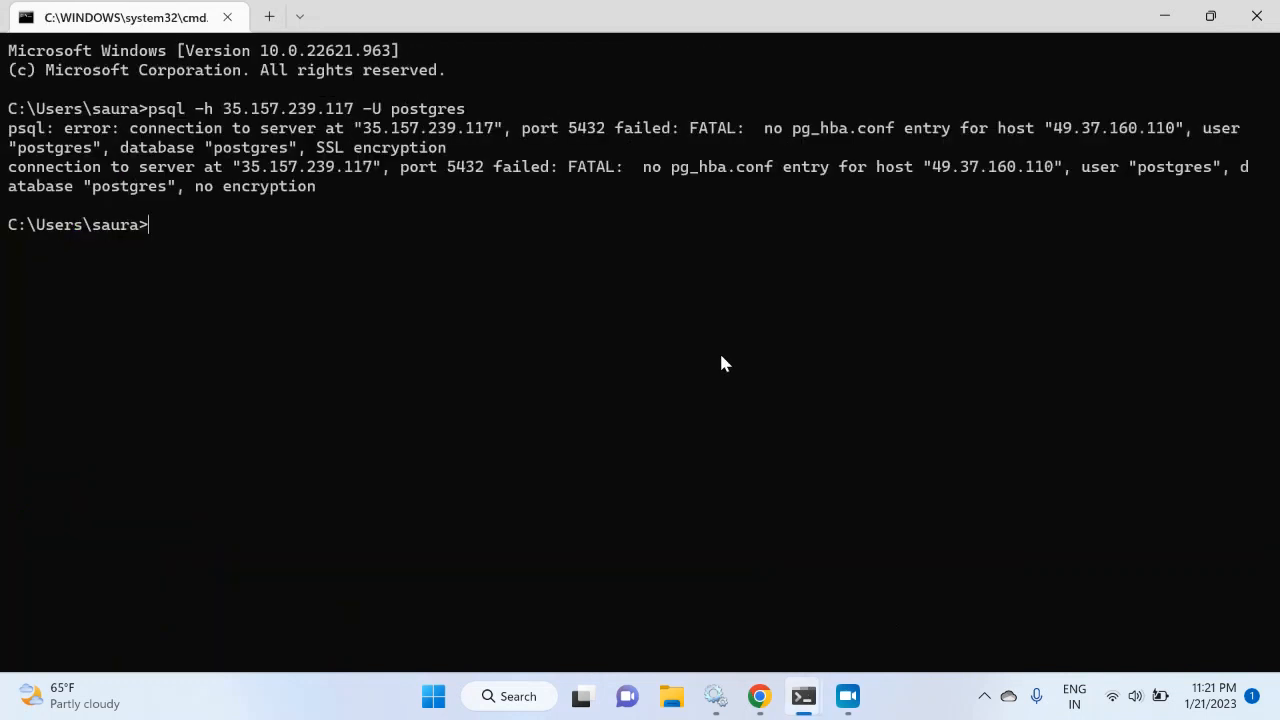
- Connect psql -h 35.157.239.117 -U postgres with the password, start server psql, and list databases with \l
{"action": "type", "text": "psql -h 35.157.239.117 -U postgres"}
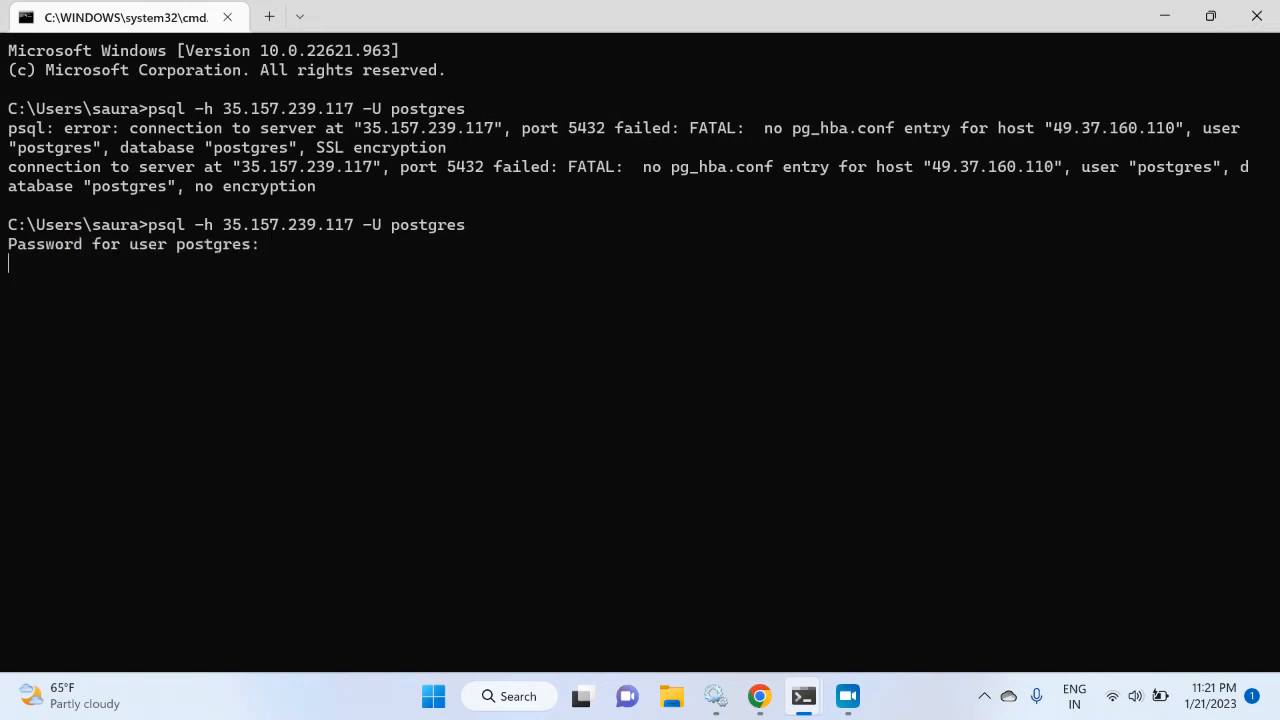
{"action": "key", "text": "Enter"}
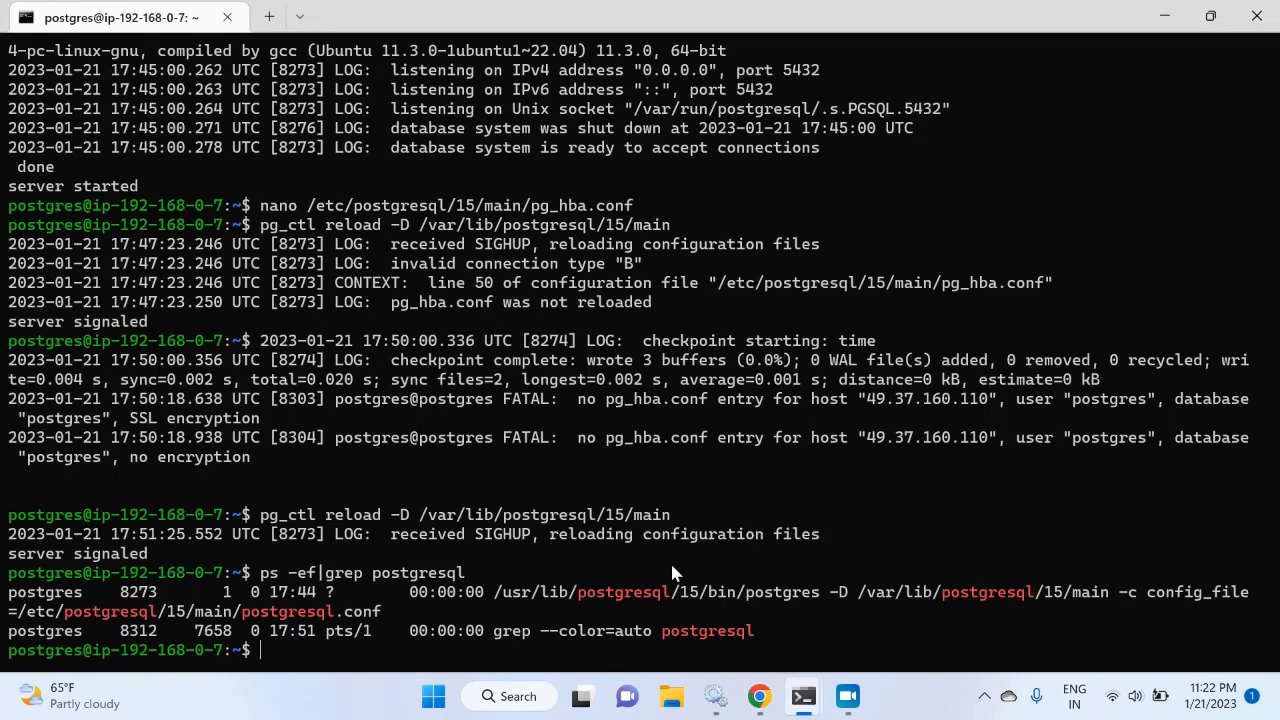
{"action": "type", "text": "psql -h 35.157.239.117 -U postgres"}
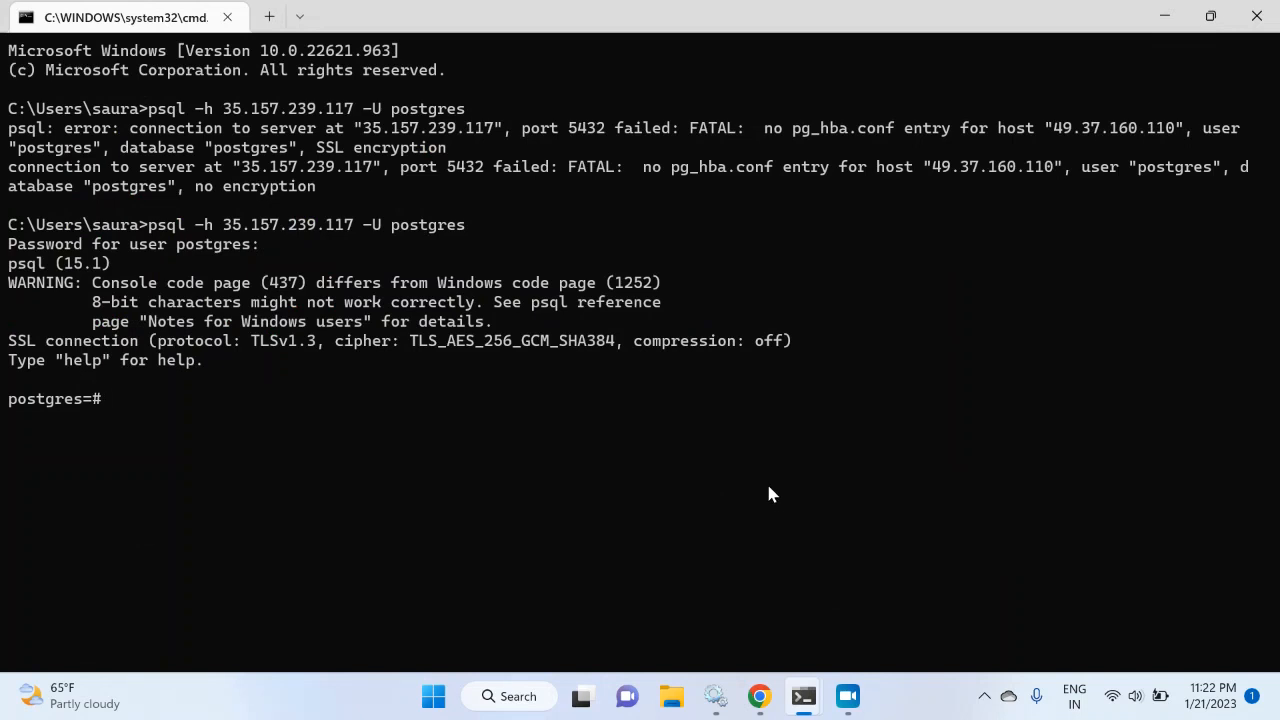
{"action": "type", "text": "\\l"}
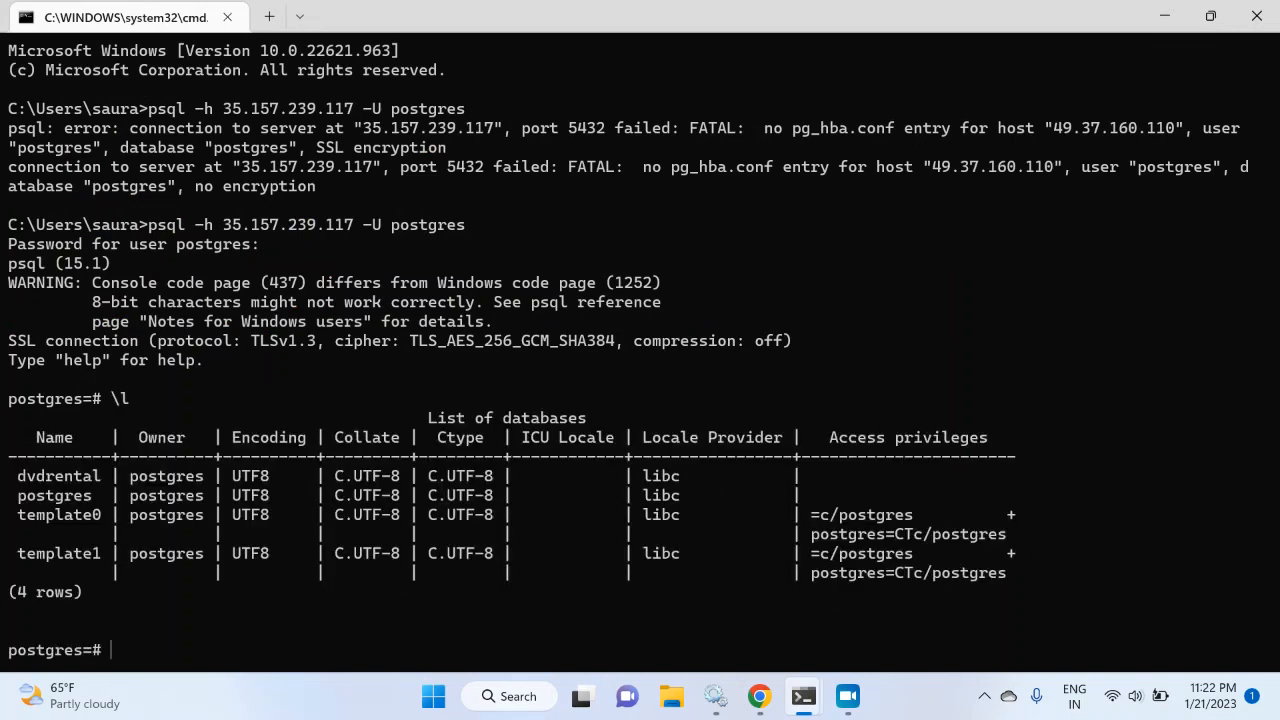
- Create database hbafiletest from the server's psql session
{"action": "left_click", "coordinate": [848, 696]}
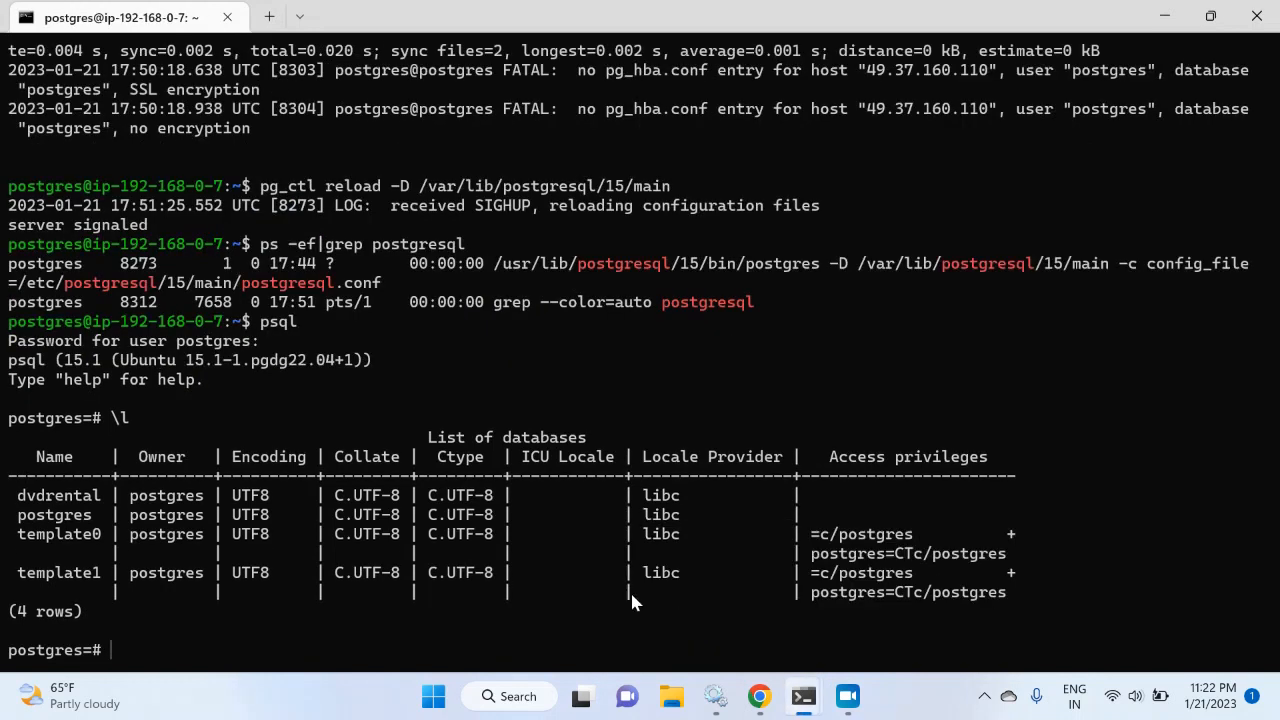
{"action": "type", "text": "create"}
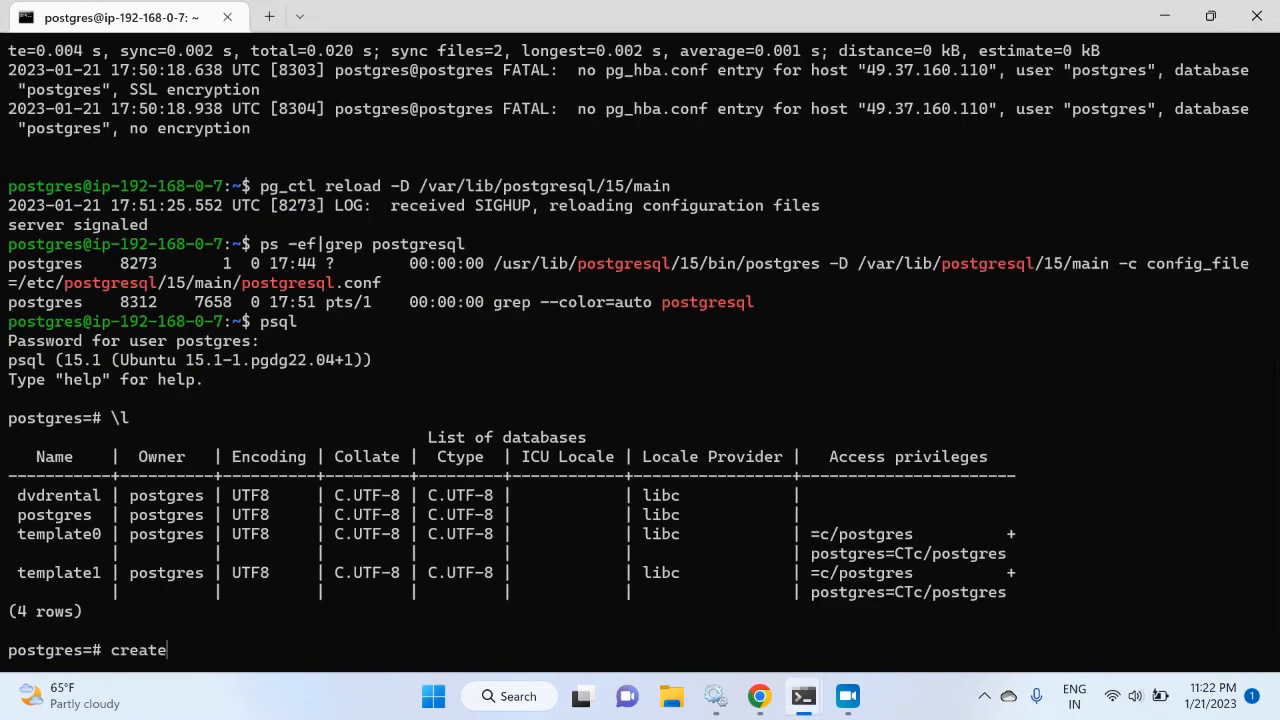
{"action": "type", "text": "da"}
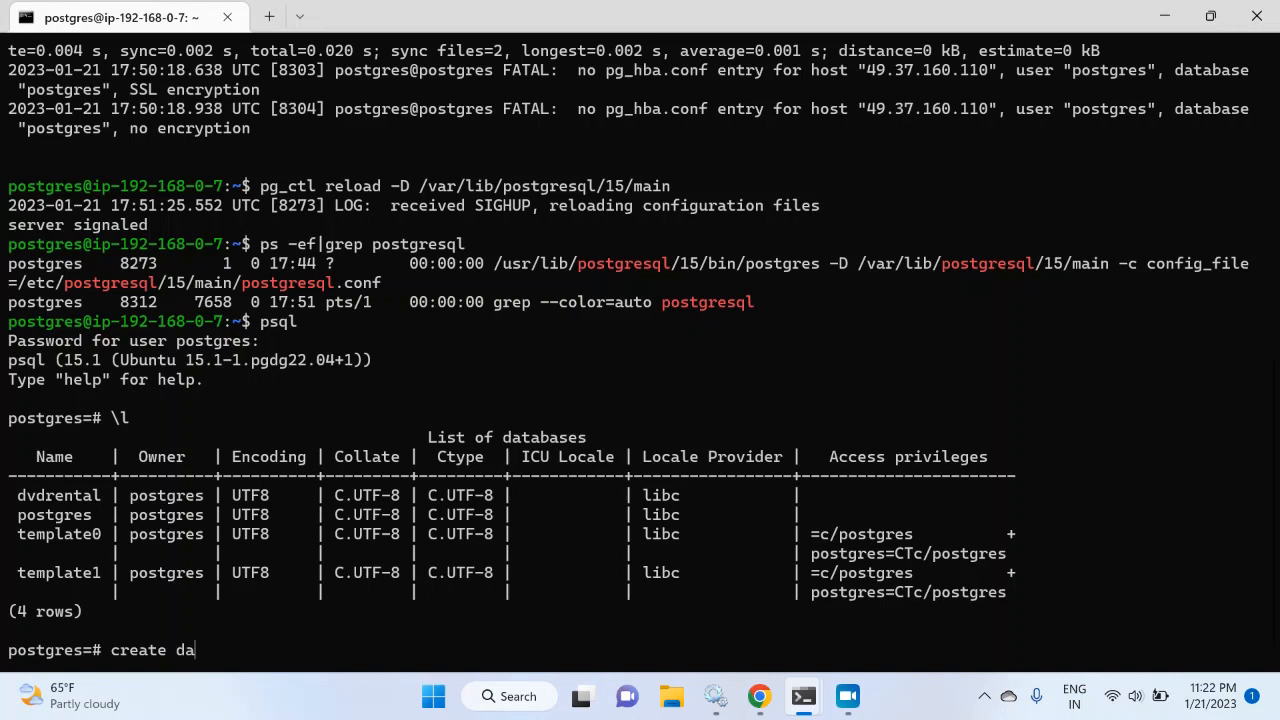
{"action": "type", "text": "tabase"}
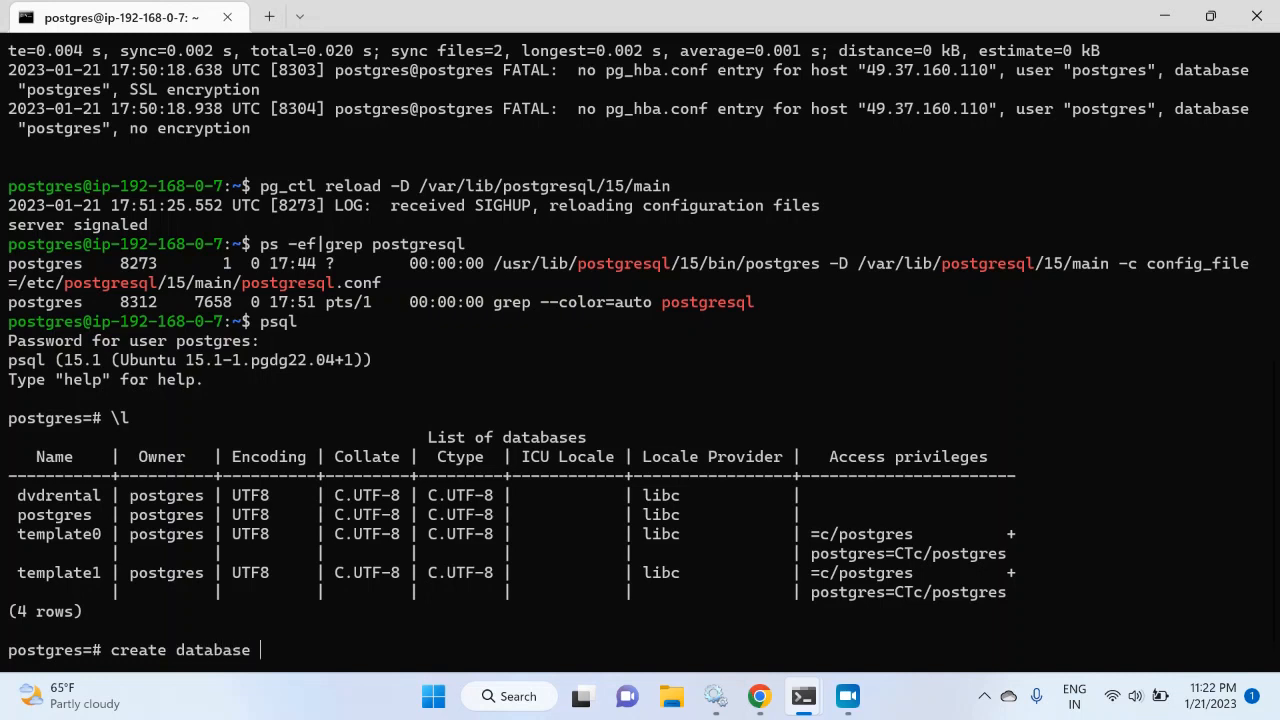
{"action": "type", "text": "hbafile"}
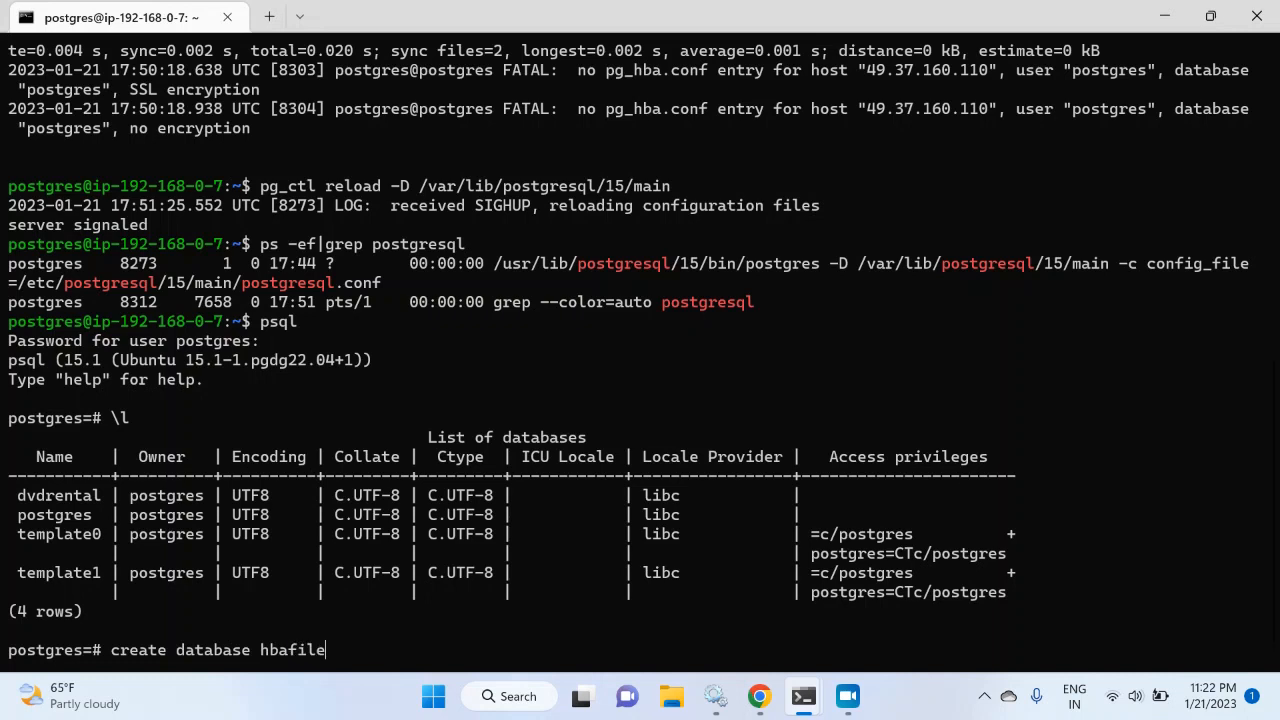
{"action": "type", "text": "test"}
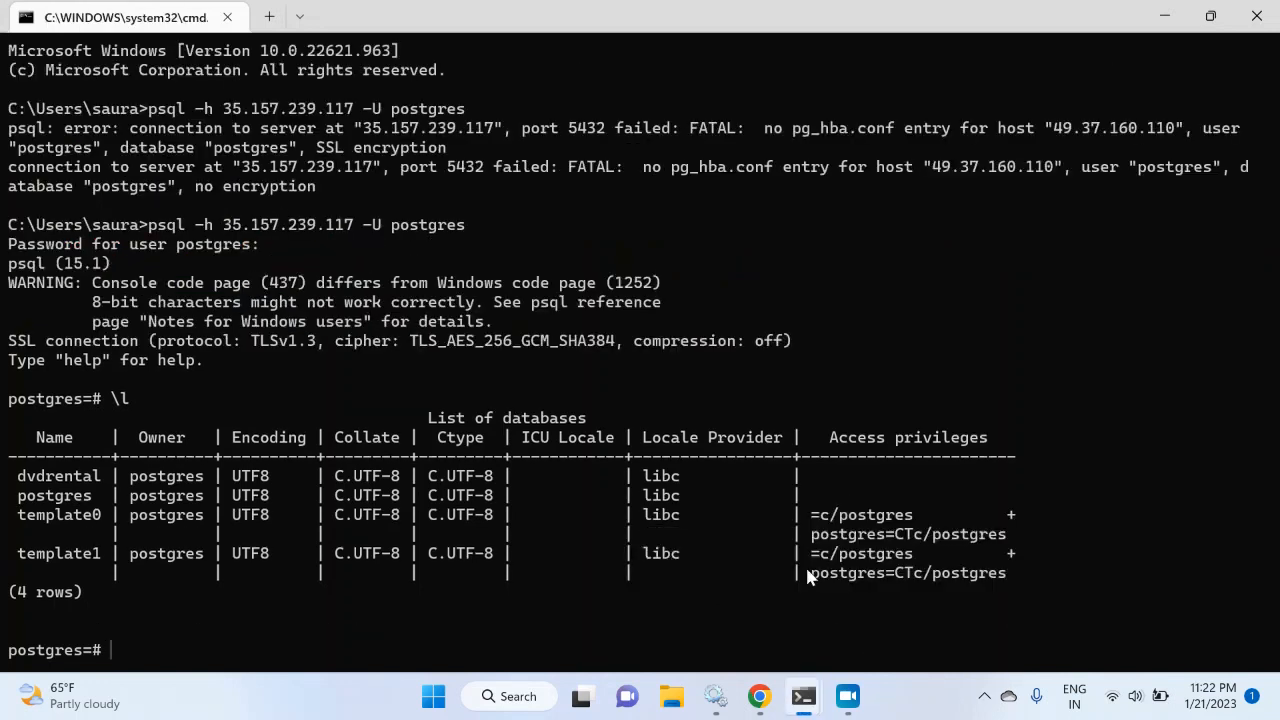
- List databases with \l locally to confirm hbafiletest now appears among five
{"action": "type", "text": "\\l"}
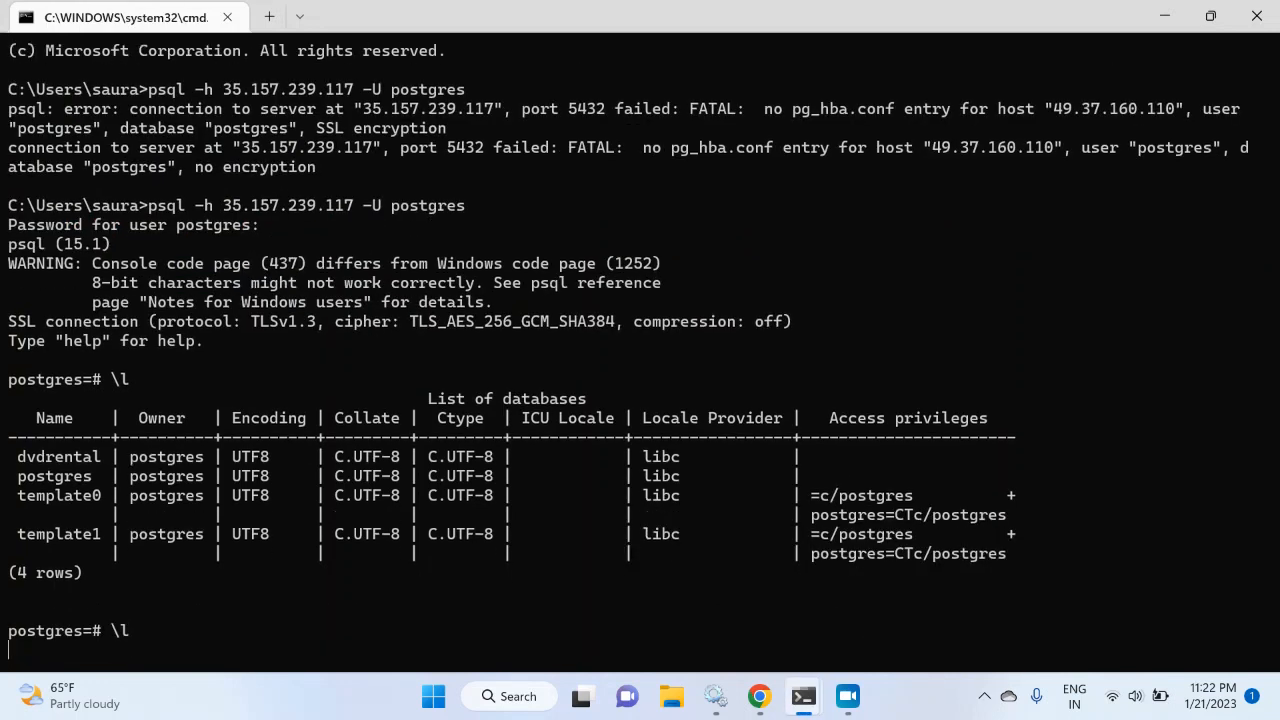
{"action": "key", "text": "Return"}
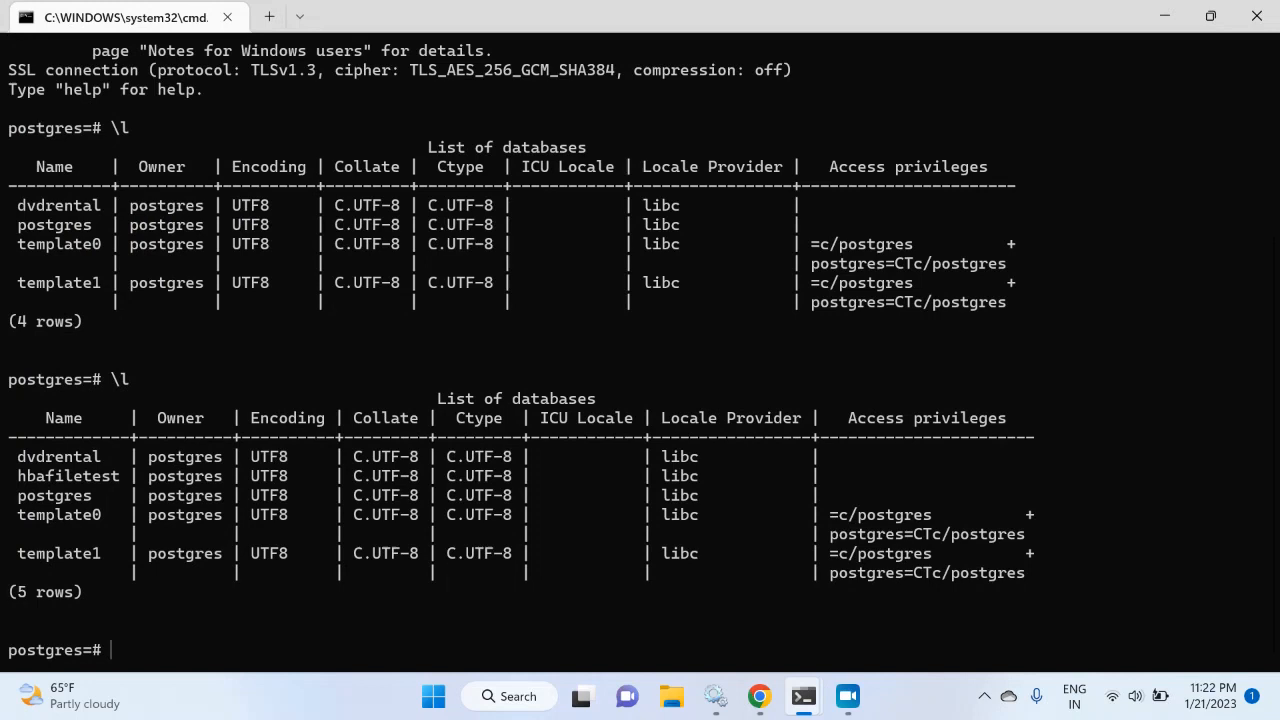